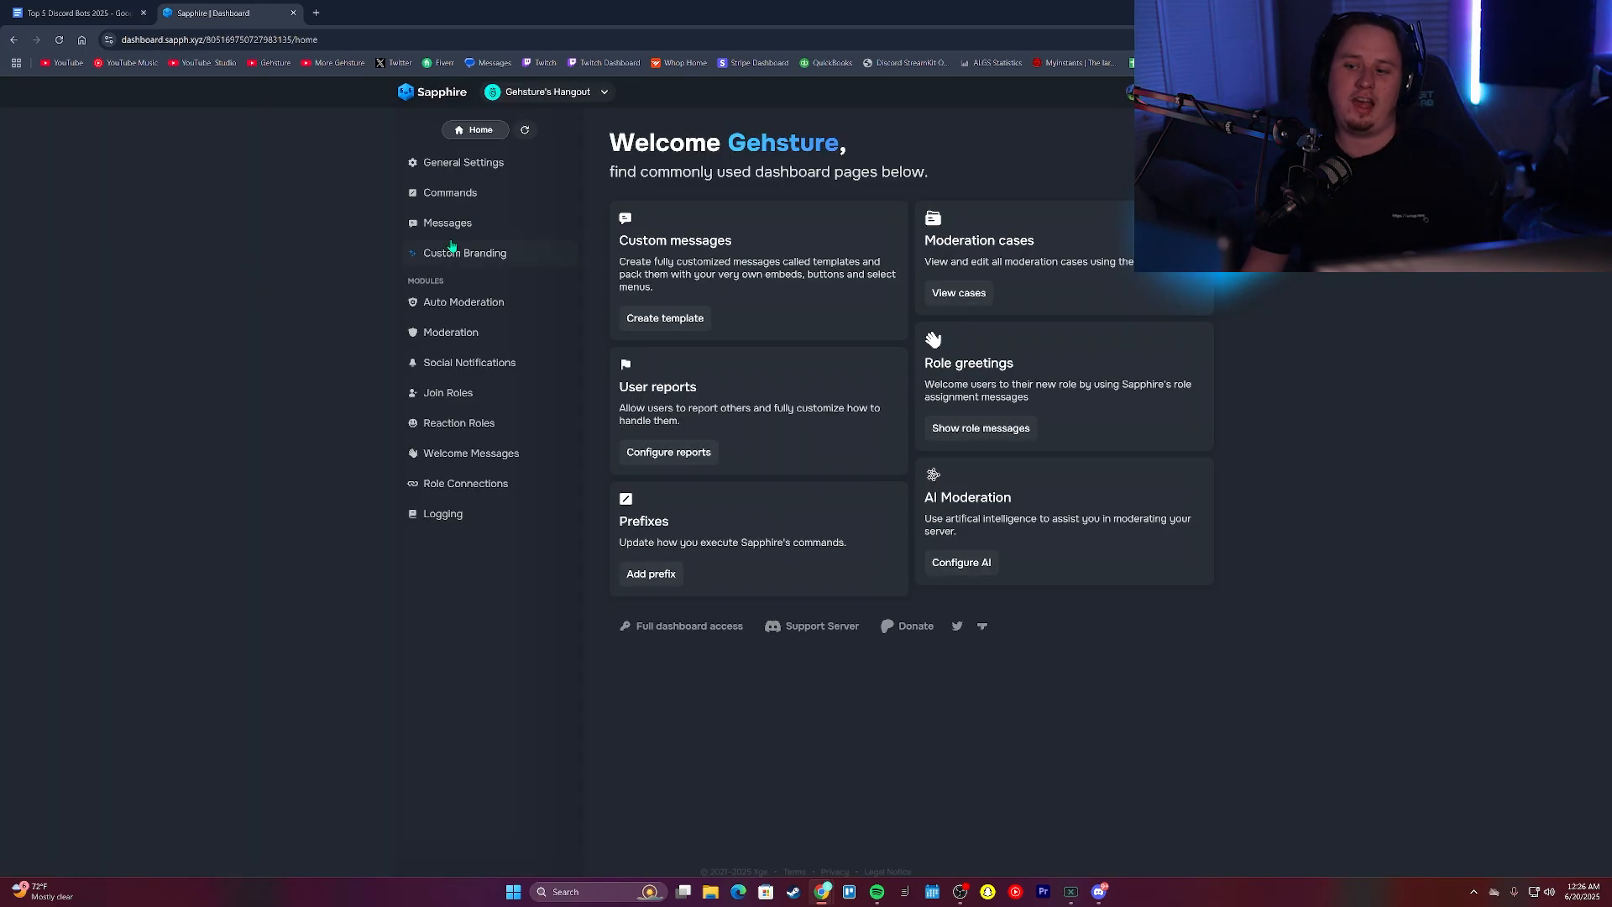
# Open Auto Moderation and its Advanced auto moderation filter settings
pyautogui.click(463, 302)
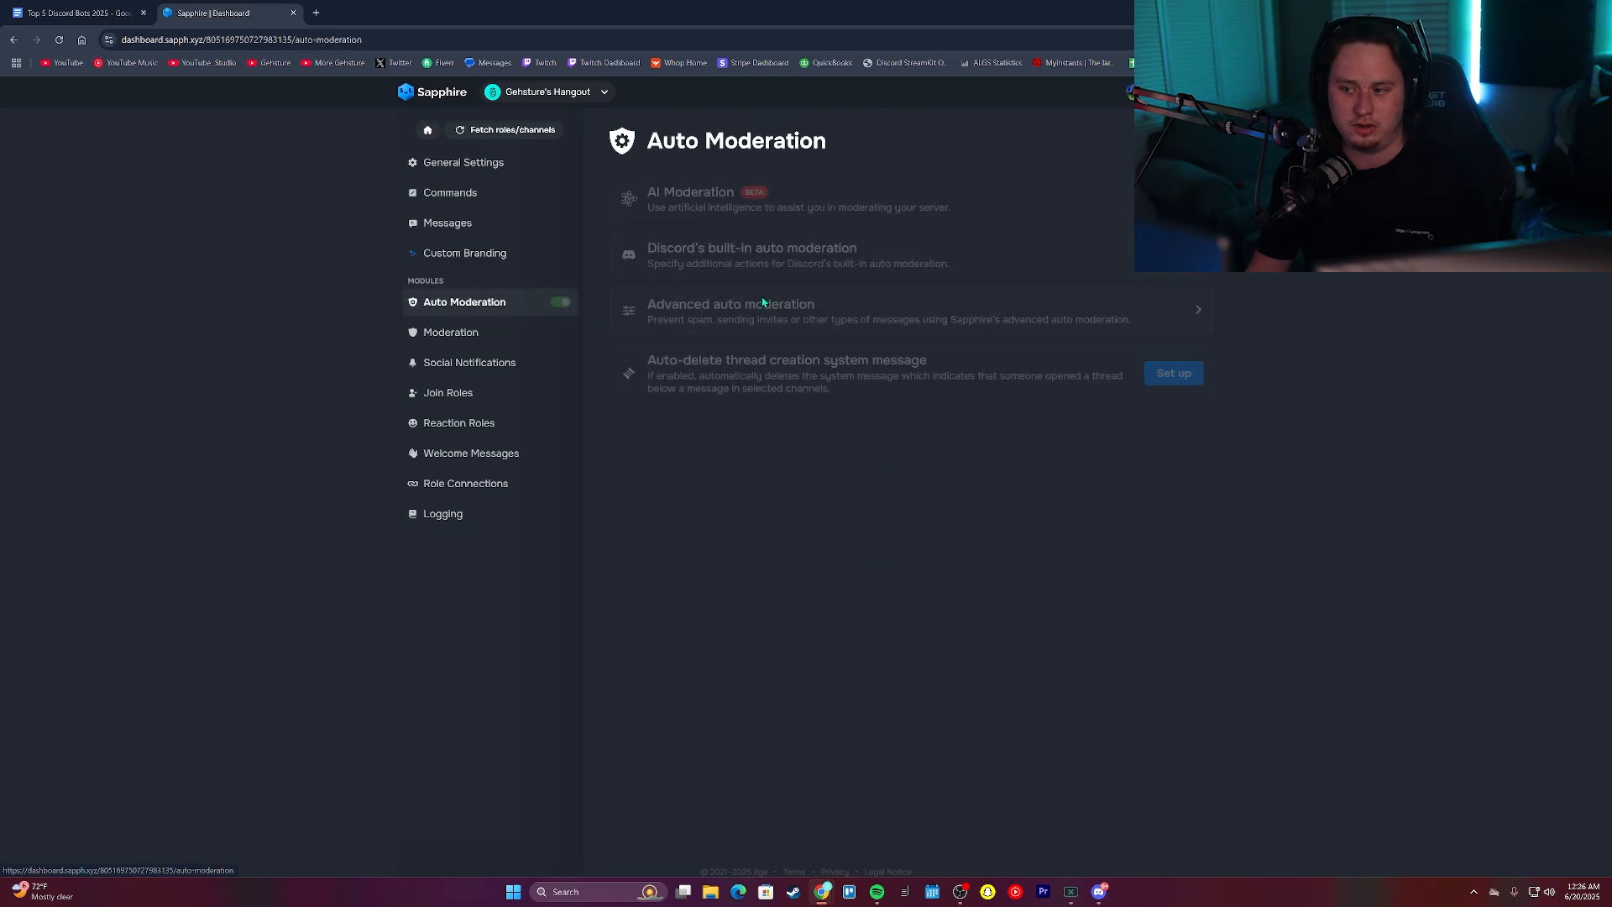
pyautogui.click(729, 311)
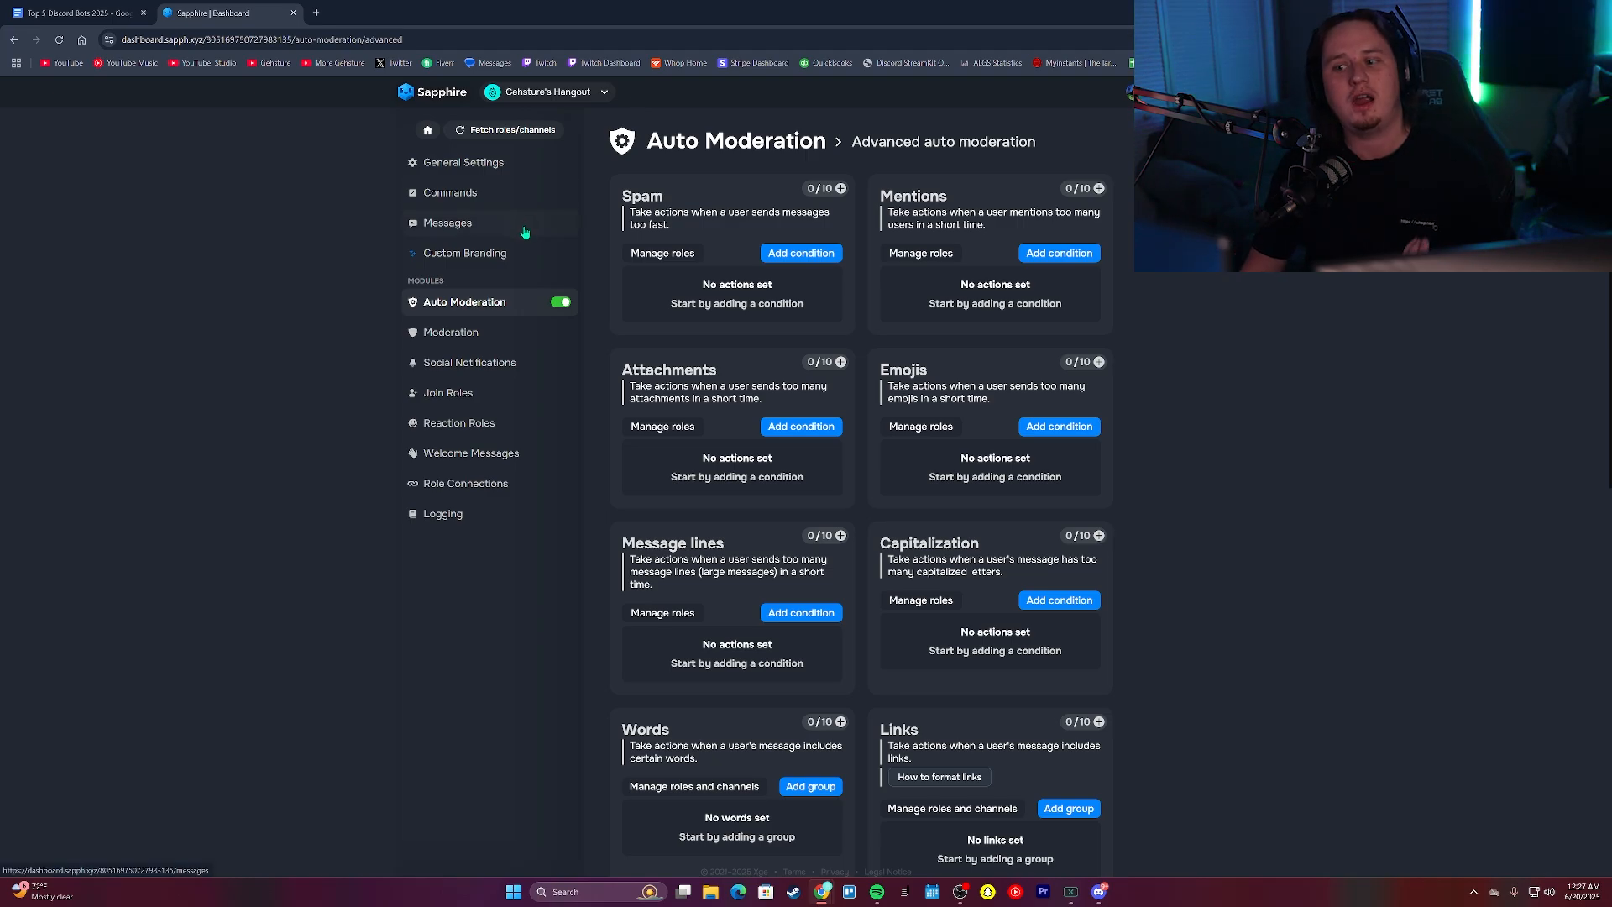
# Show the saved message templates and check the 5/100 template limit popup
pyautogui.click(447, 223)
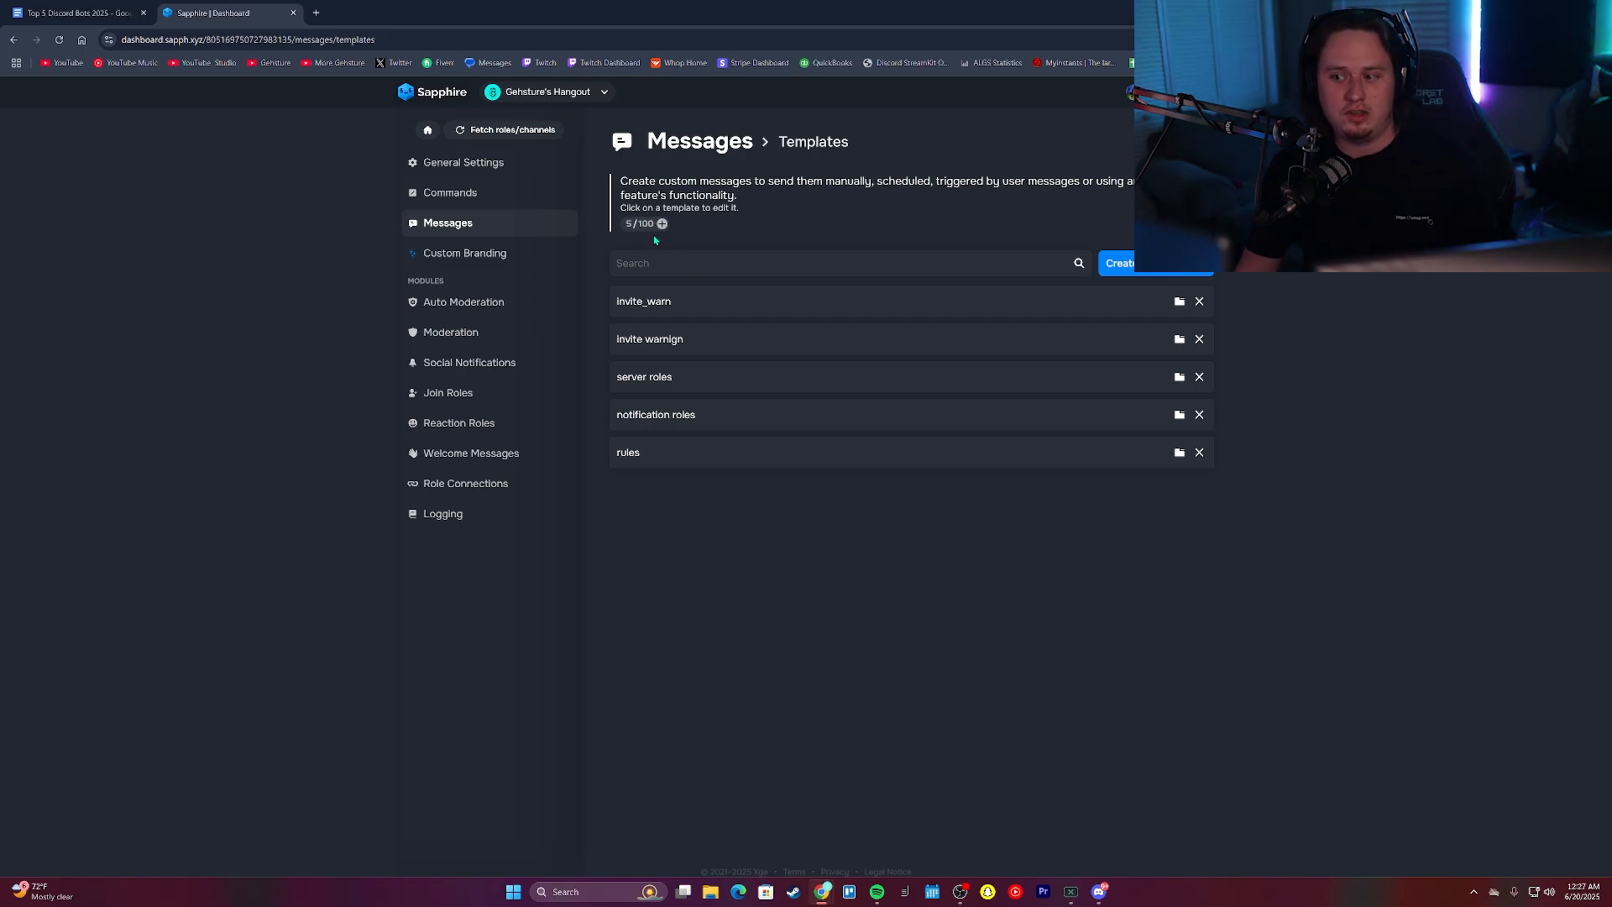
pyautogui.click(660, 223)
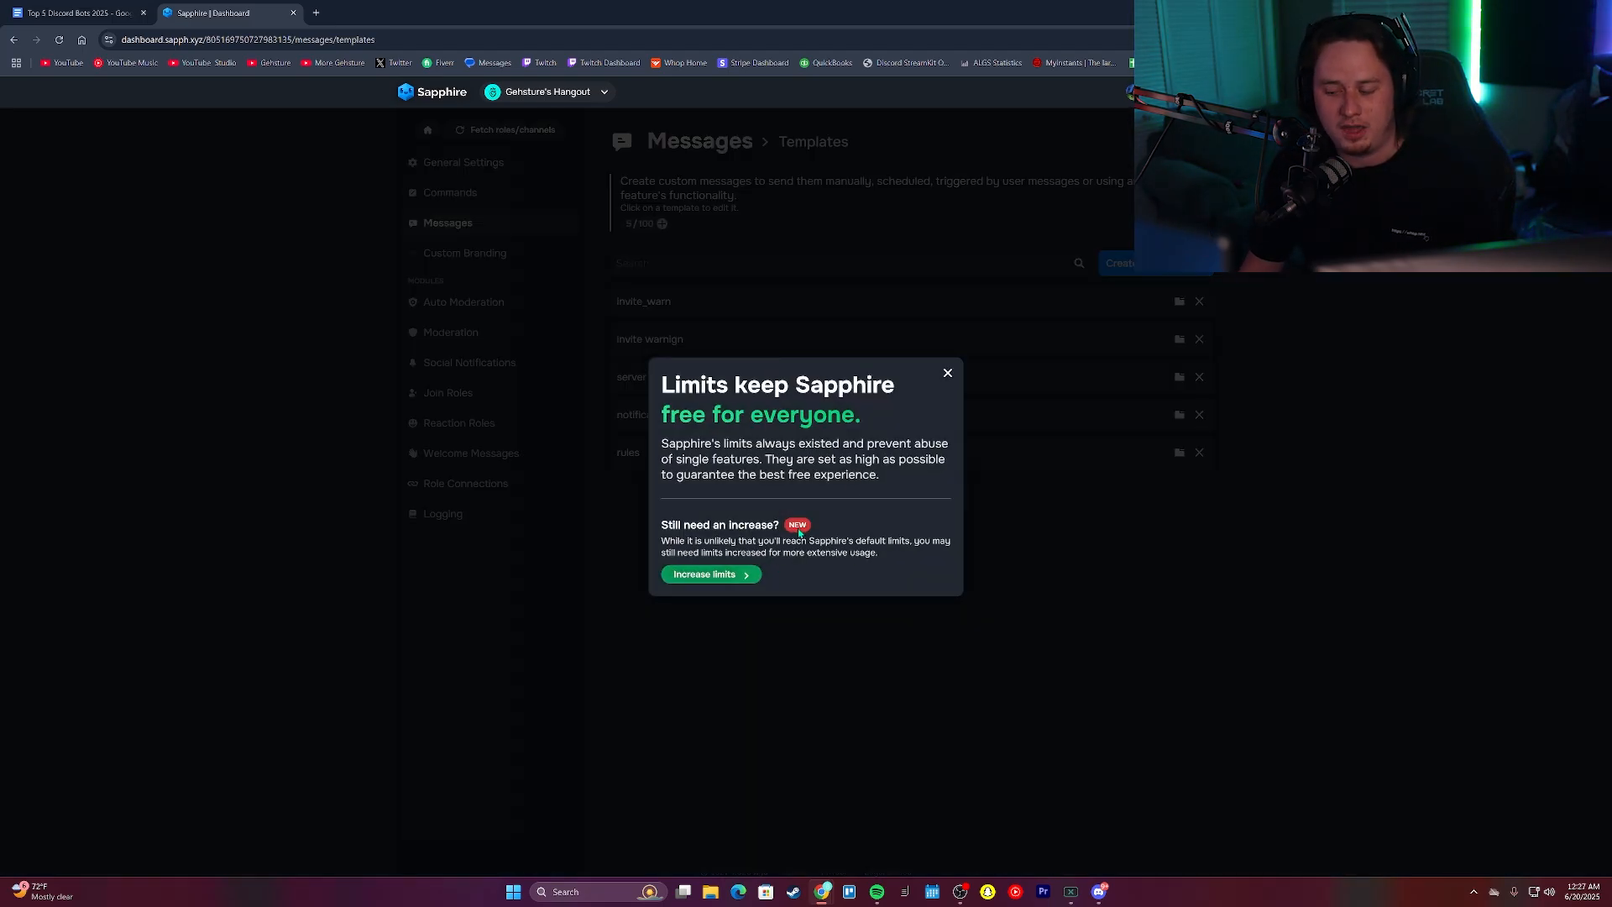
pyautogui.click(947, 372)
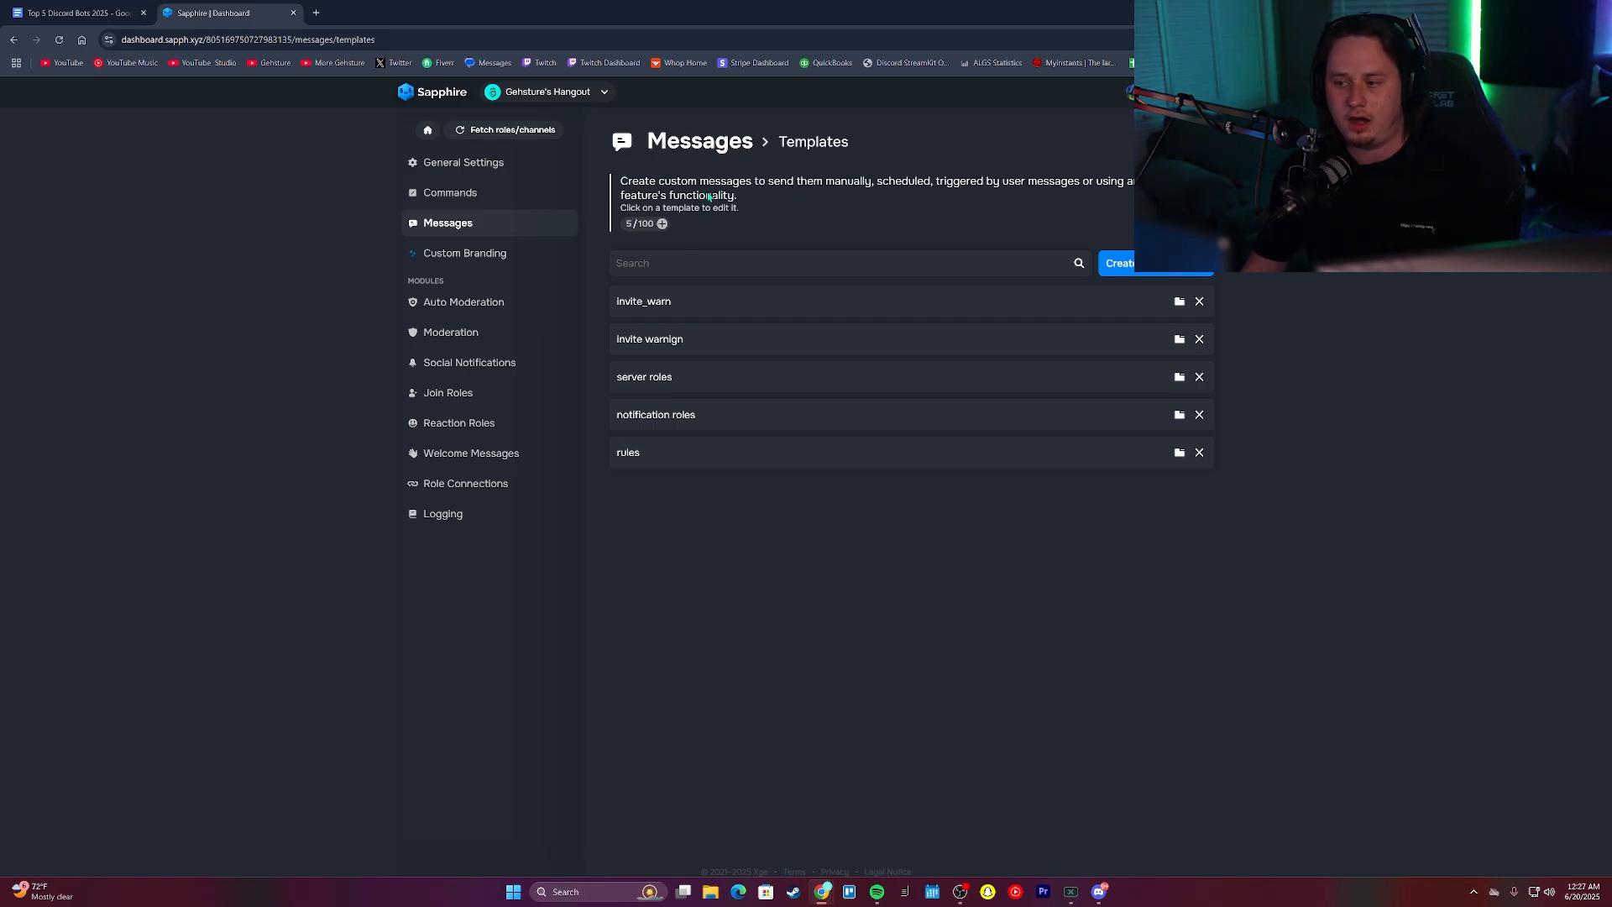
pyautogui.moveTo(519, 305)
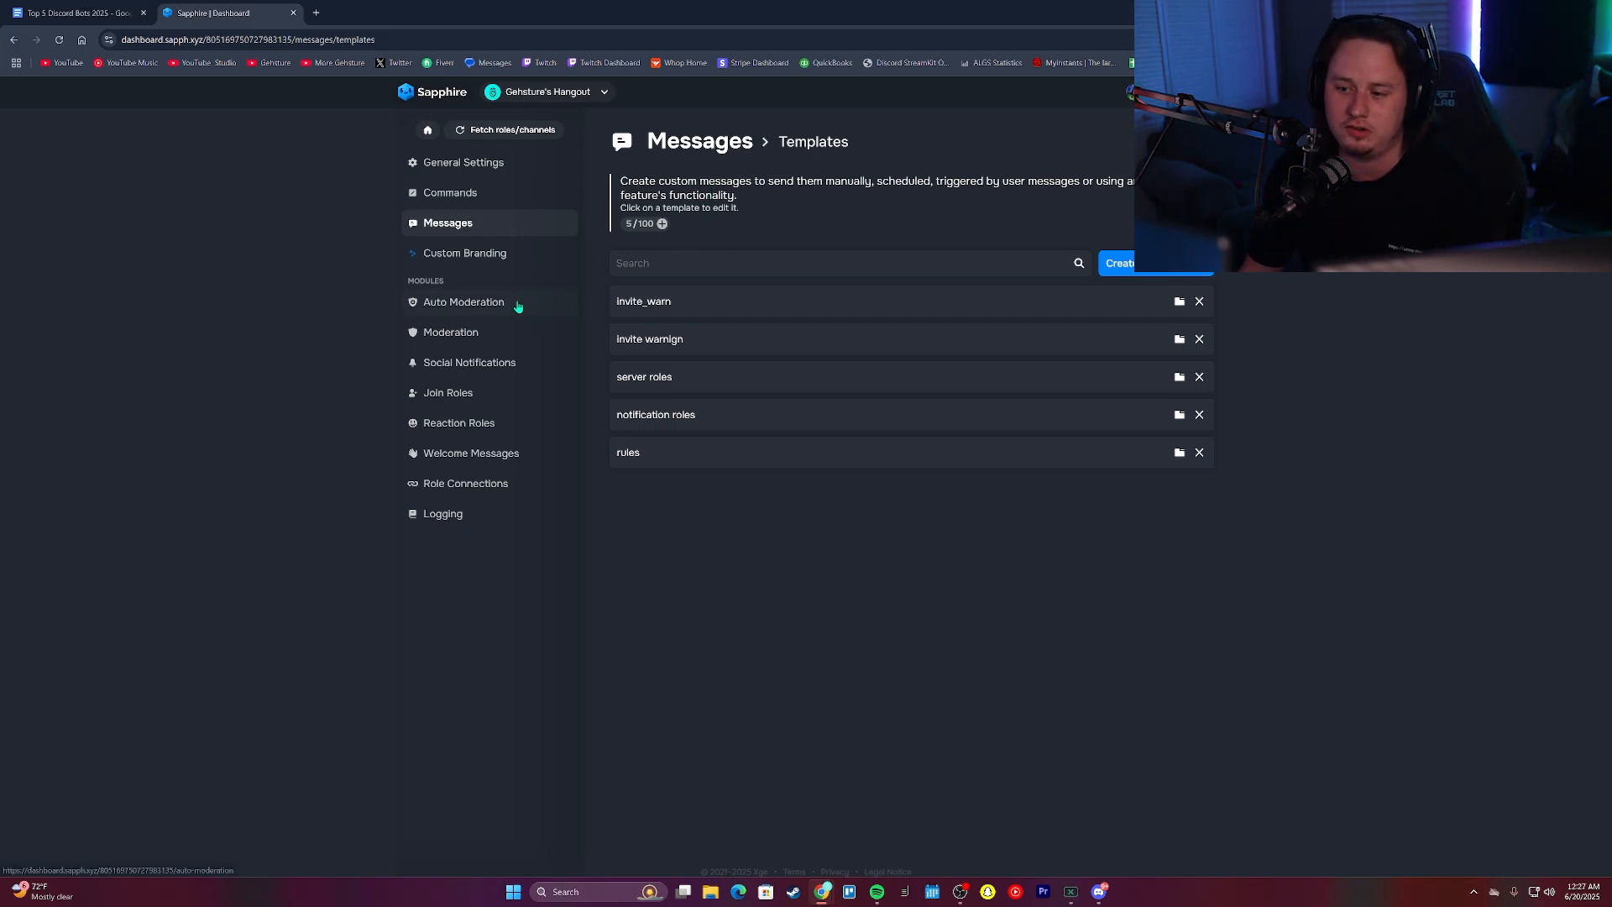
# Review the advanced spam and content filters, then show Social Notifications for YouTube, Twitch, TikTok
pyautogui.click(462, 301)
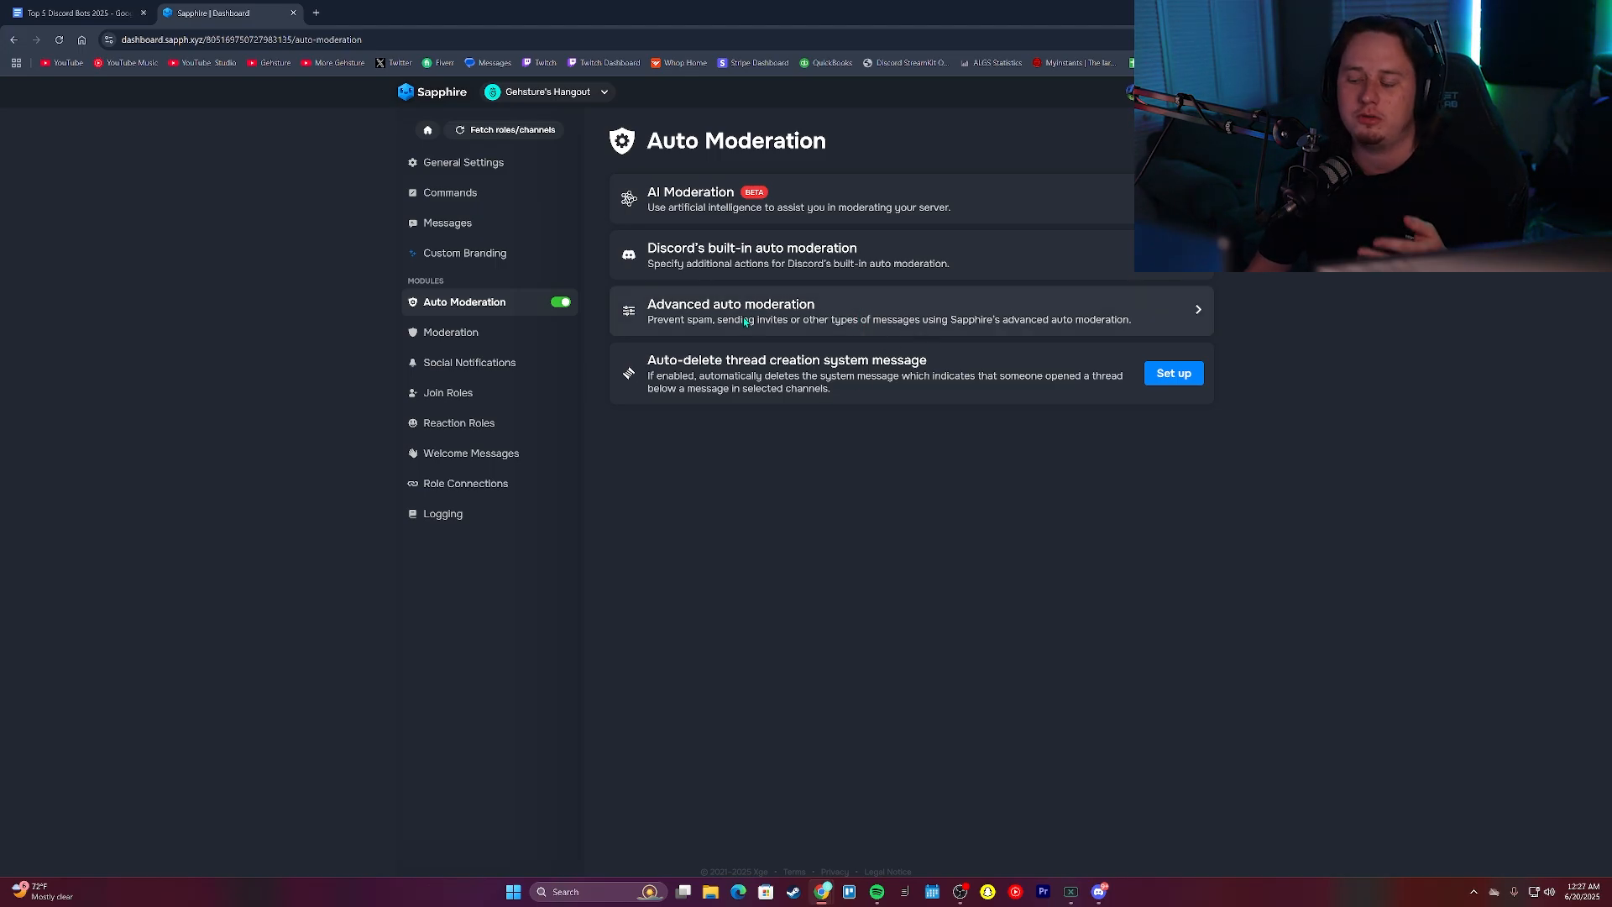
pyautogui.click(889, 310)
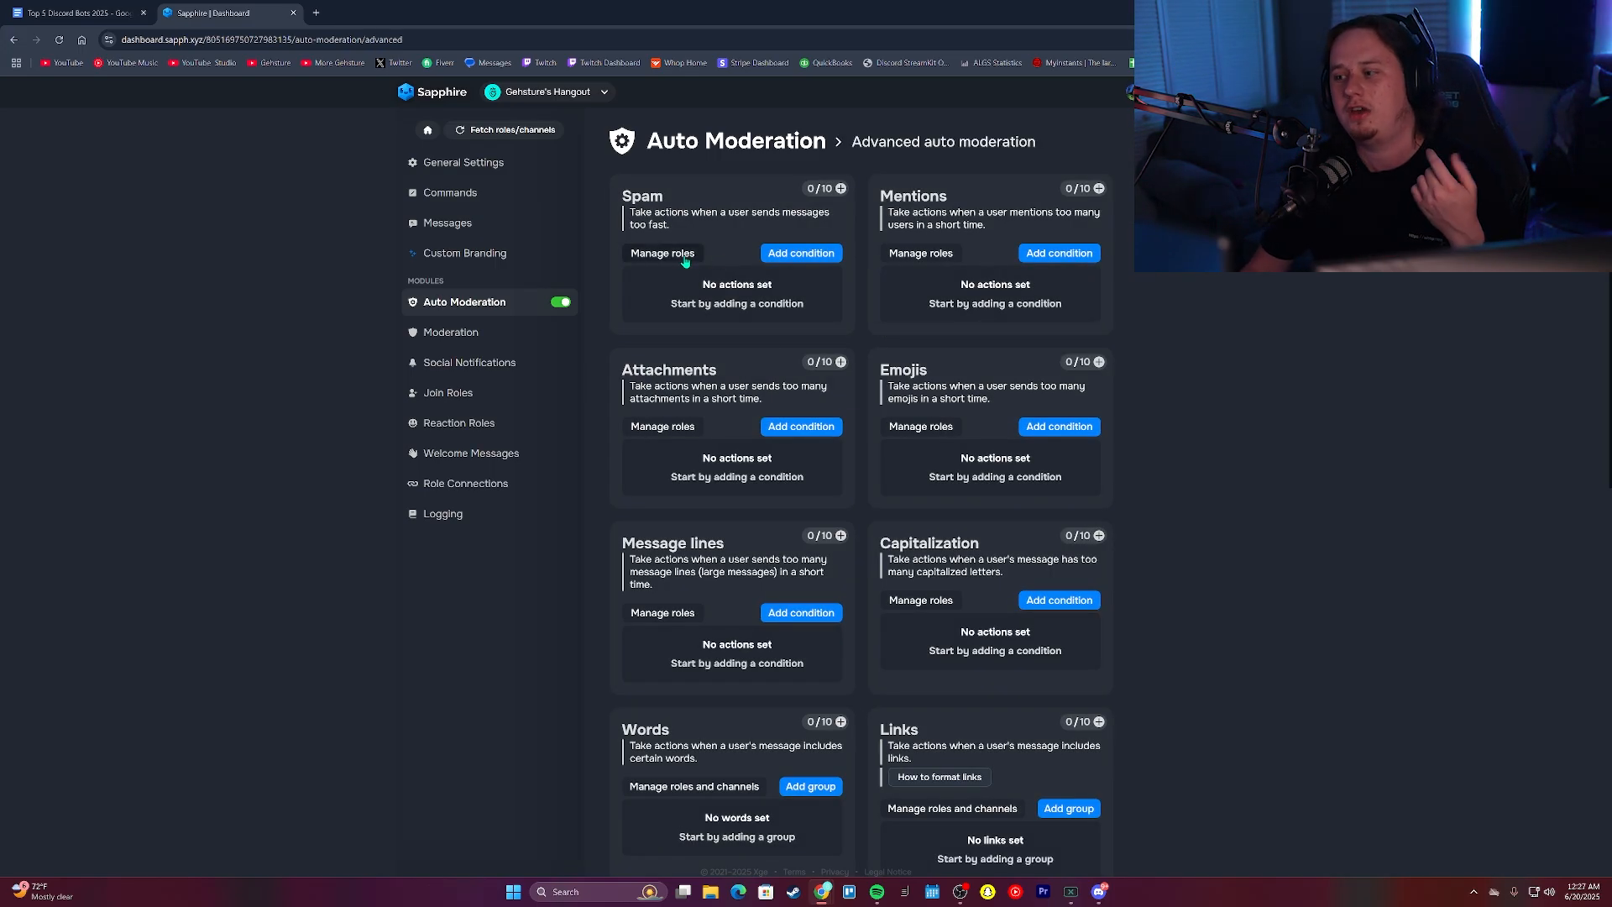
pyautogui.scroll(-3)
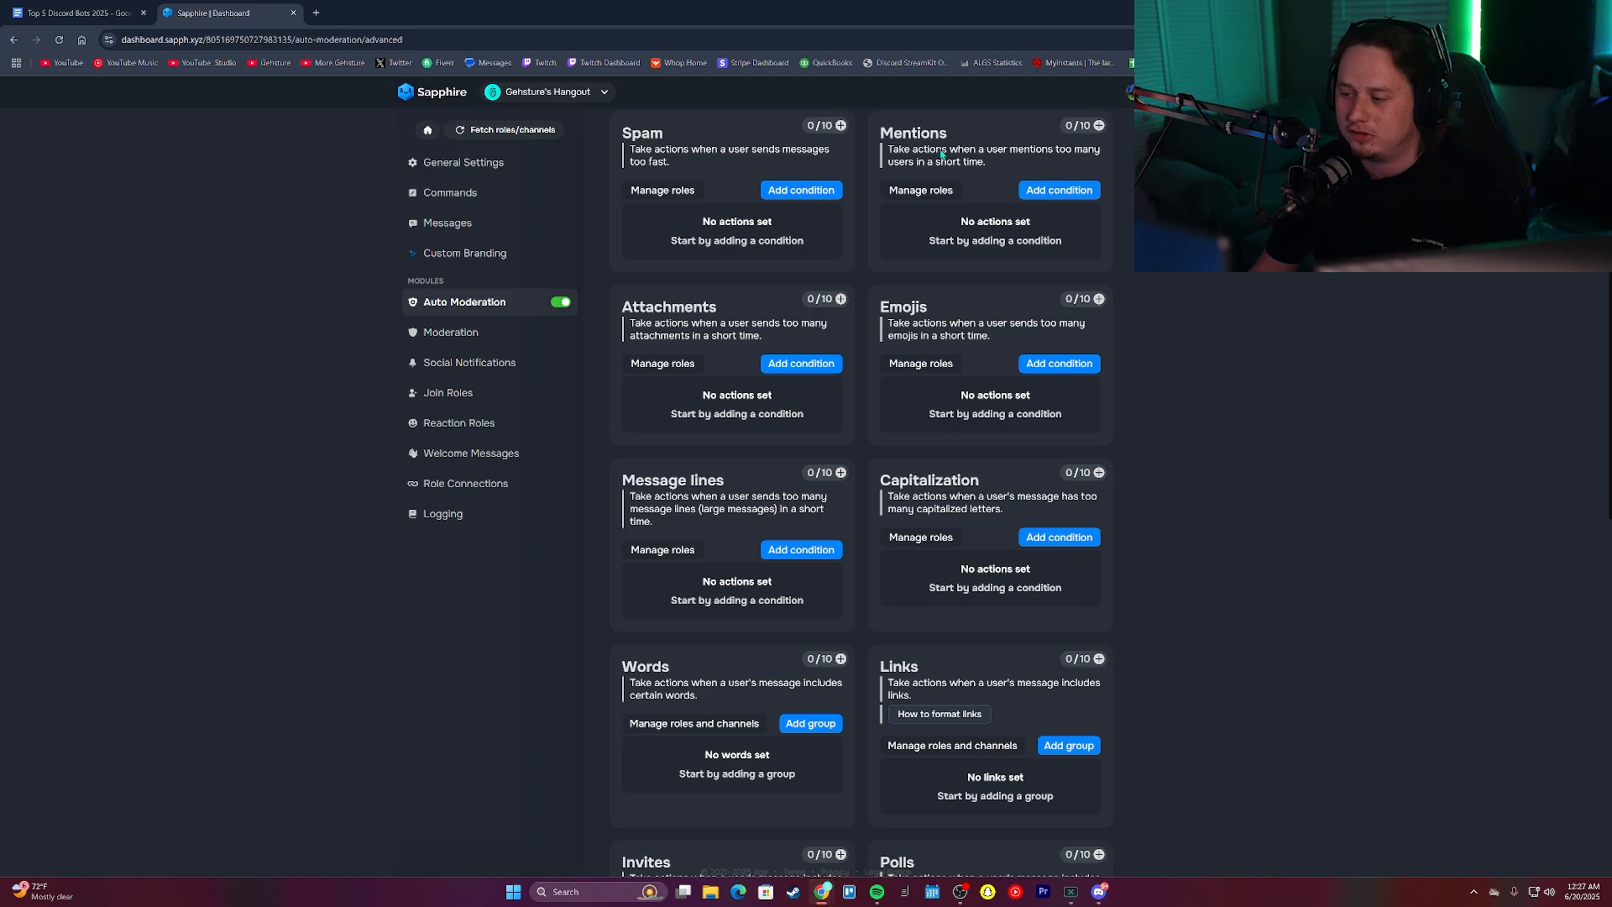
pyautogui.scroll(-3)
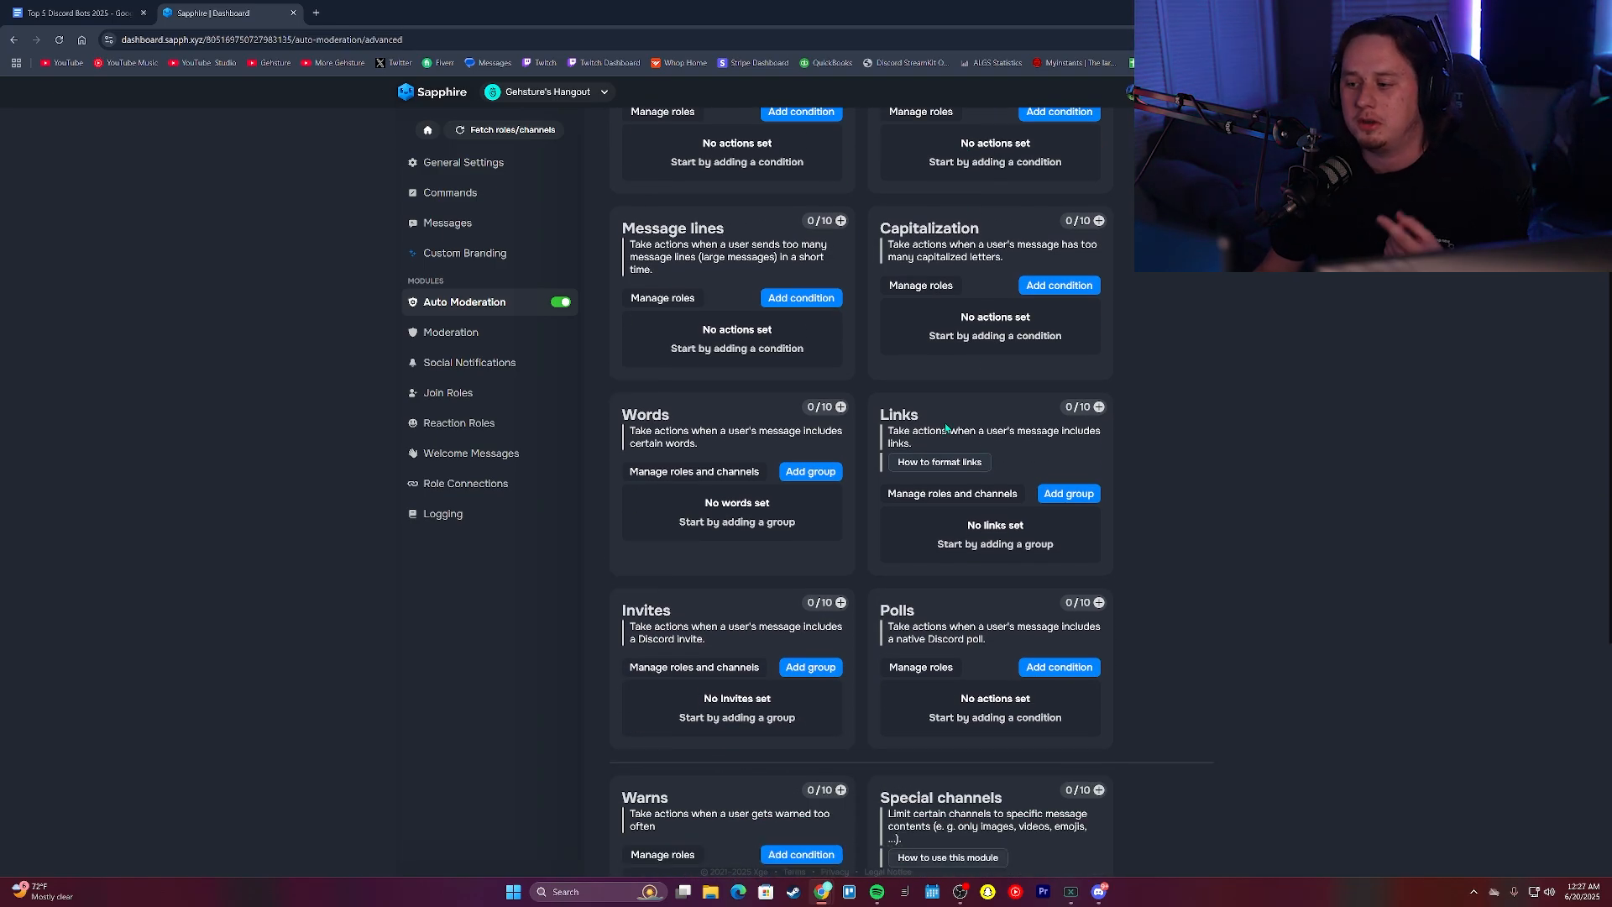
pyautogui.moveTo(927, 430)
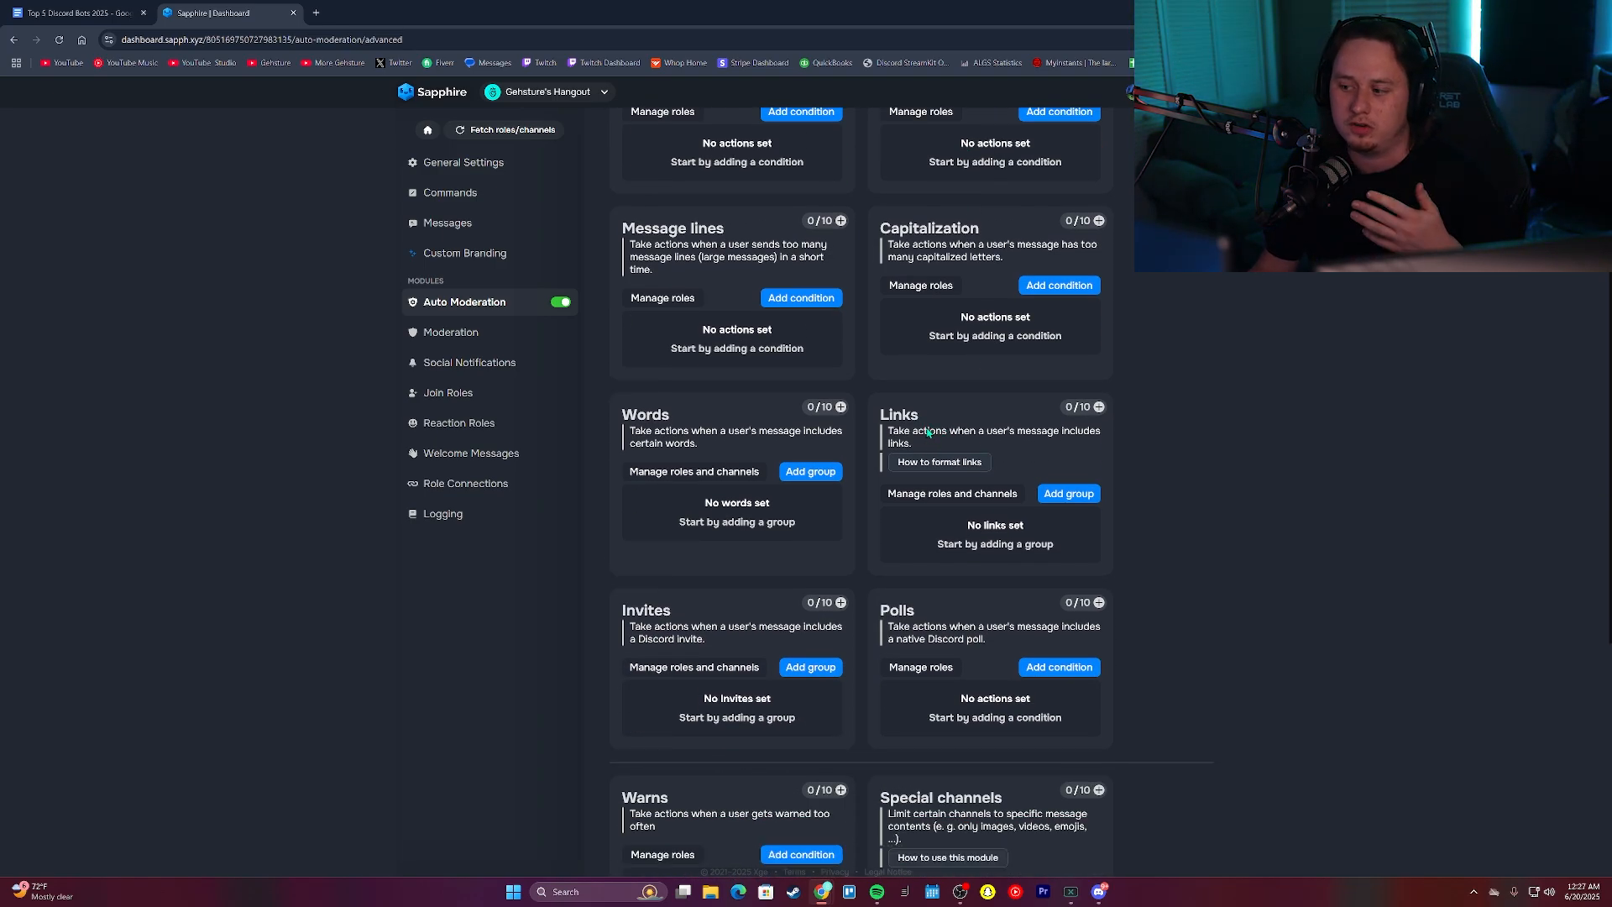
pyautogui.scroll(-3)
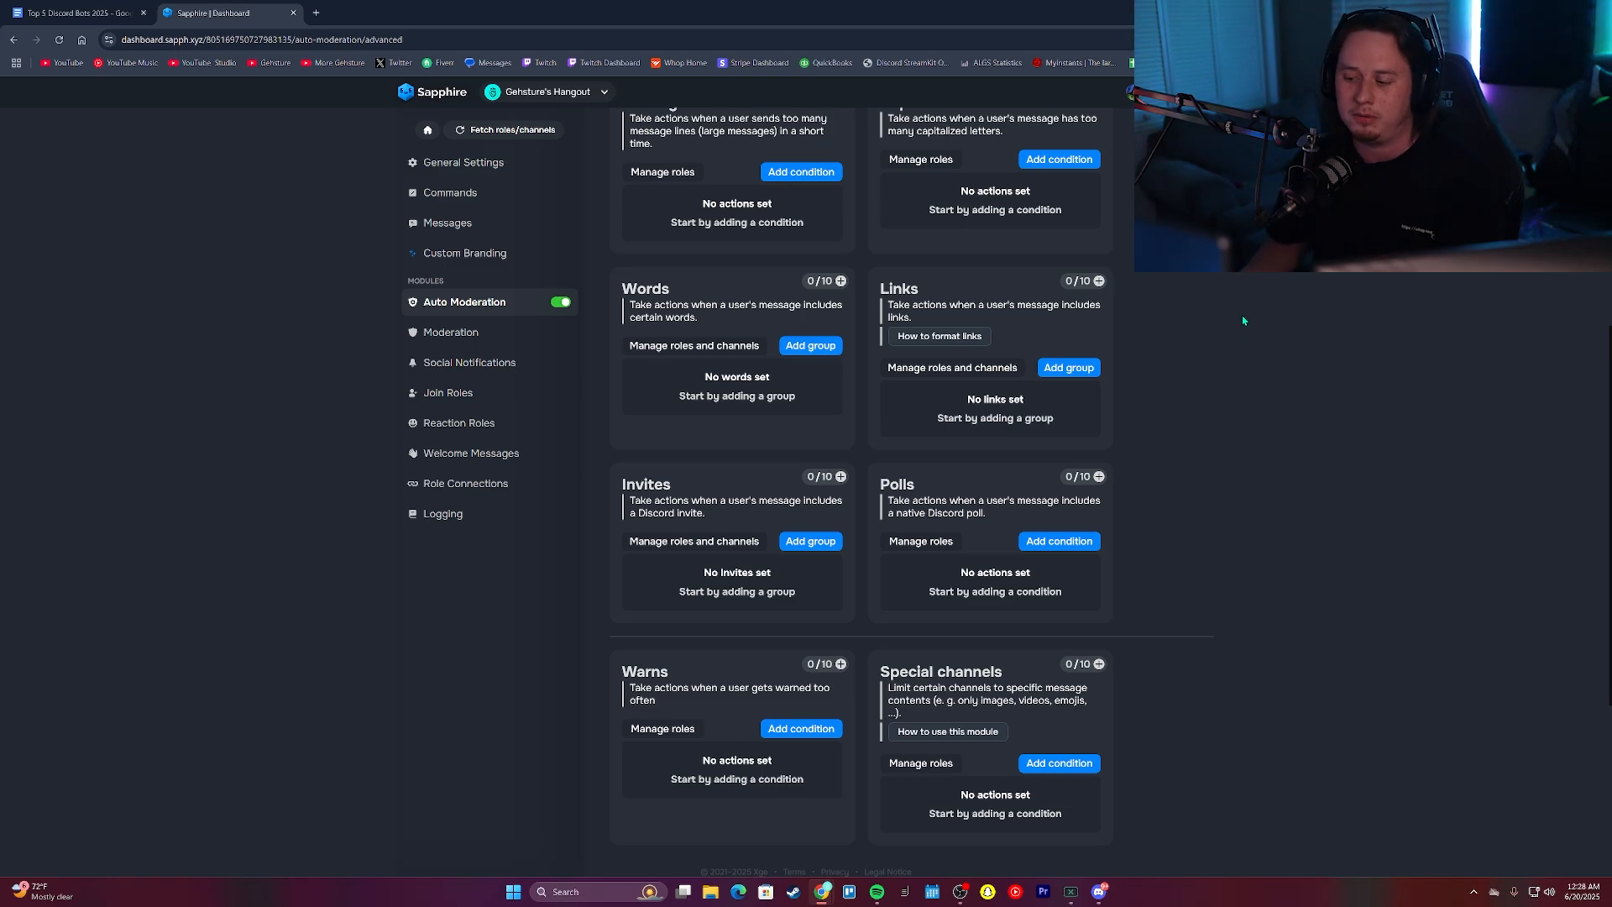
pyautogui.click(470, 362)
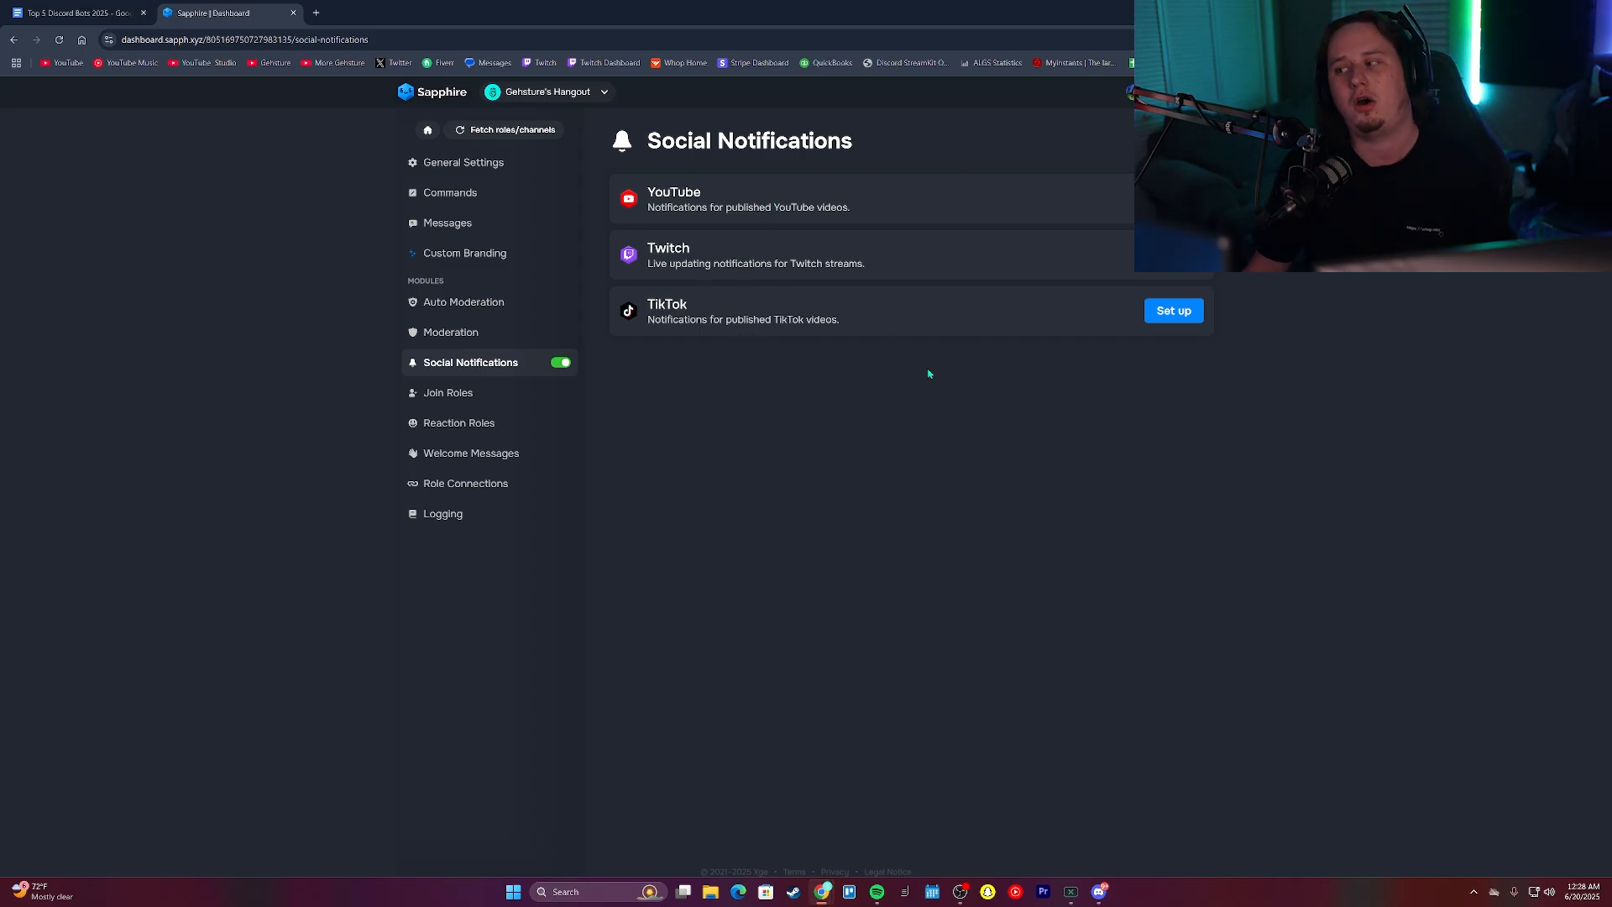
pyautogui.moveTo(980, 299)
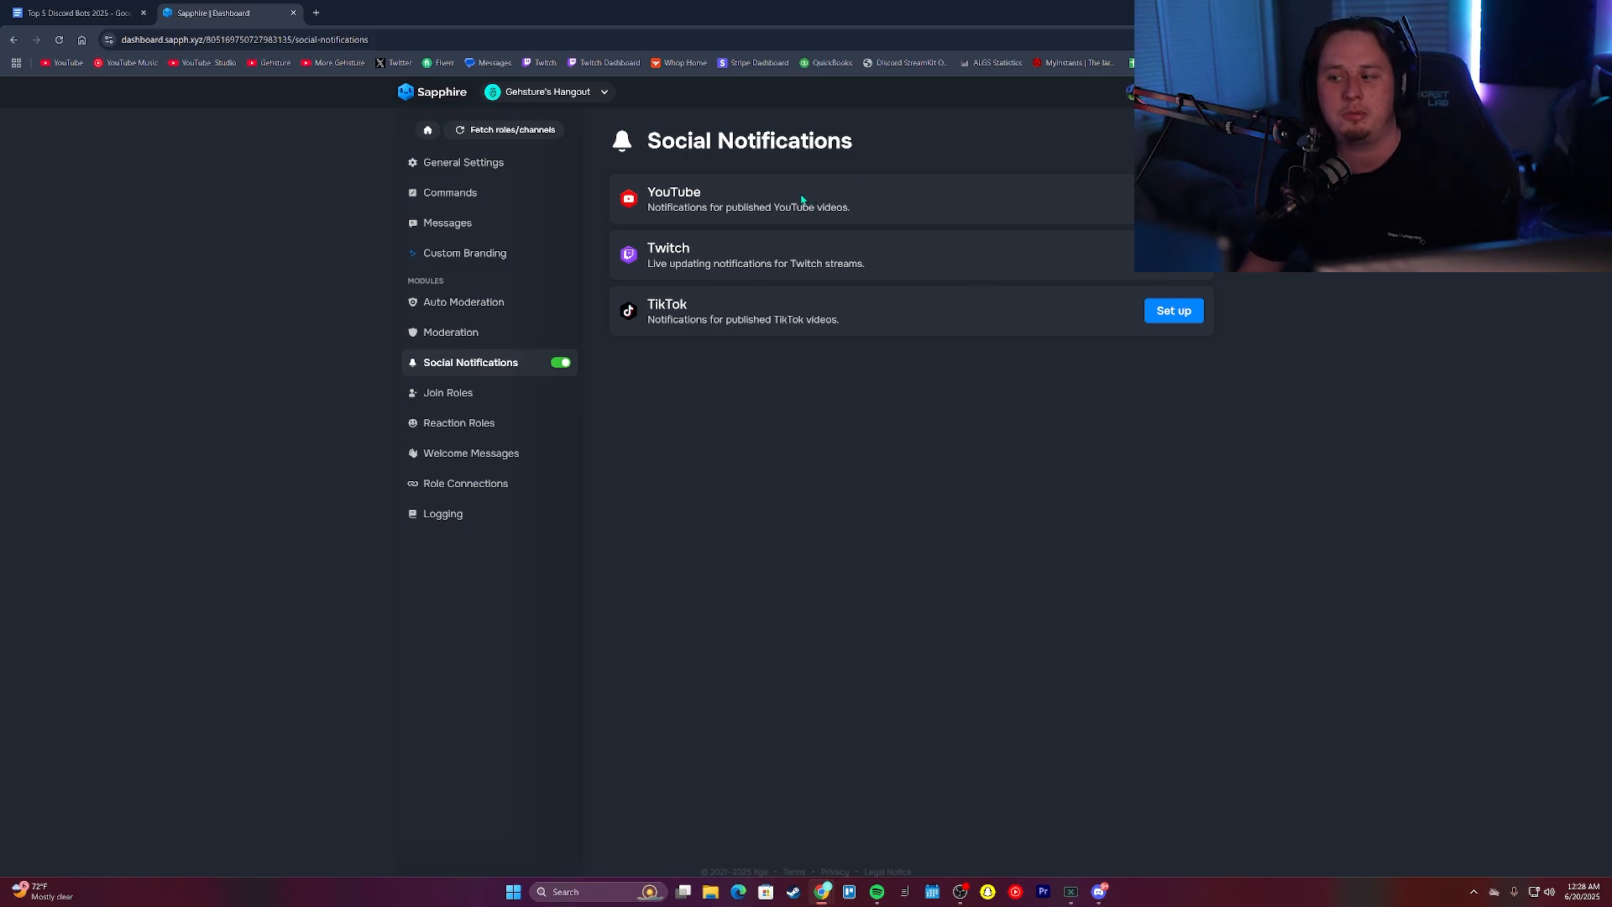
pyautogui.moveTo(765, 291)
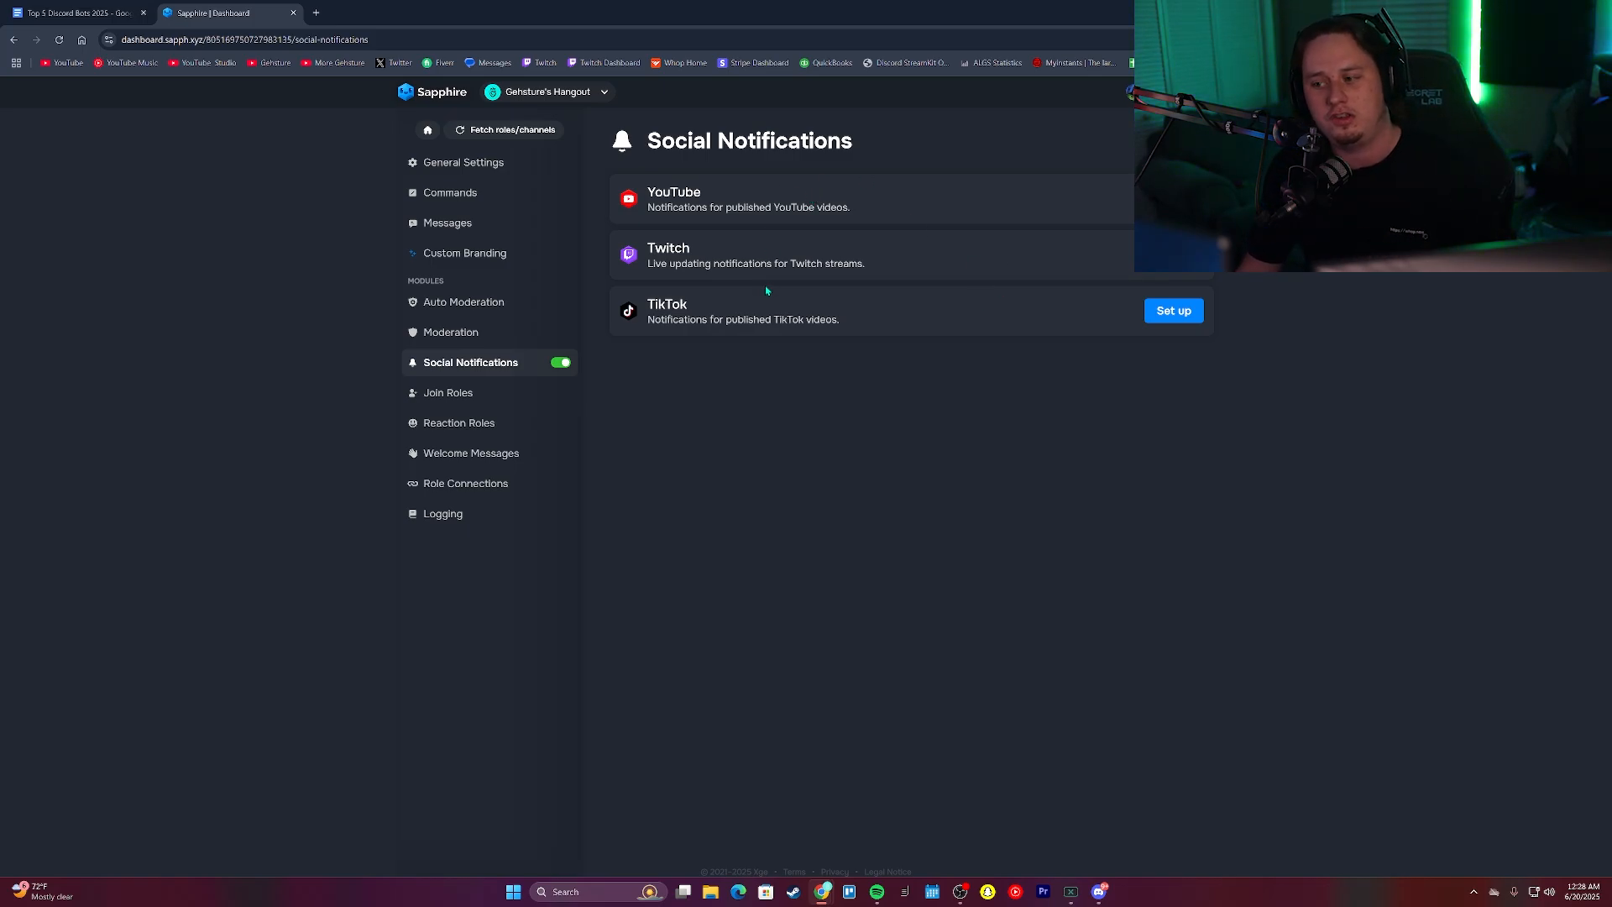
# Step through Join Roles and Welcome Messages, ending on the Logging events page
pyautogui.click(448, 392)
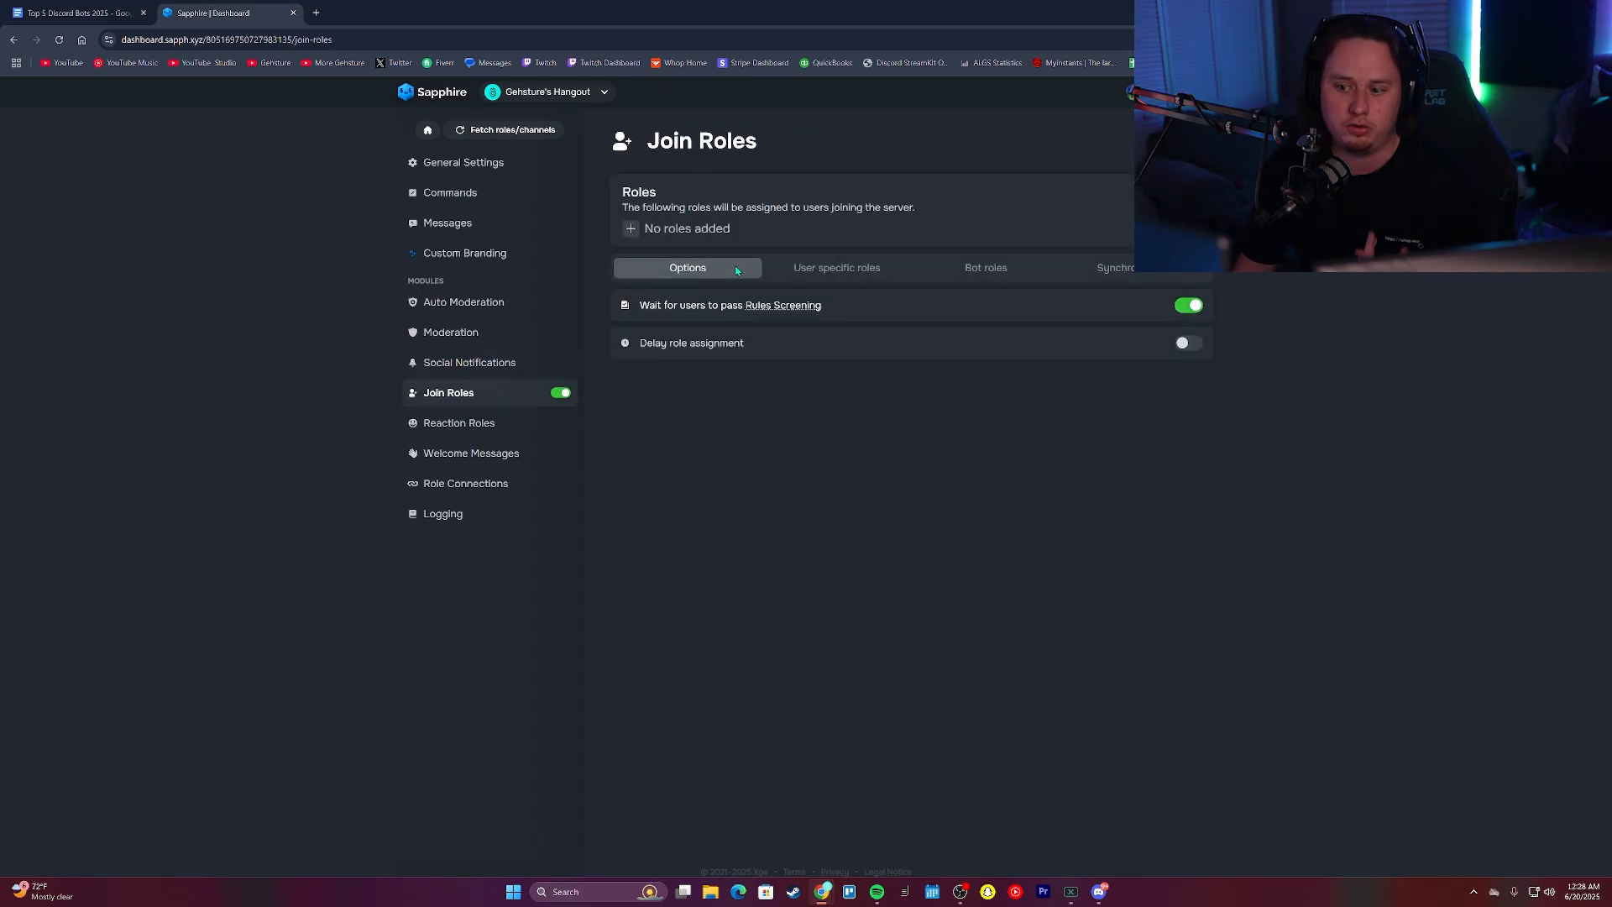
pyautogui.moveTo(458, 422)
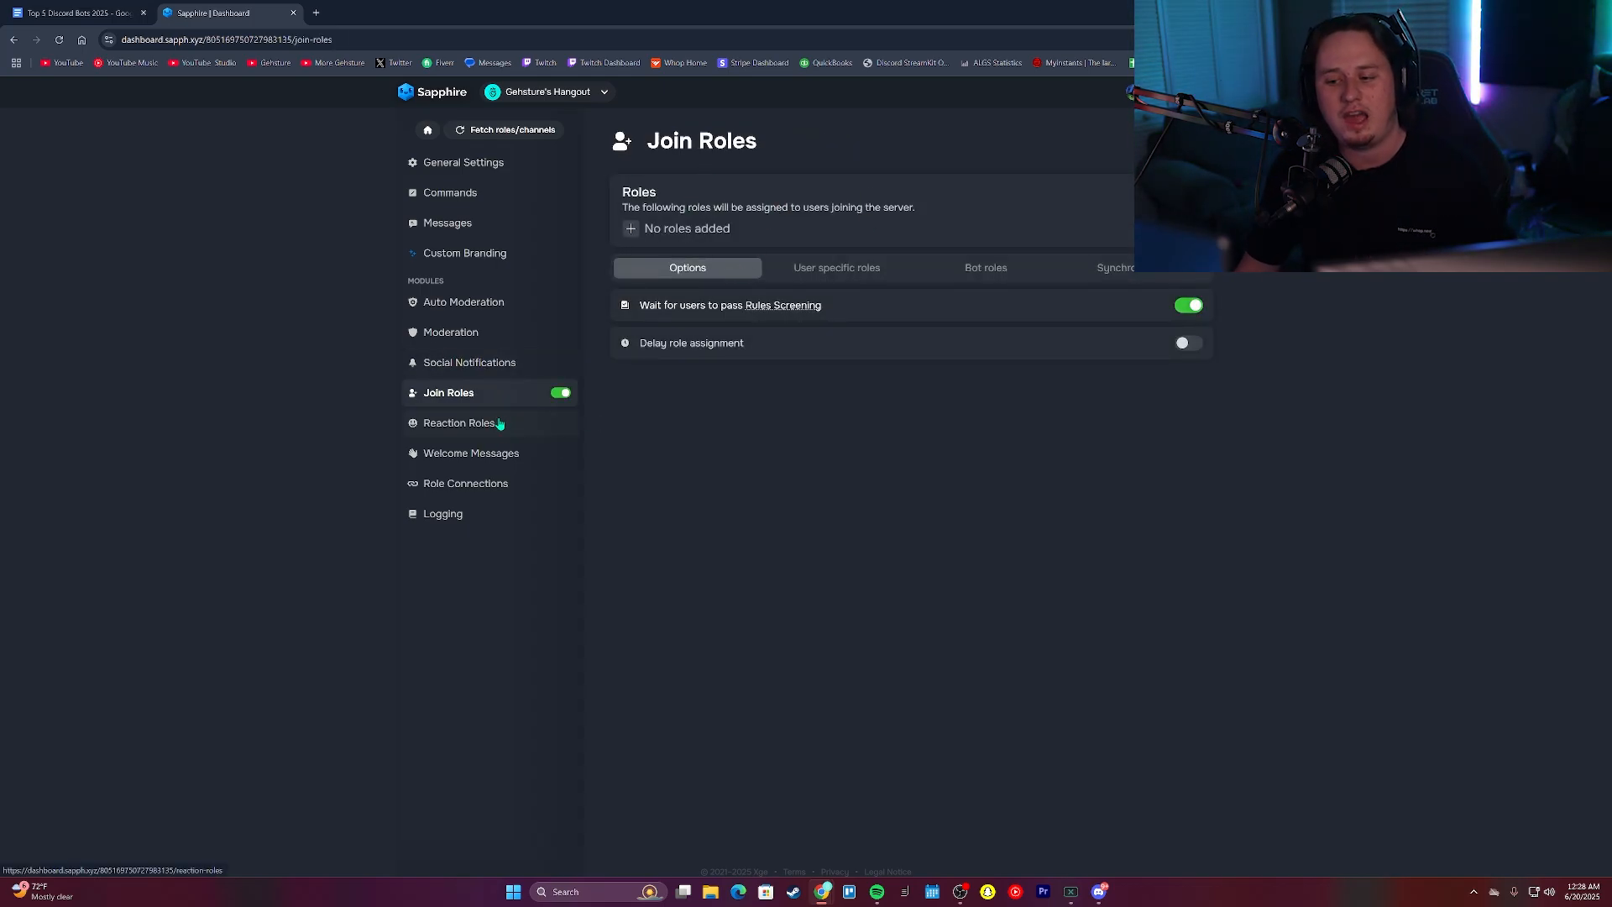
pyautogui.click(471, 453)
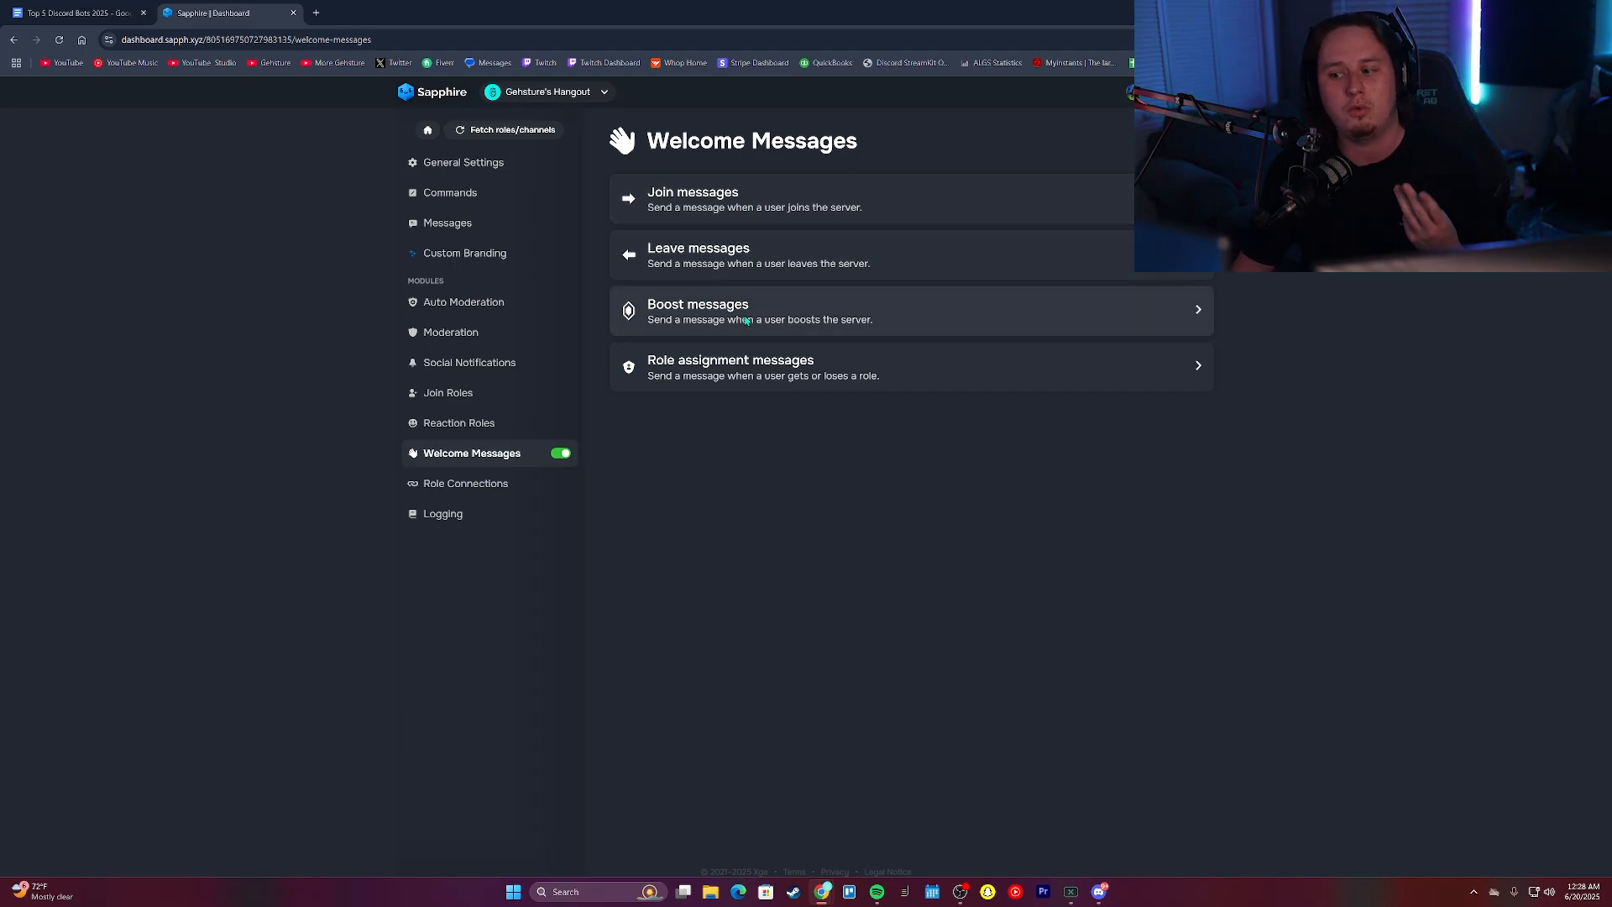
pyautogui.click(442, 513)
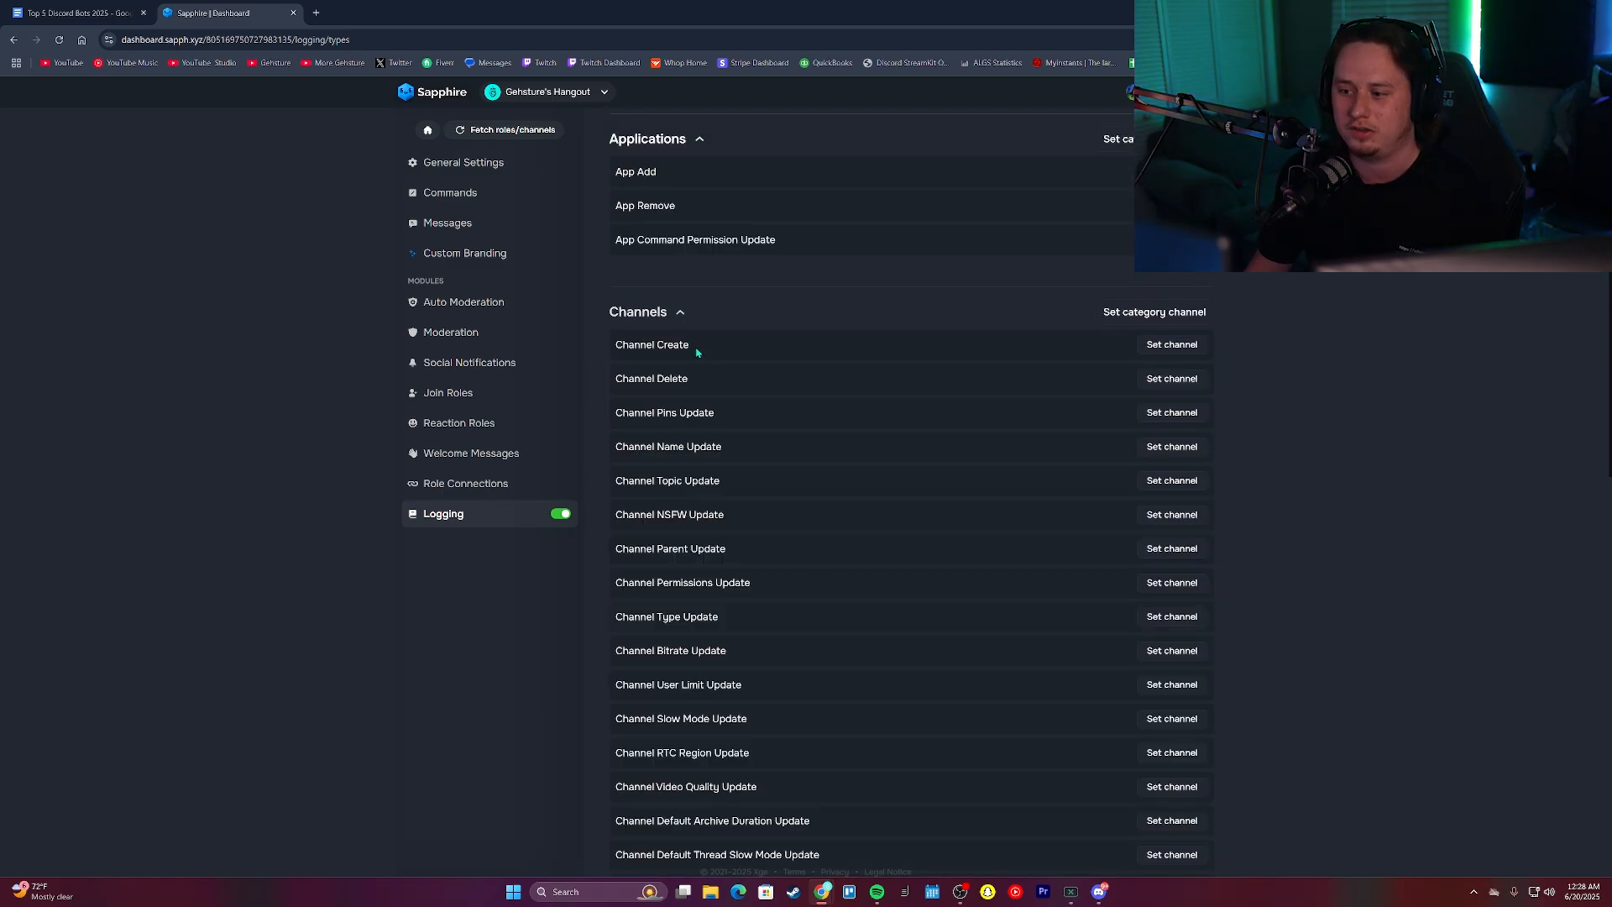
pyautogui.scroll(-3)
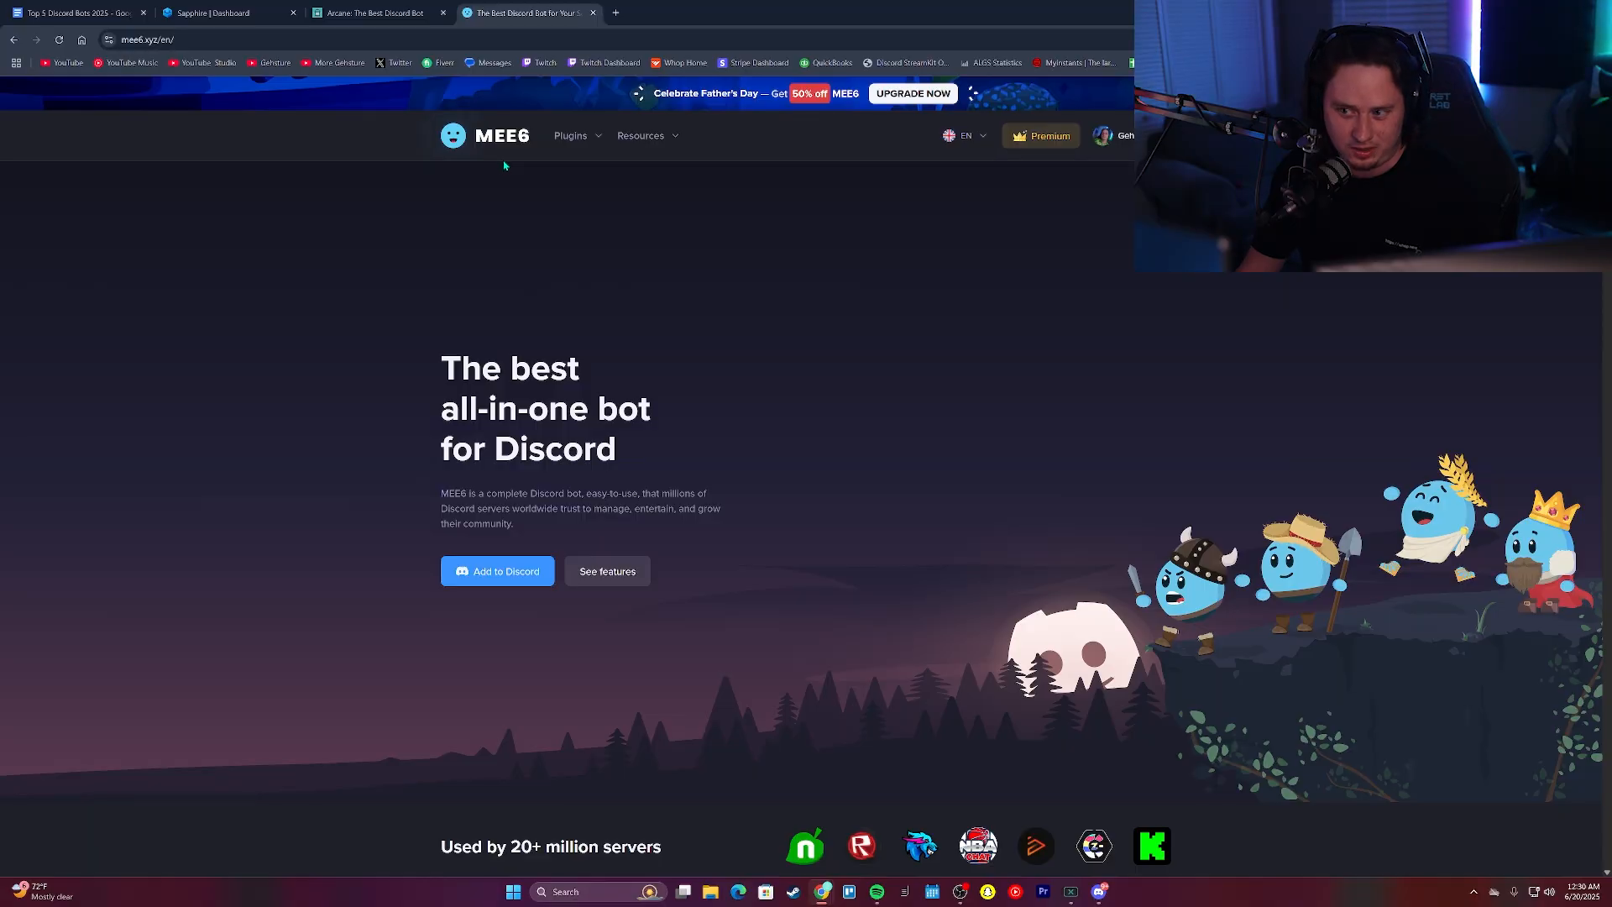
pyautogui.moveTo(751, 183)
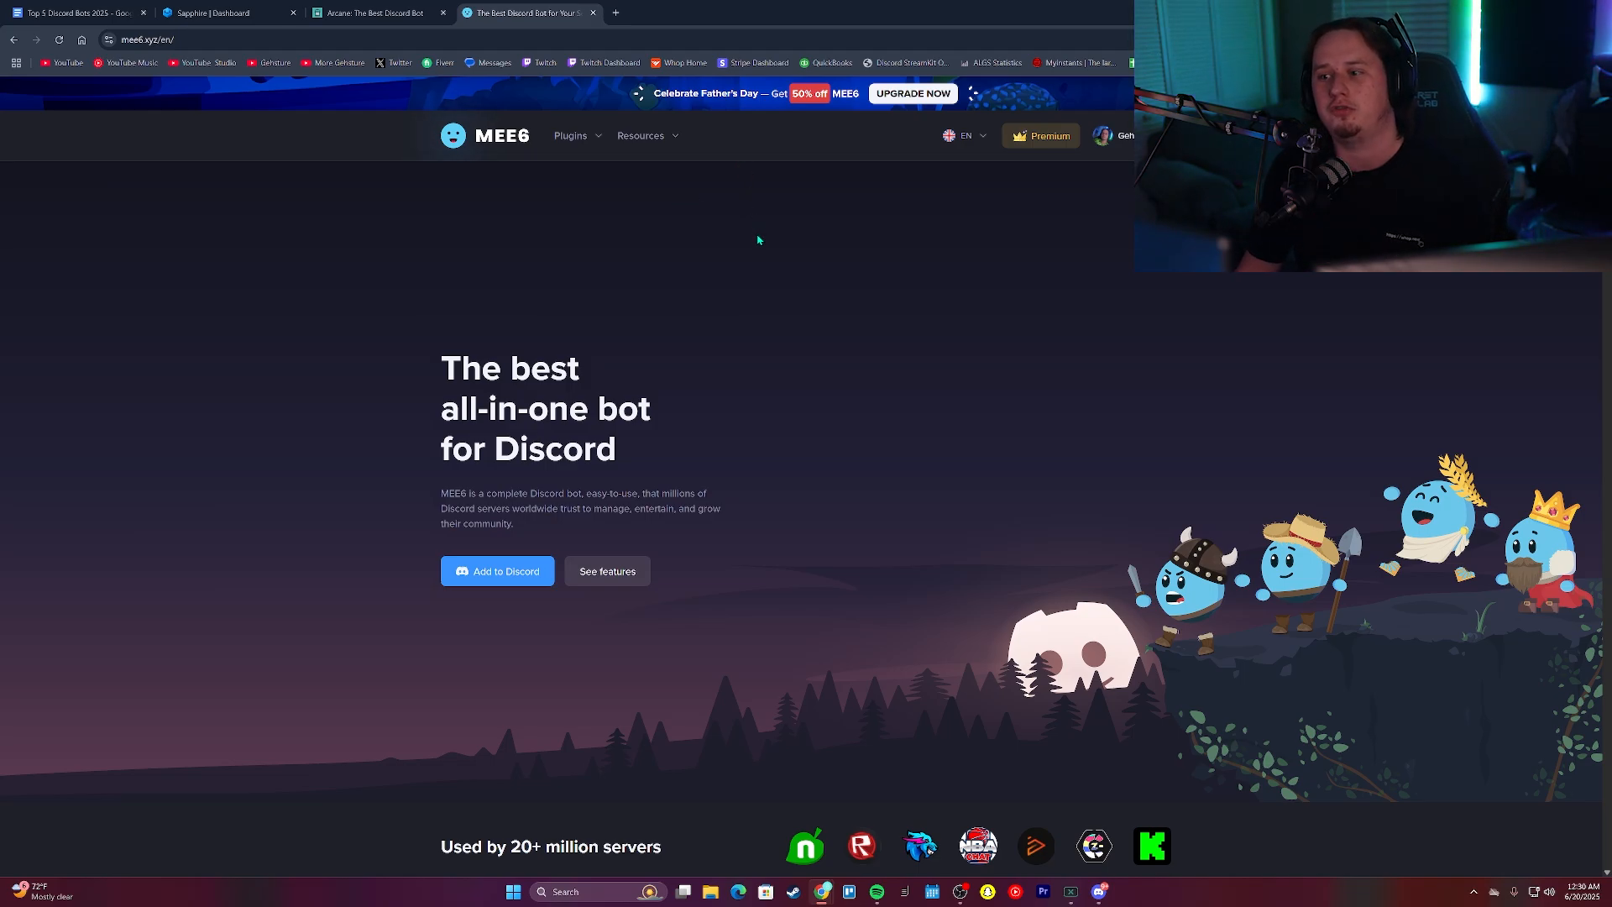
pyautogui.moveTo(759, 270)
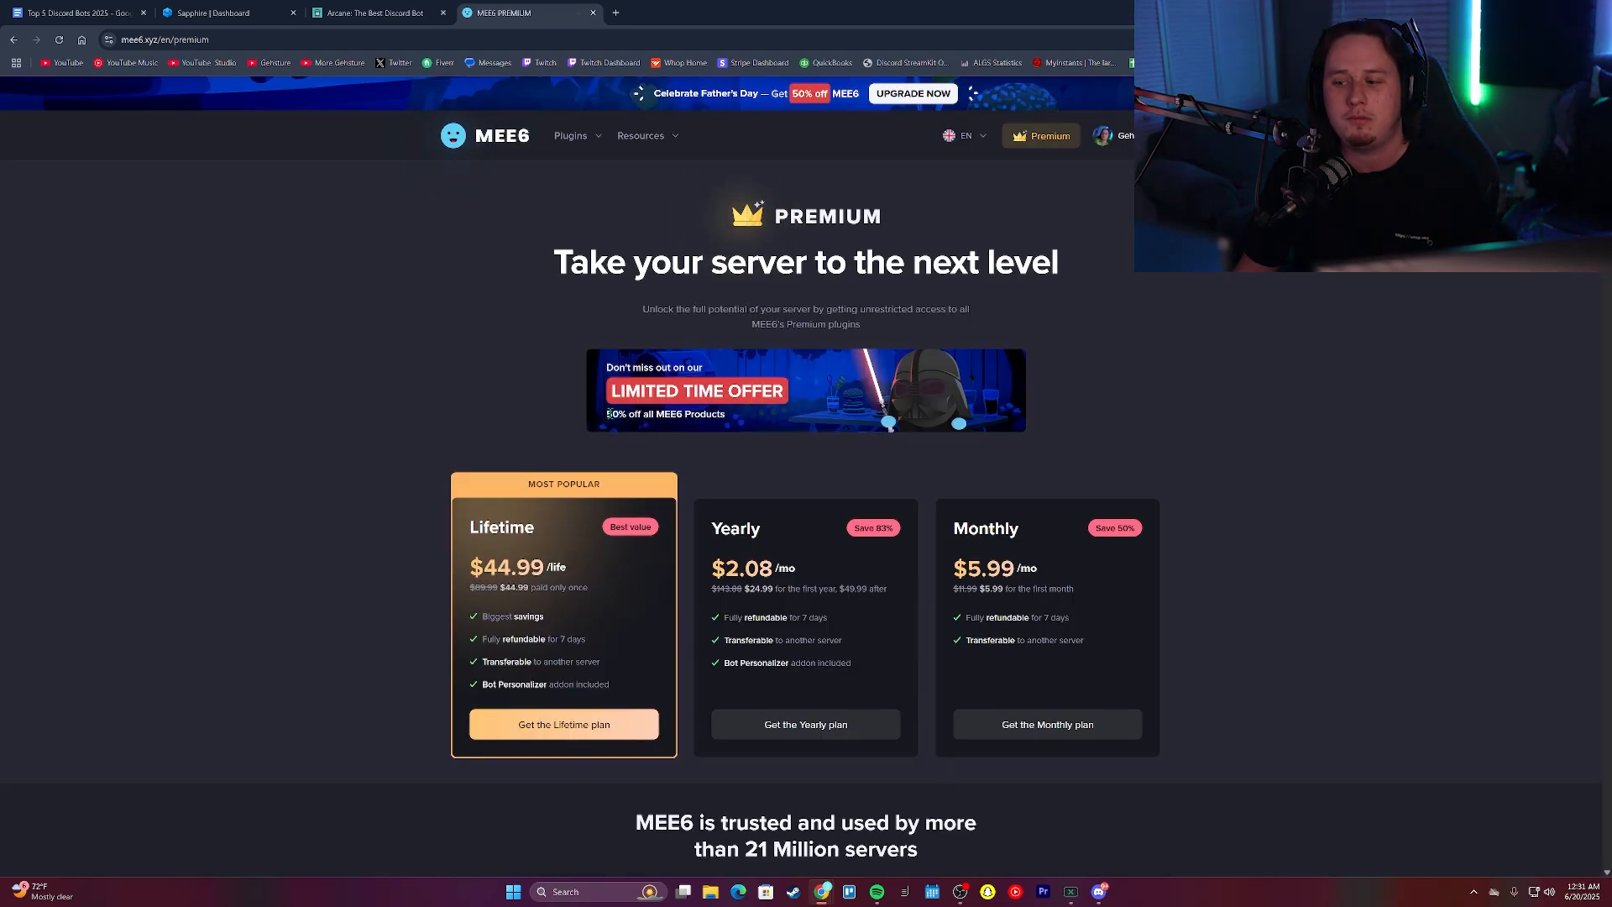
pyautogui.moveTo(470, 527); pyautogui.dragTo(560, 567)
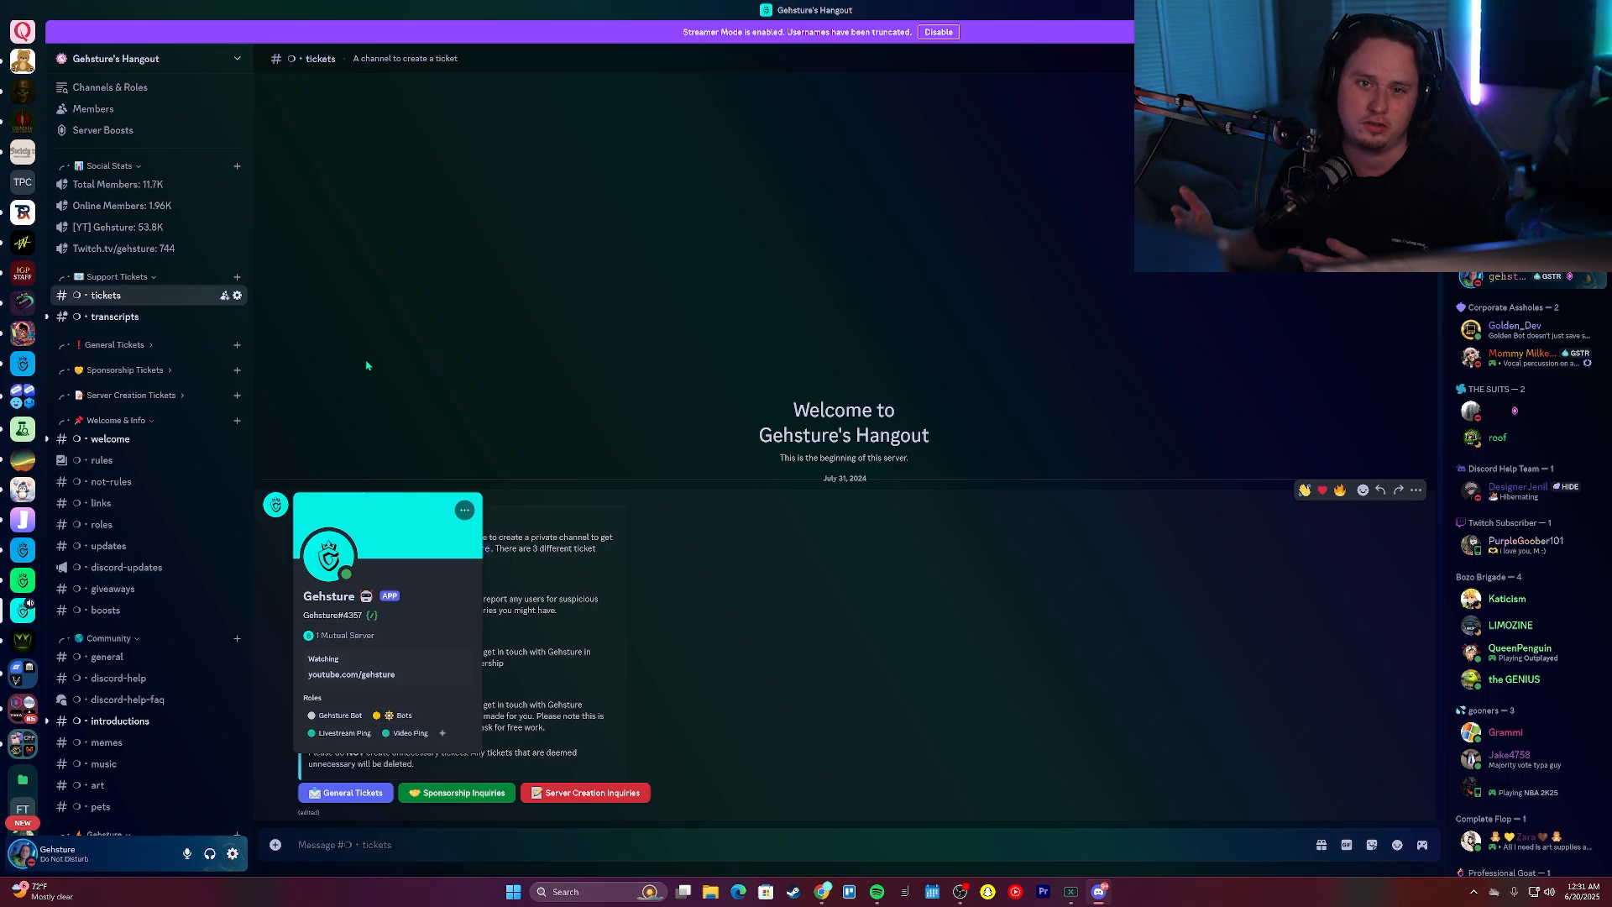
pyautogui.moveTo(348, 247)
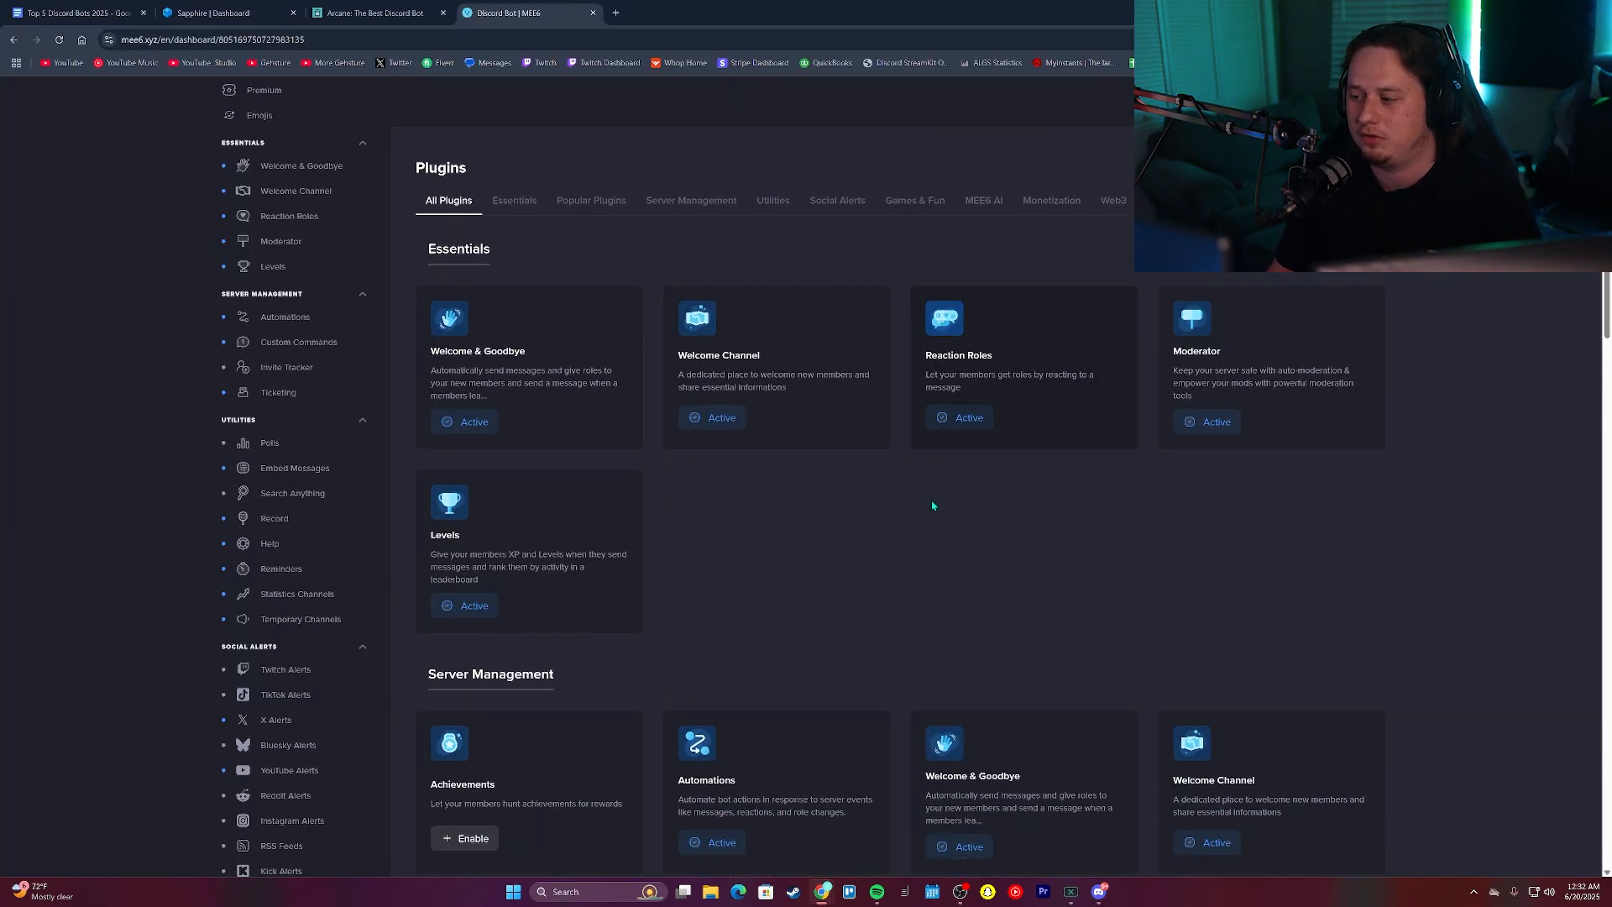
# Browse the plugin list, view Moderator's automod settings, then the Automations page
pyautogui.scroll(-3)
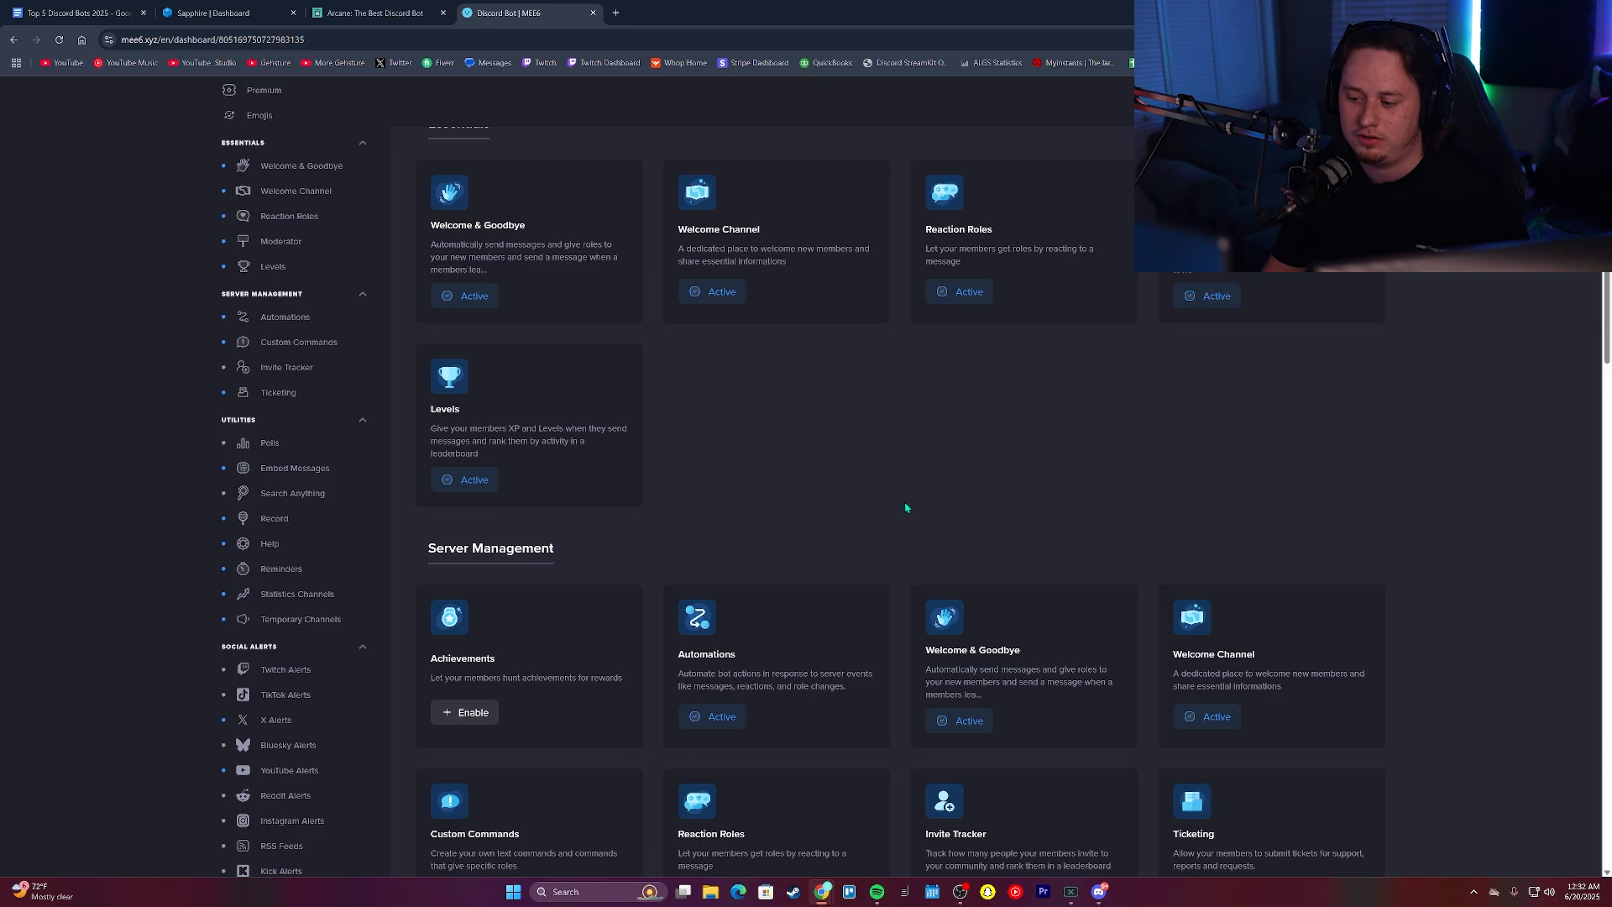
pyautogui.scroll(-3)
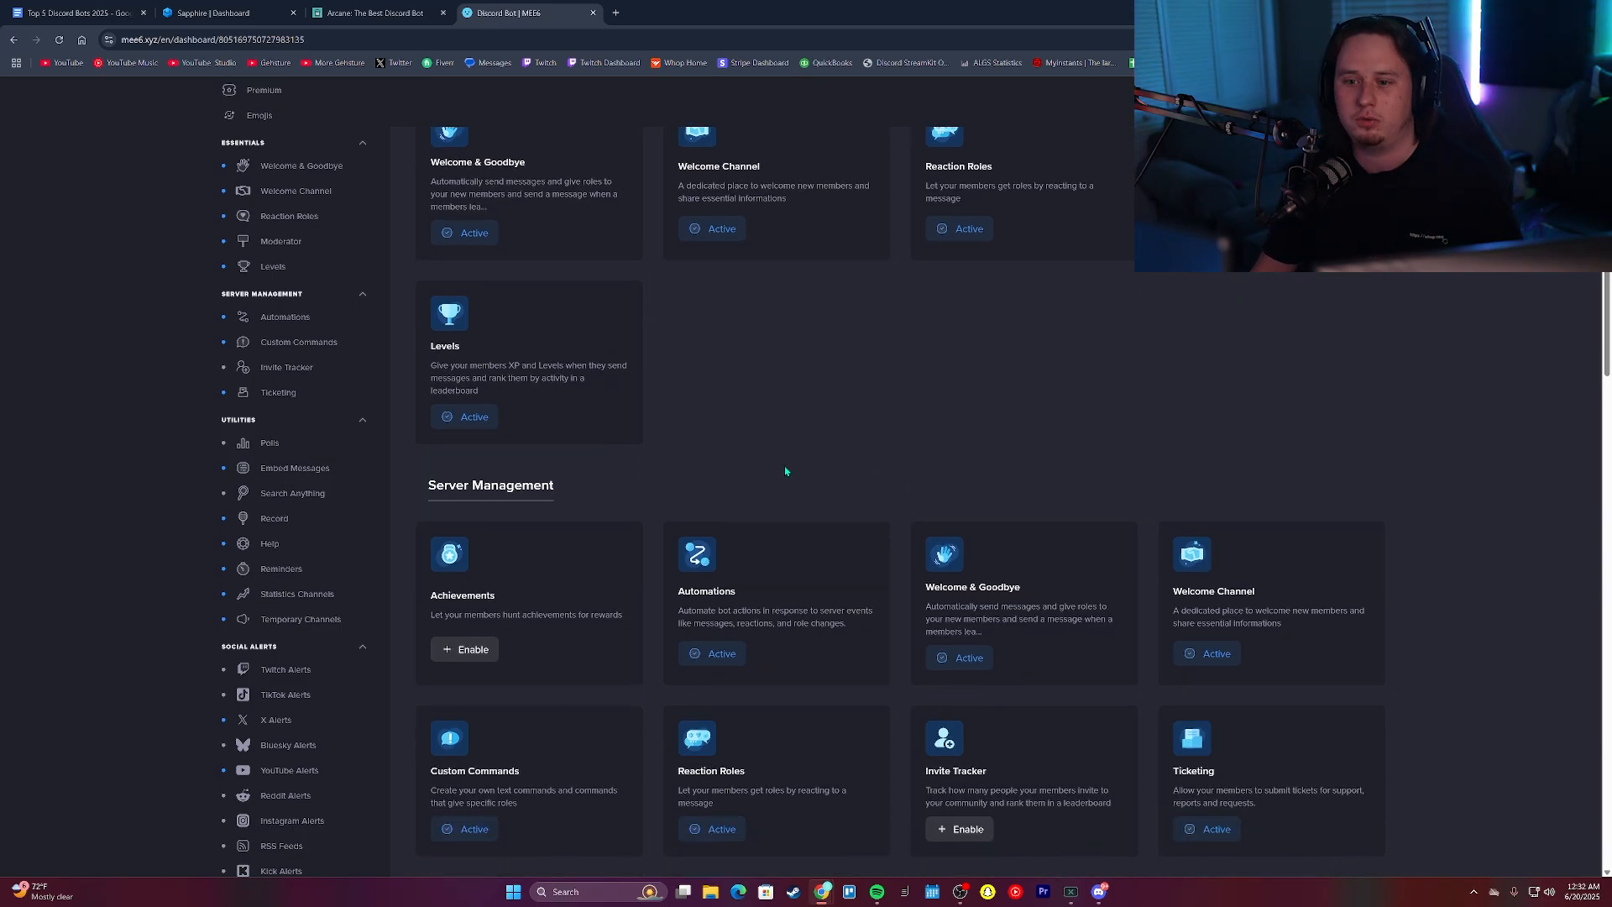
pyautogui.scroll(-3)
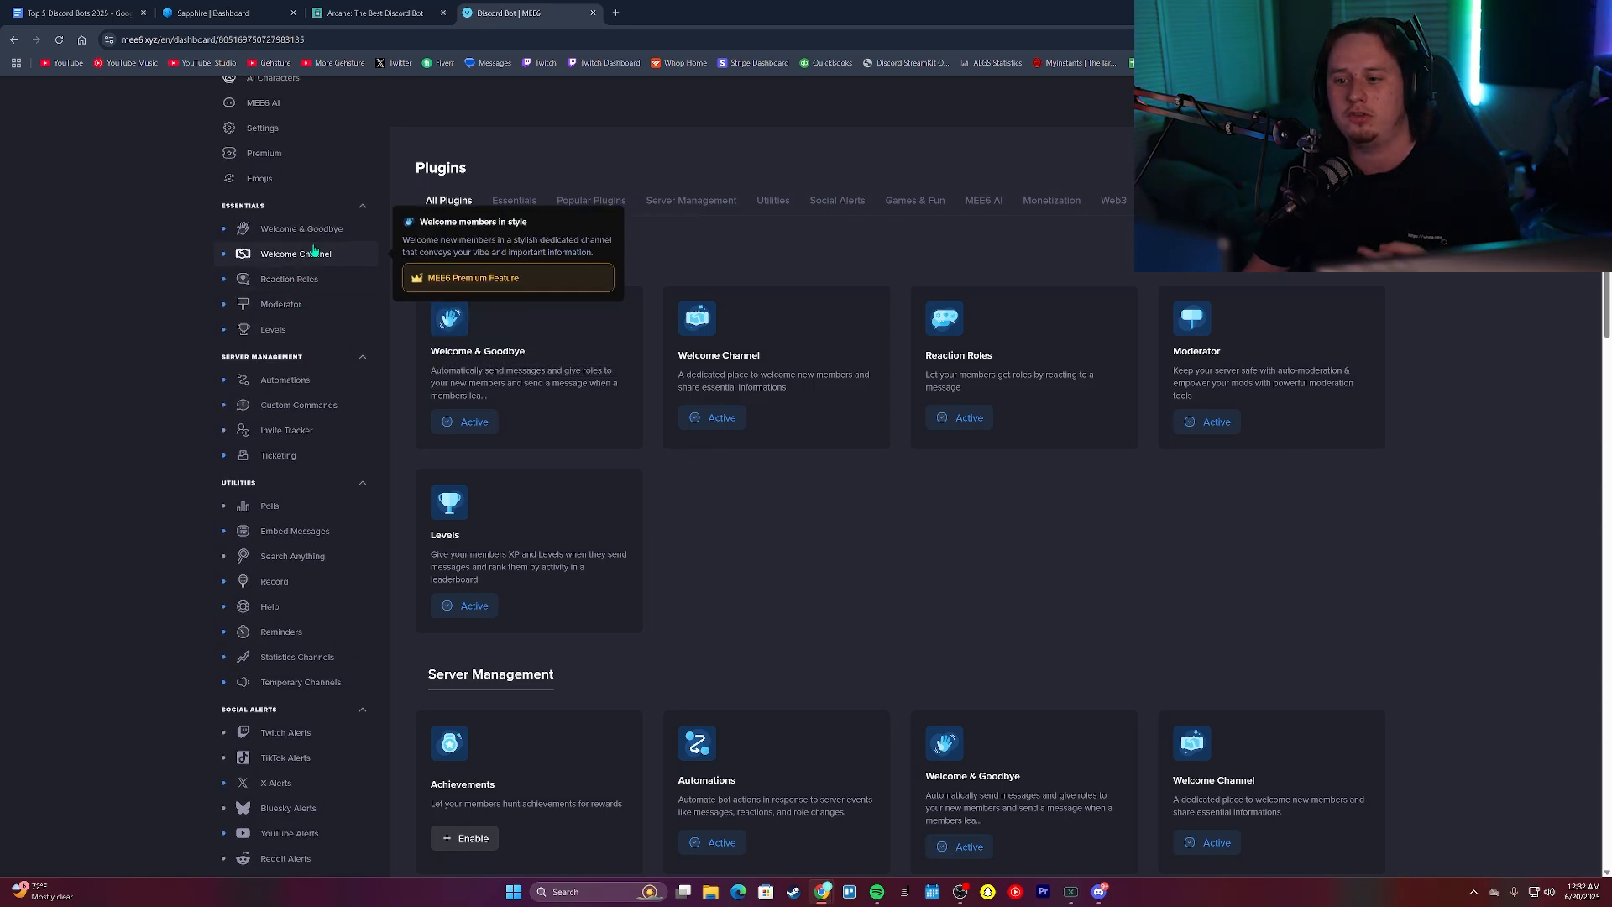
pyautogui.moveTo(280, 304)
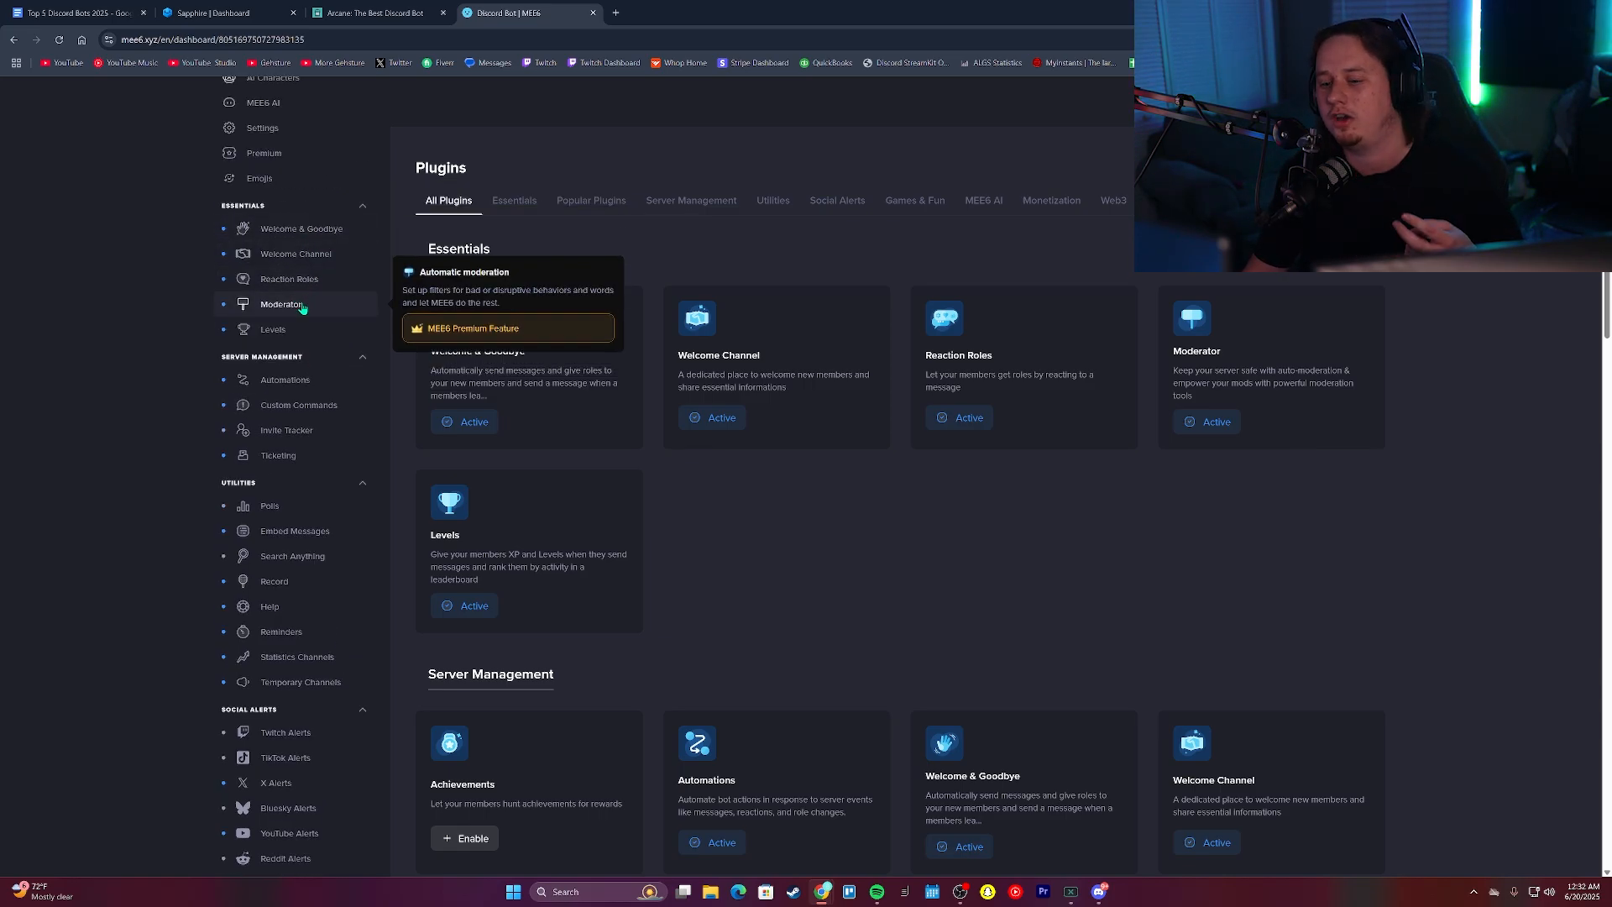
pyautogui.click(281, 303)
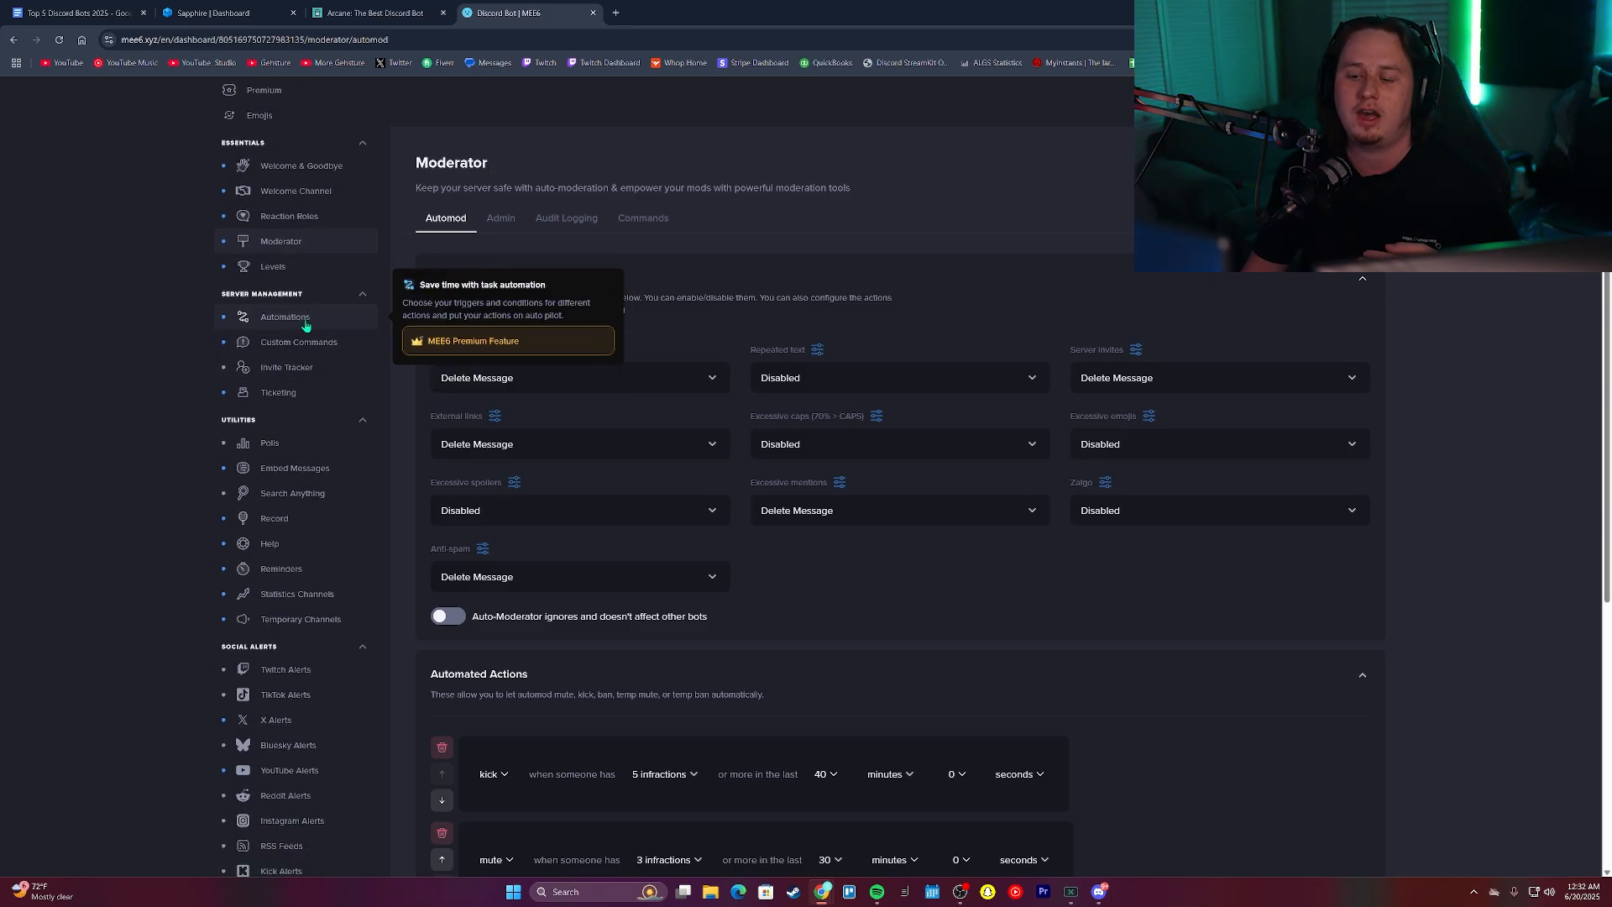
pyautogui.click(285, 316)
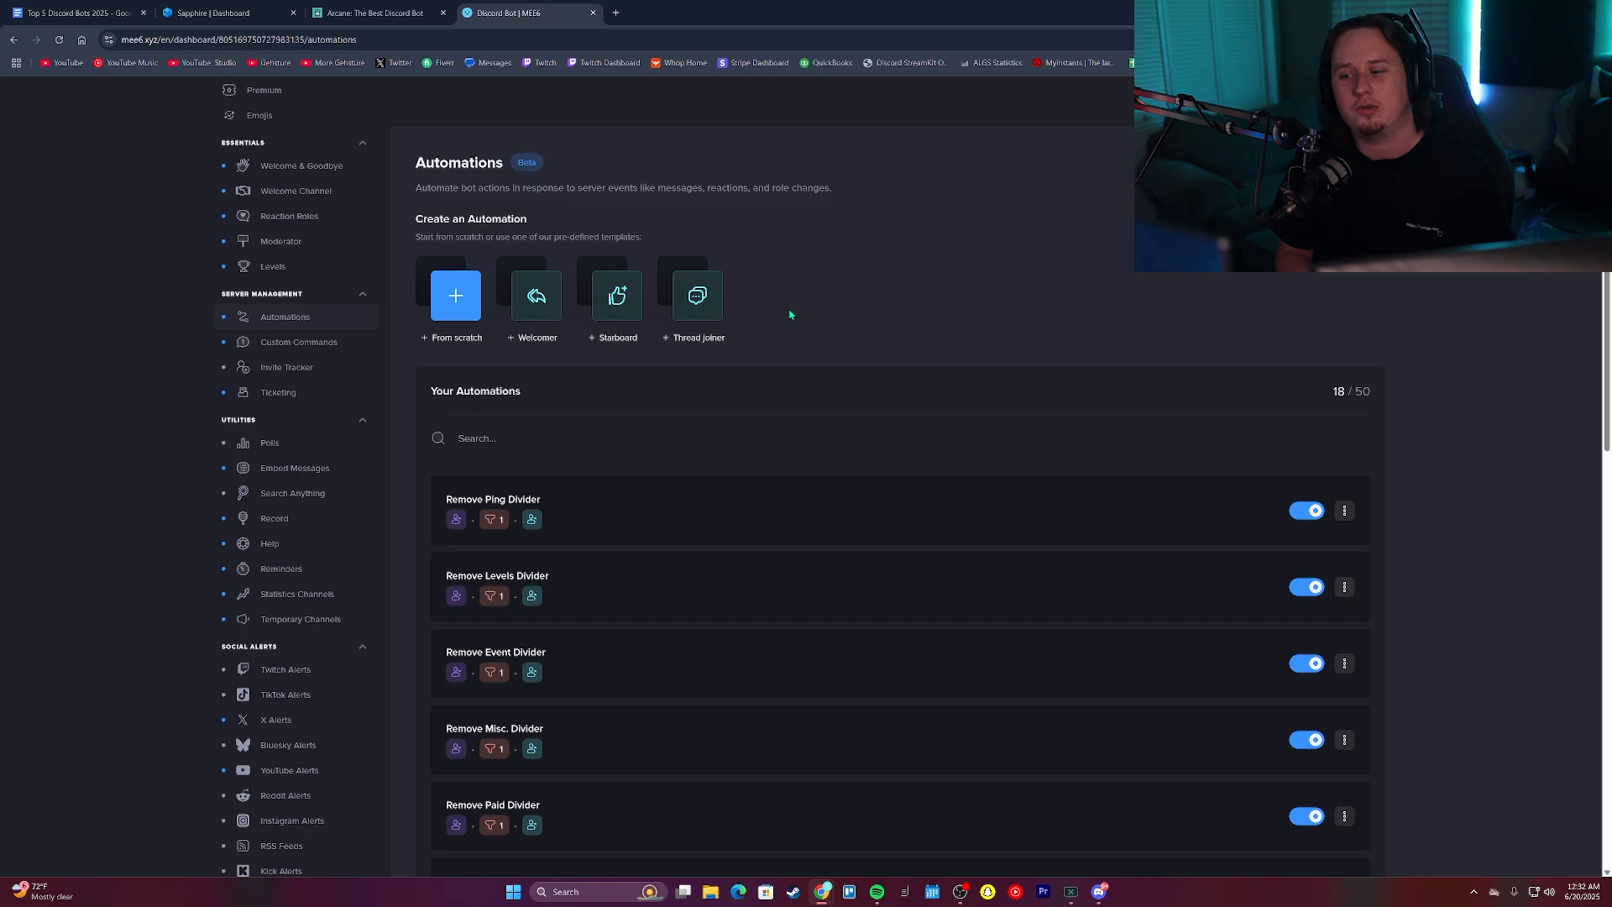
pyautogui.moveTo(278, 390)
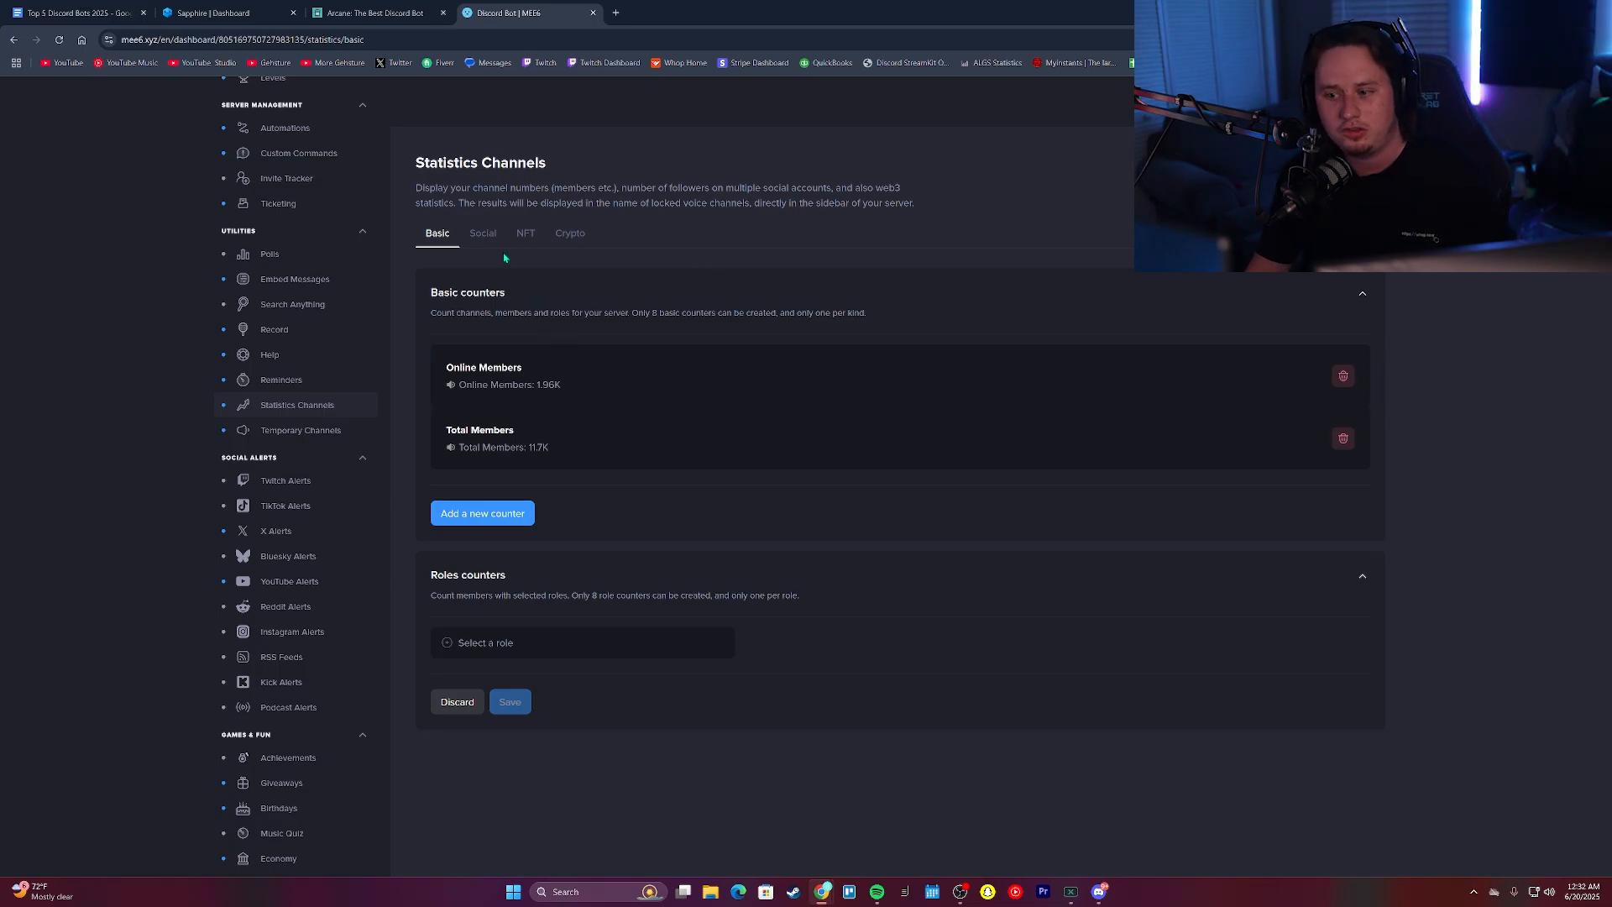
# Show the Social tab of Statistics Channels and browse the Twitch and YouTube counters
pyautogui.click(482, 232)
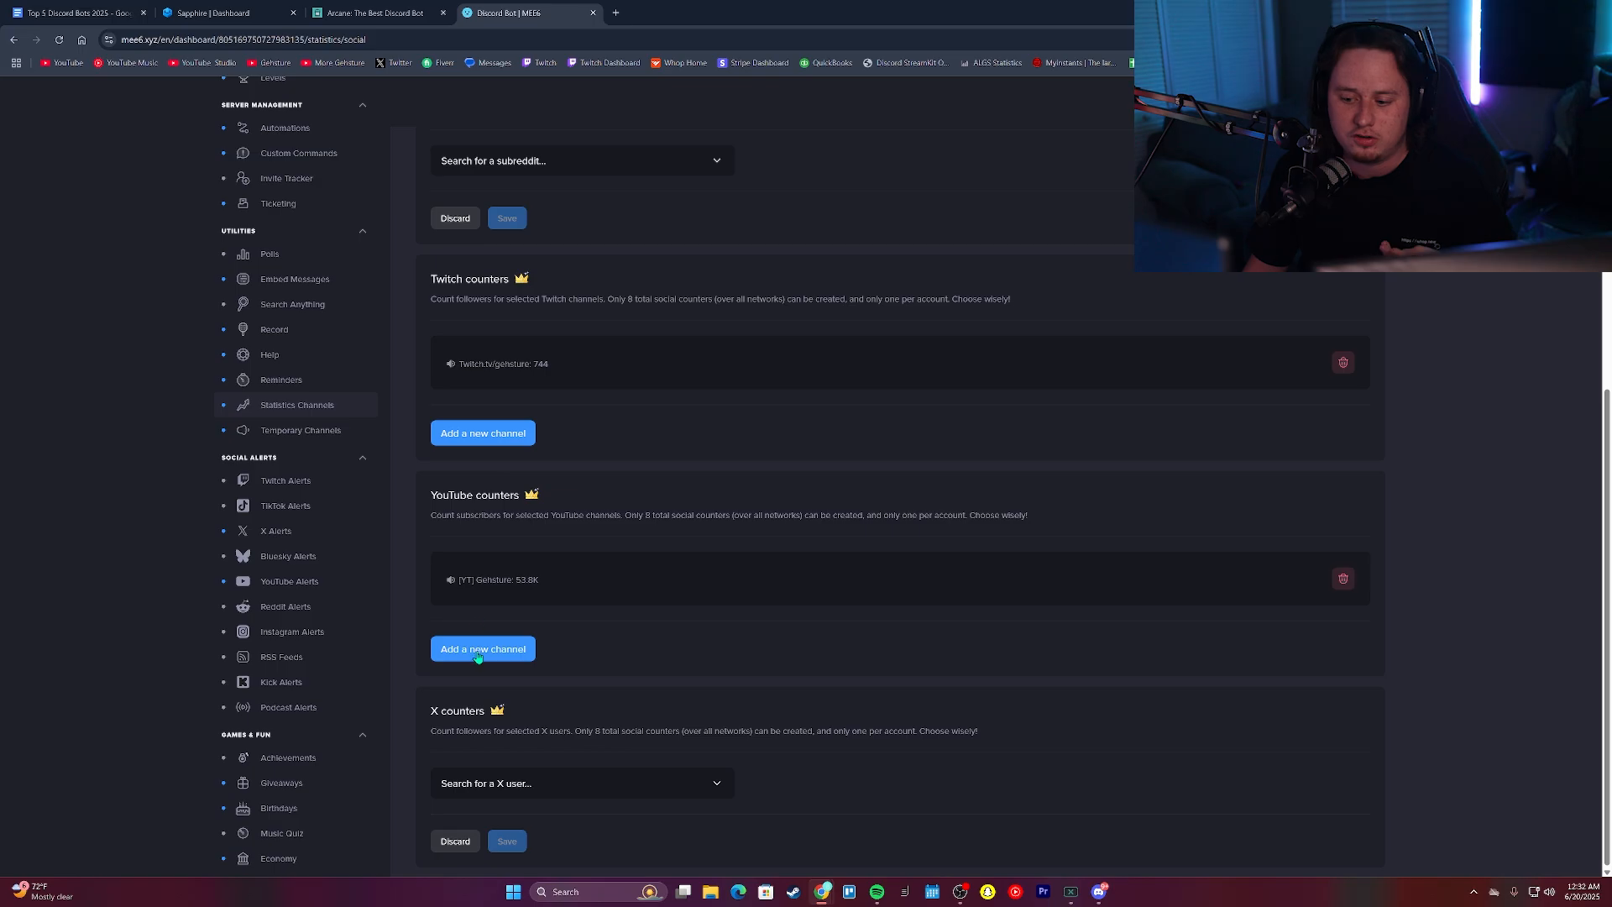
pyautogui.scroll(3)
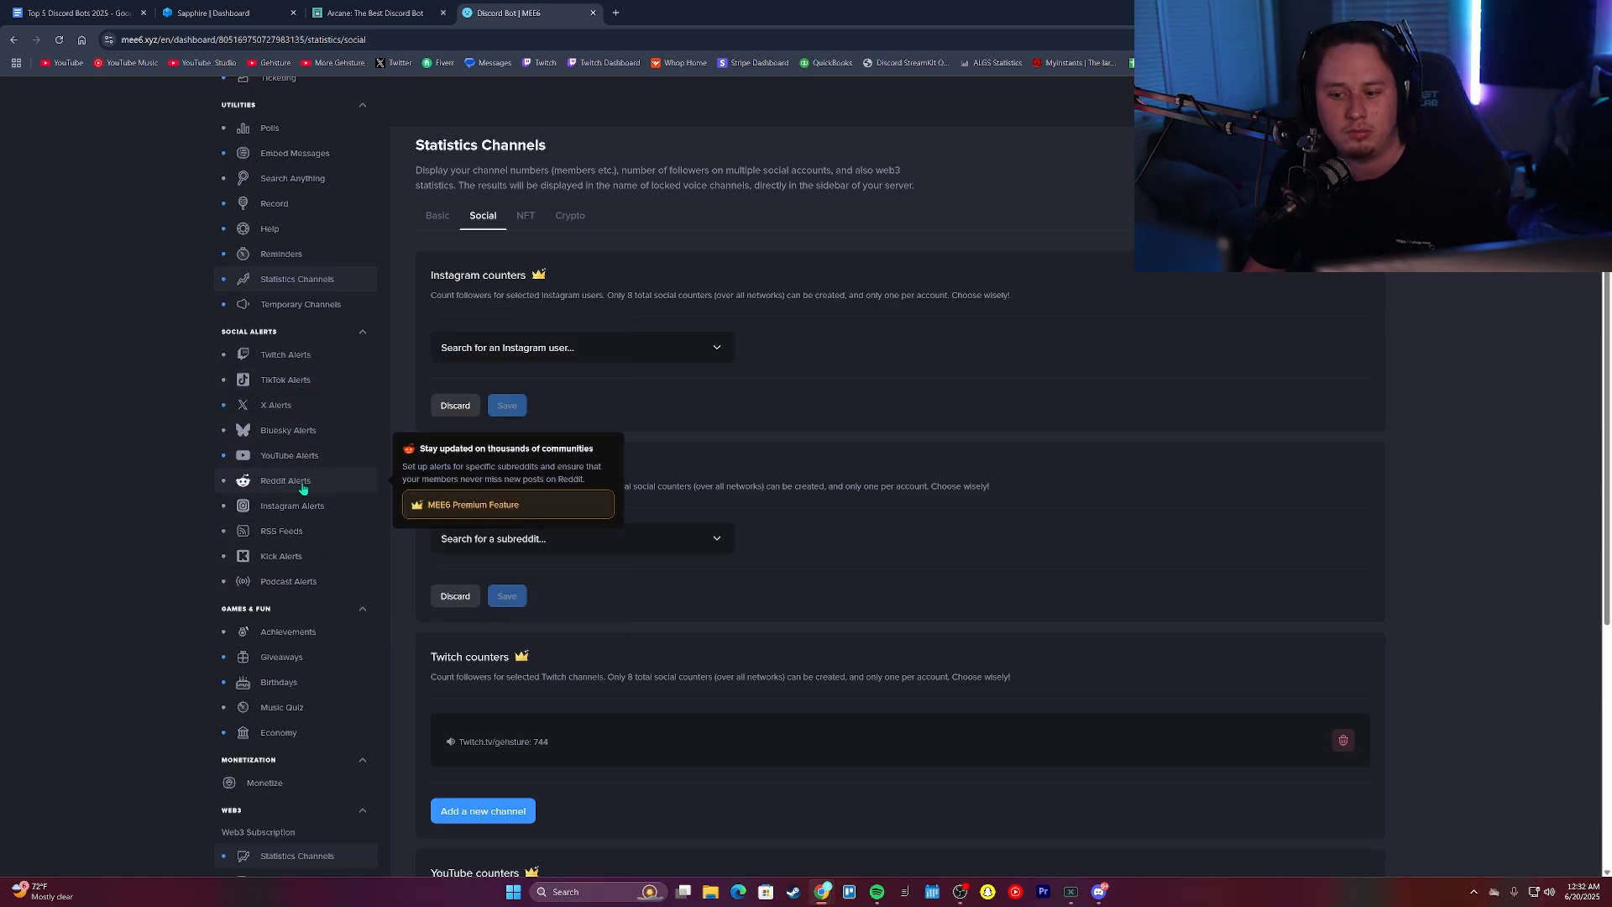
pyautogui.scroll(-3)
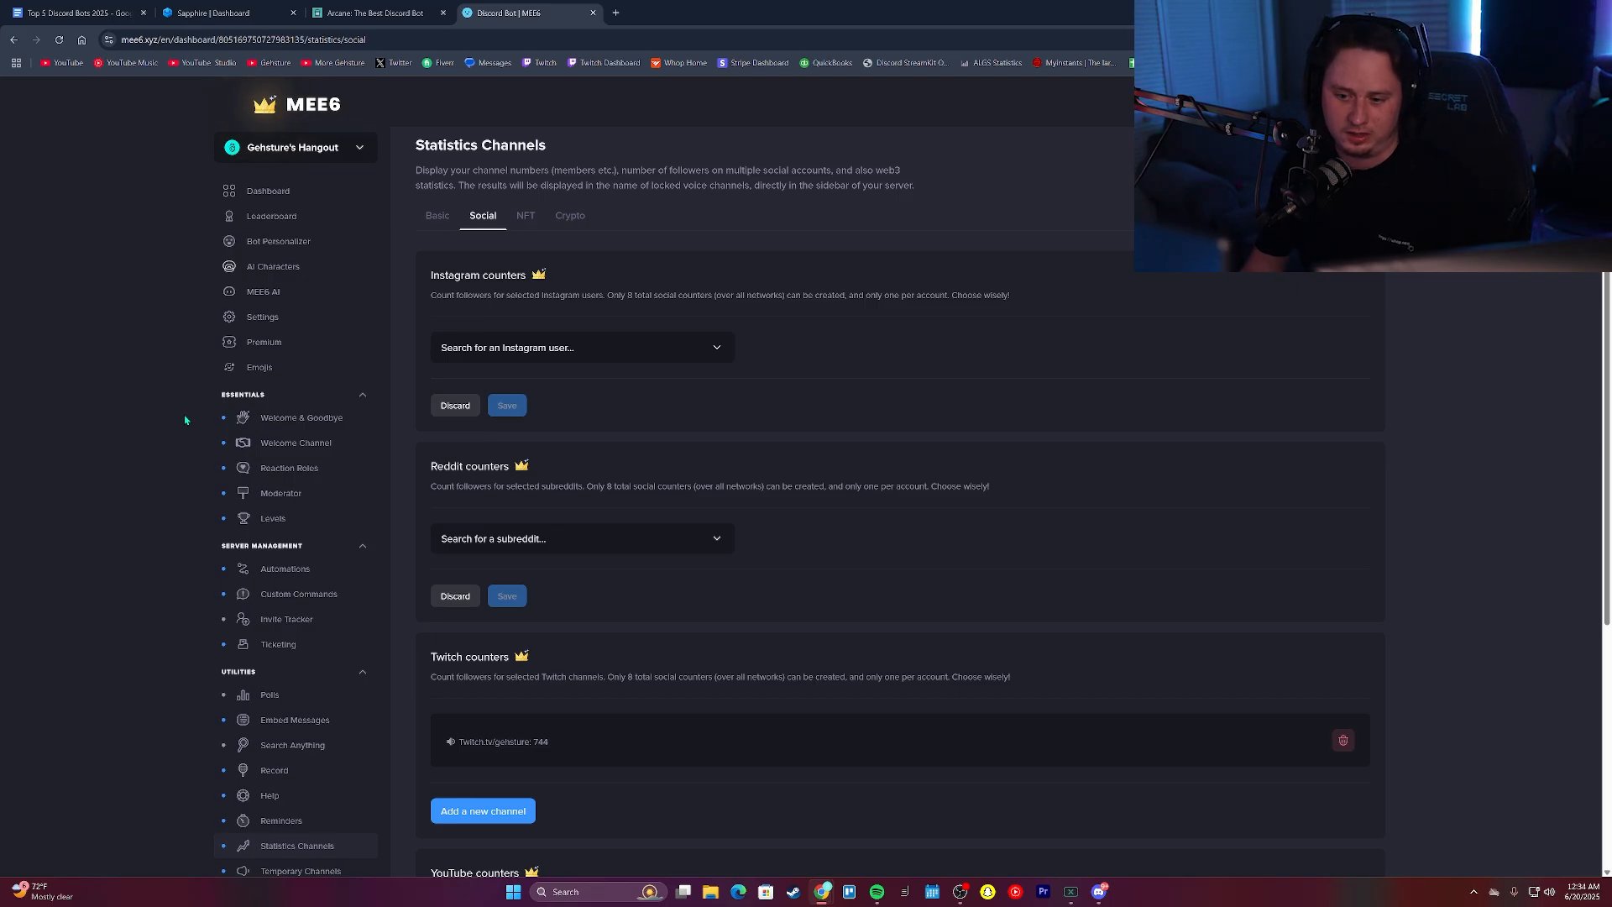
pyautogui.moveTo(124, 504)
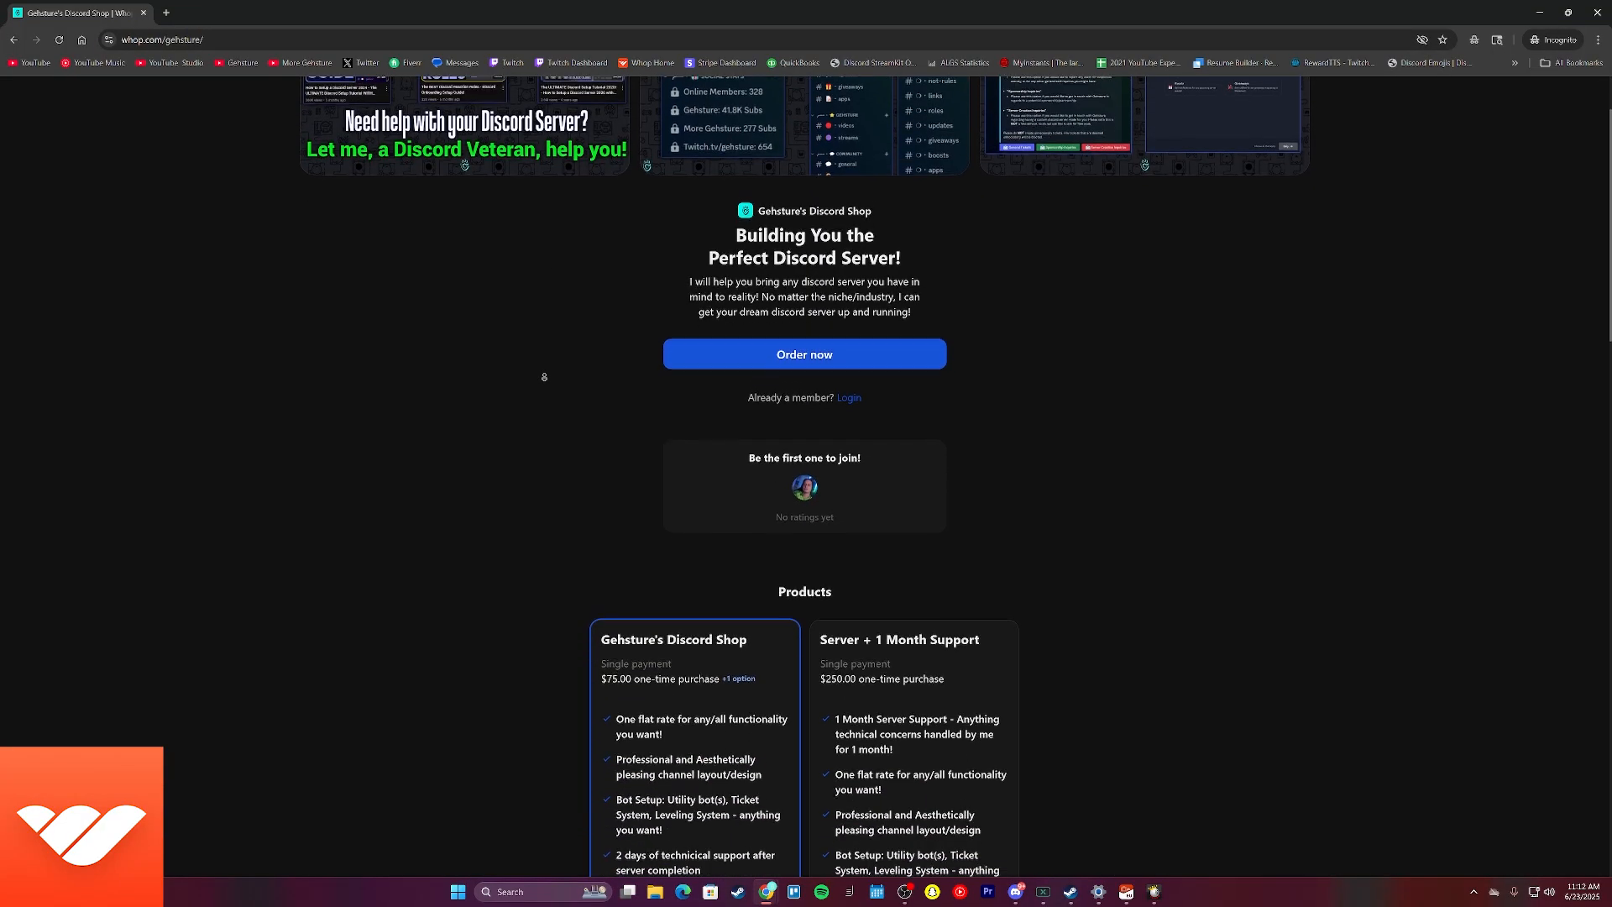
# Scroll the Whop storefront down to the Products section
pyautogui.scroll(-3)
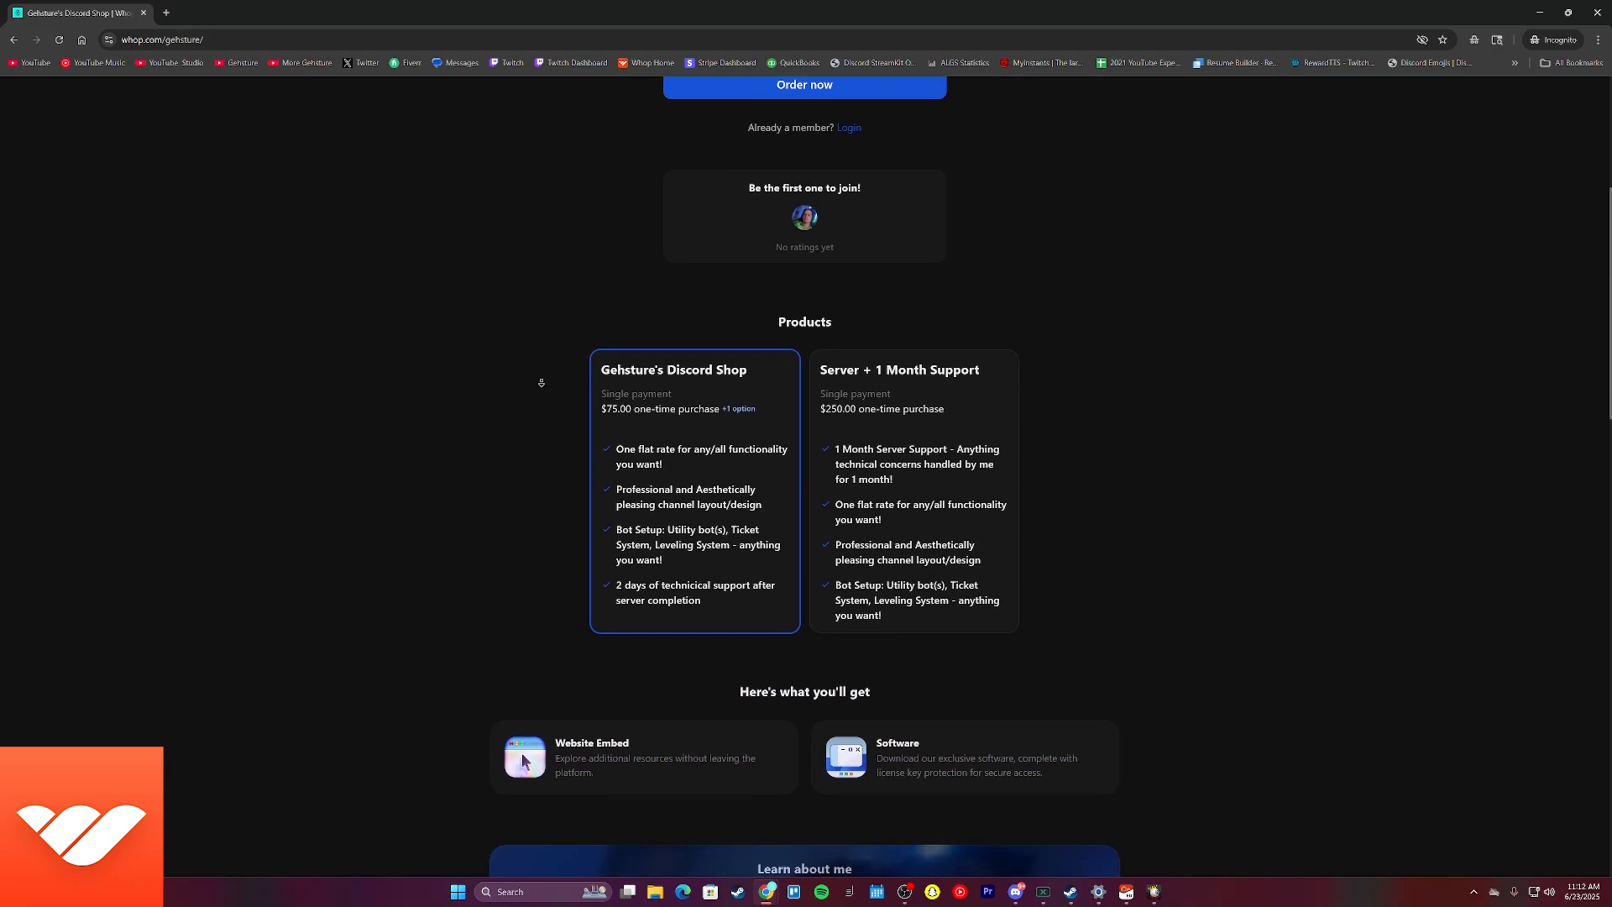
pyautogui.scroll(-3)
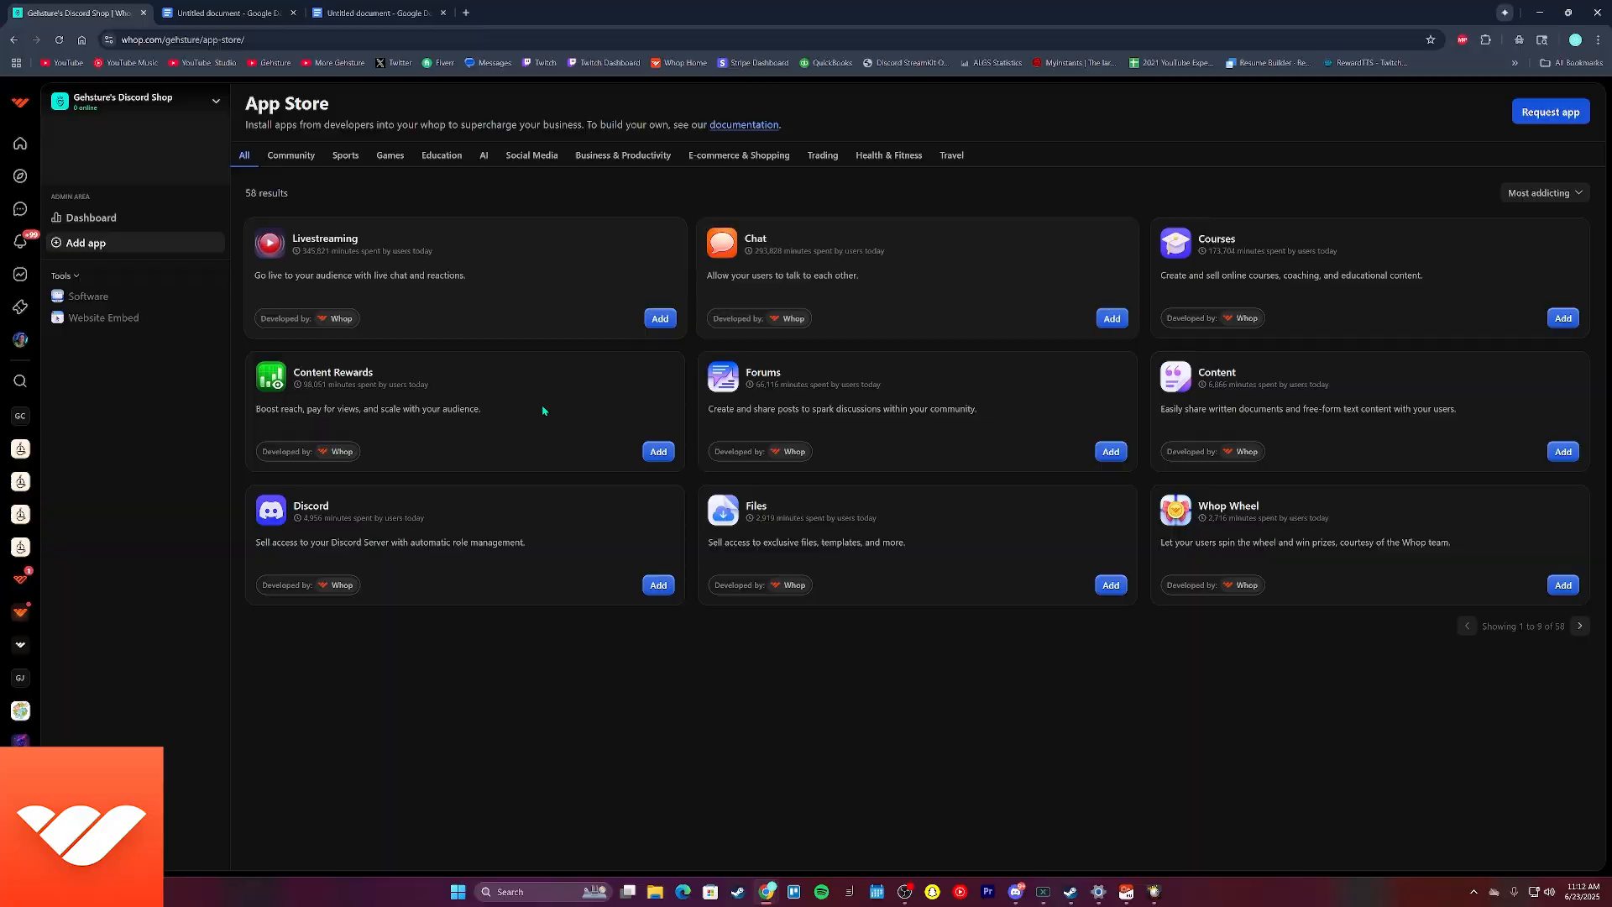
# Page forward through the Whop App Store listings to apps 28–36
pyautogui.click(1581, 625)
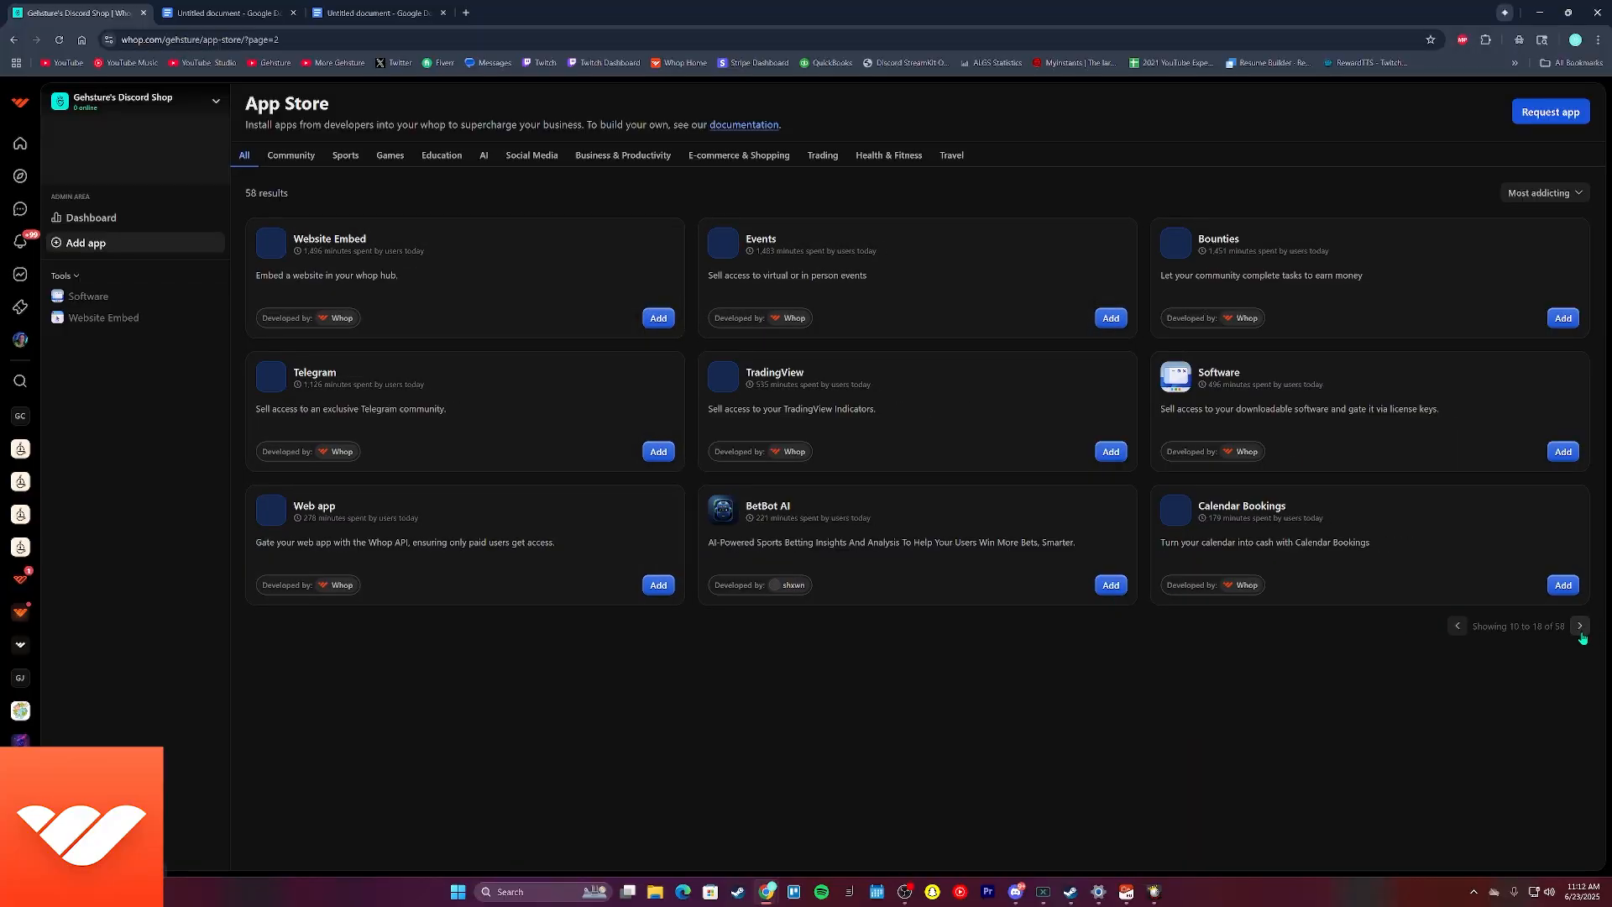
pyautogui.click(1580, 624)
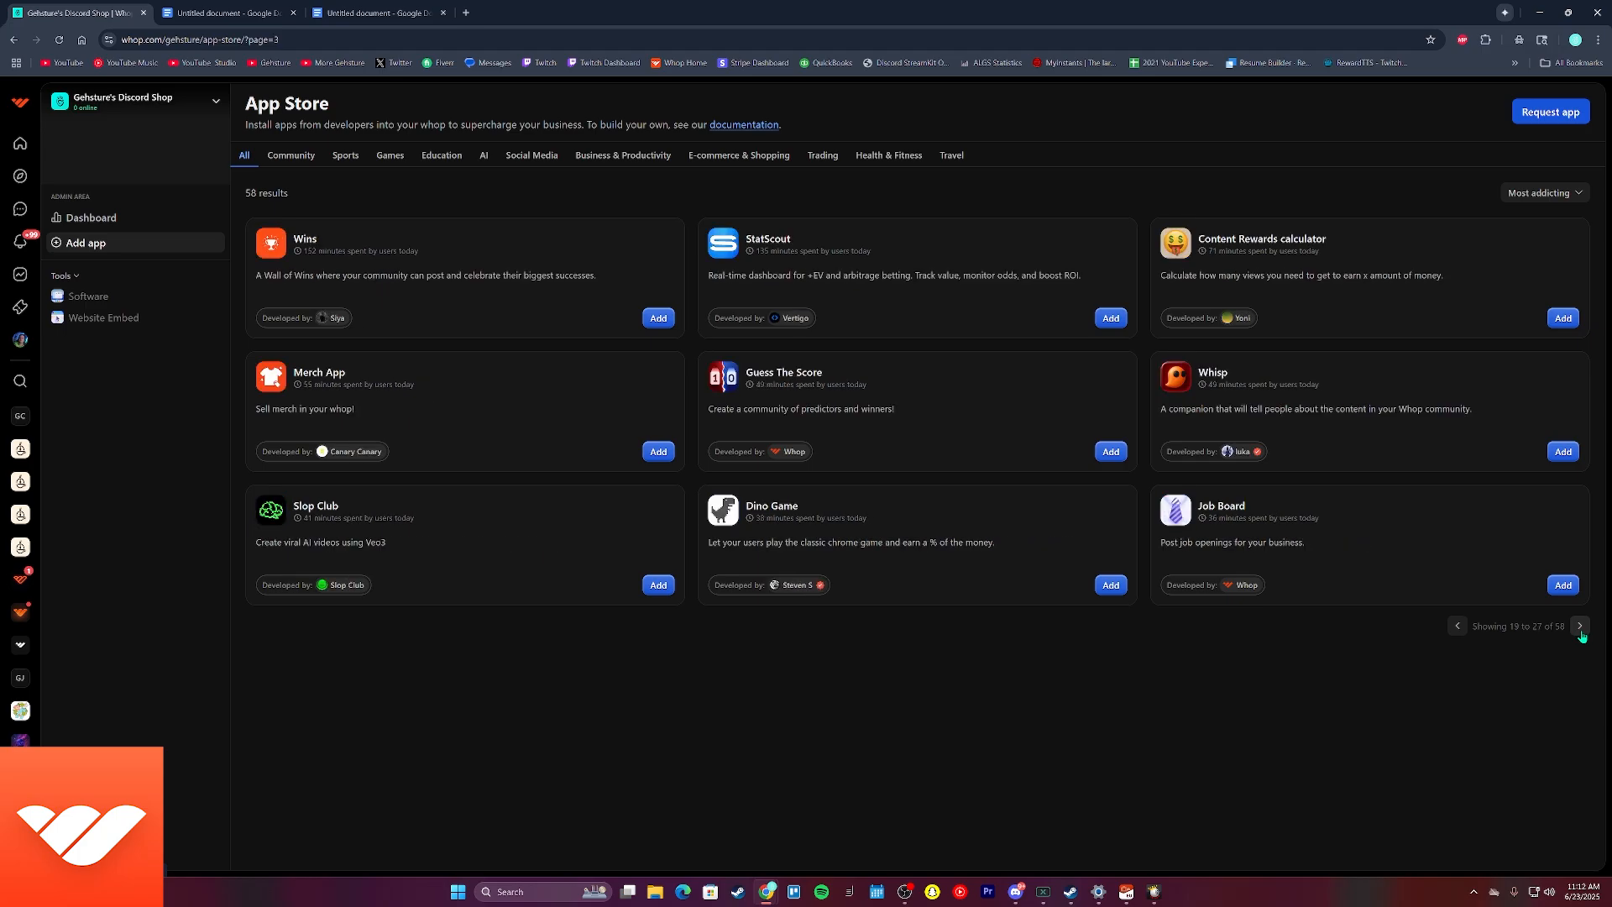
pyautogui.click(1580, 626)
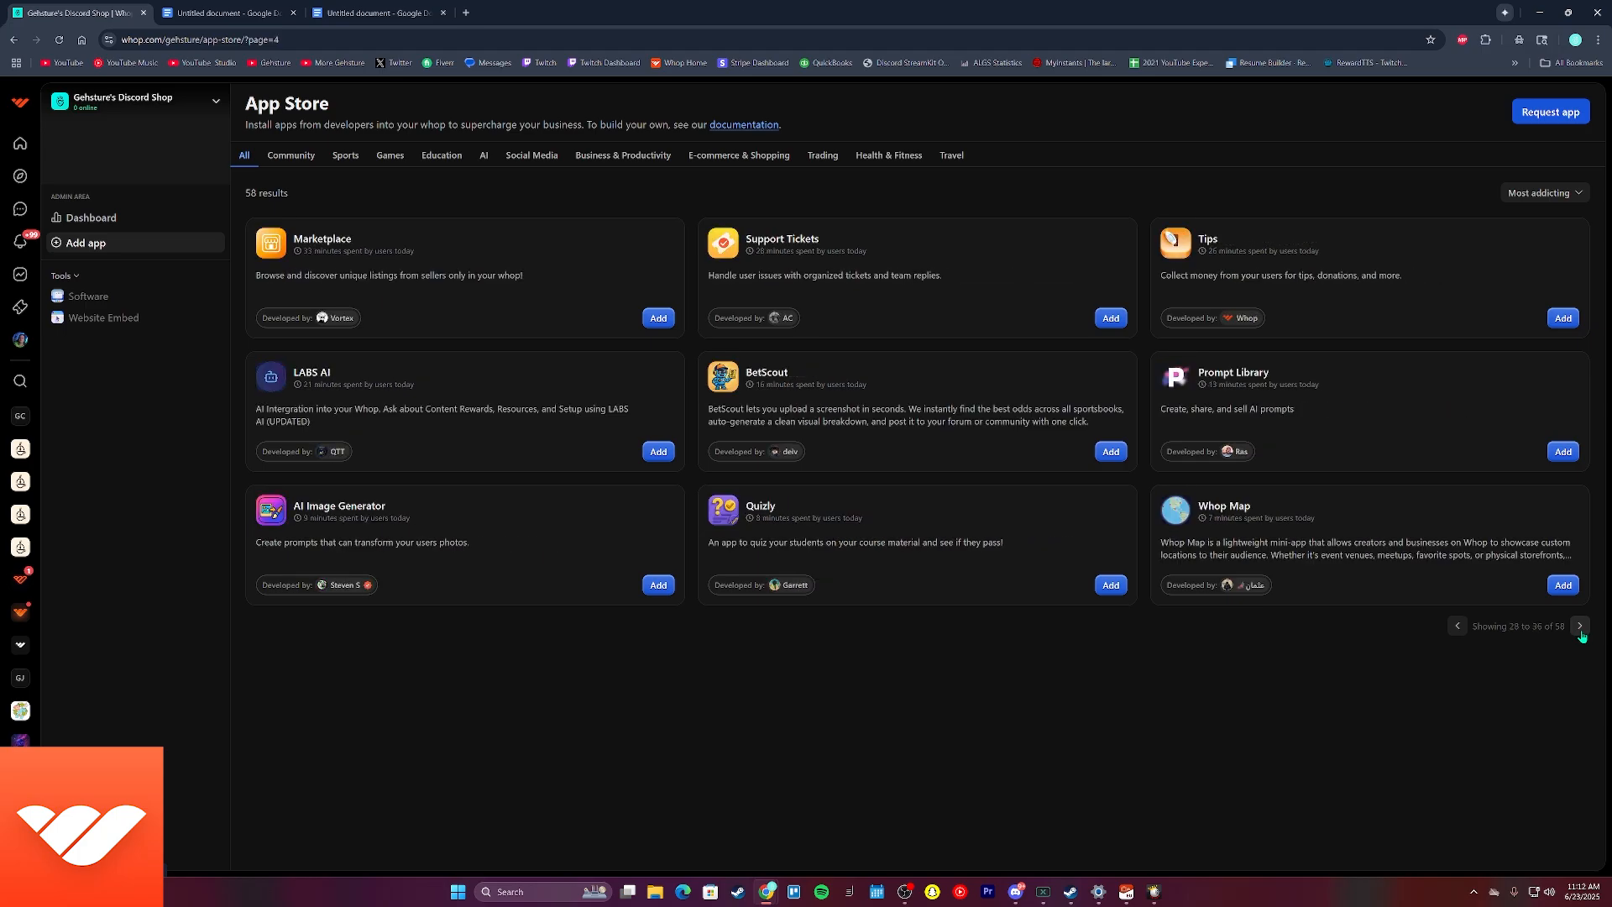
pyautogui.click(1581, 626)
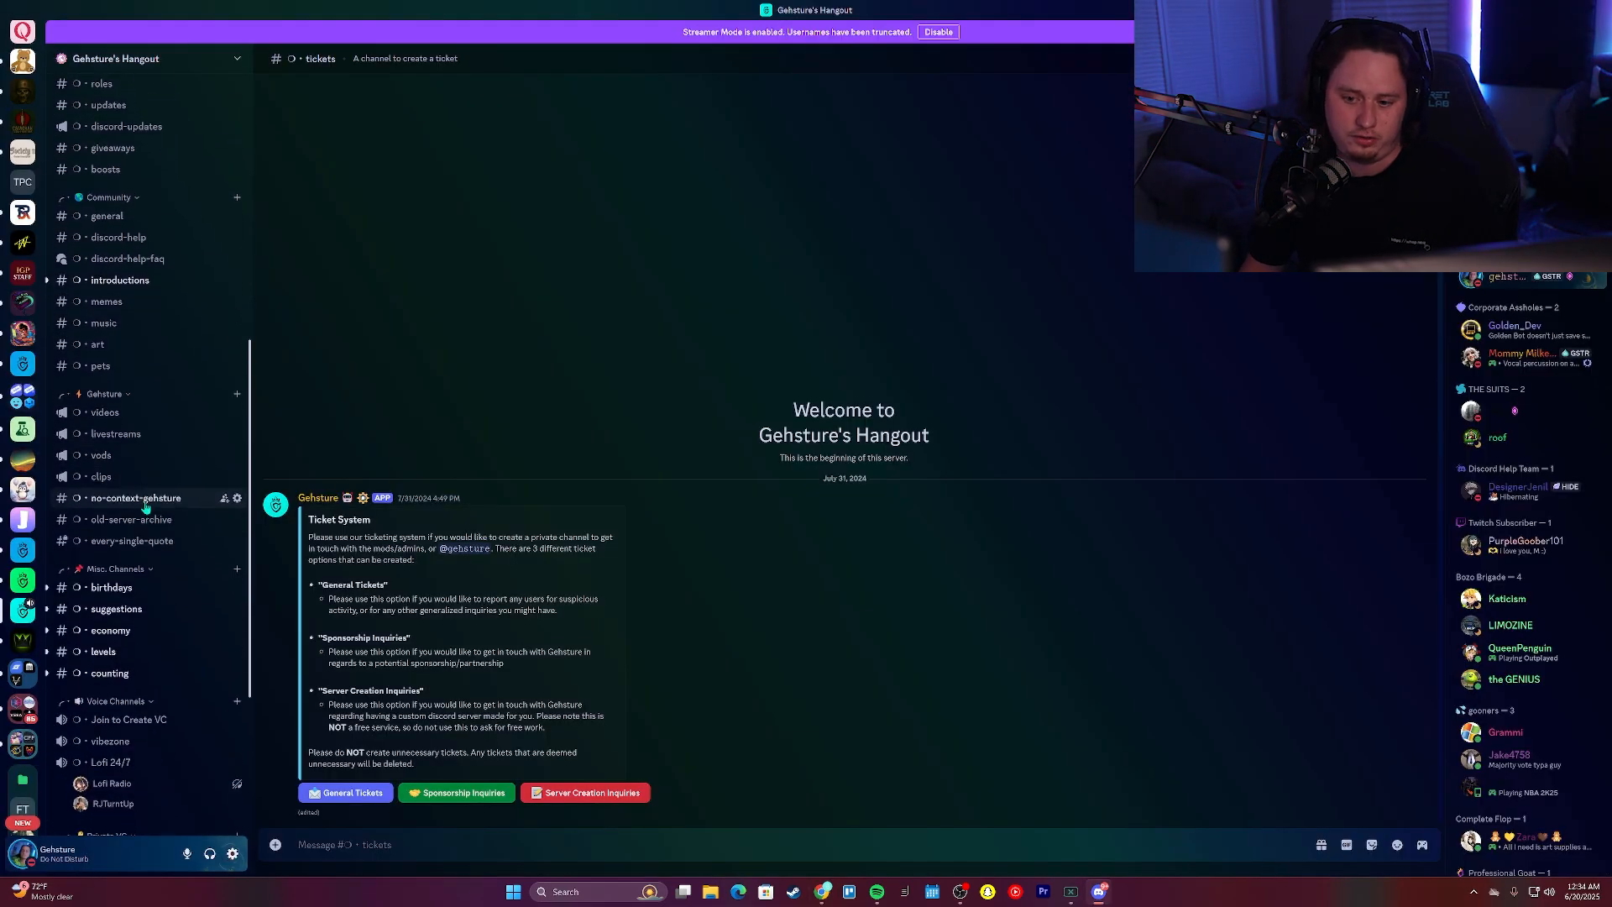
# Switch to the levels channel from the server's channel list
pyautogui.click(103, 651)
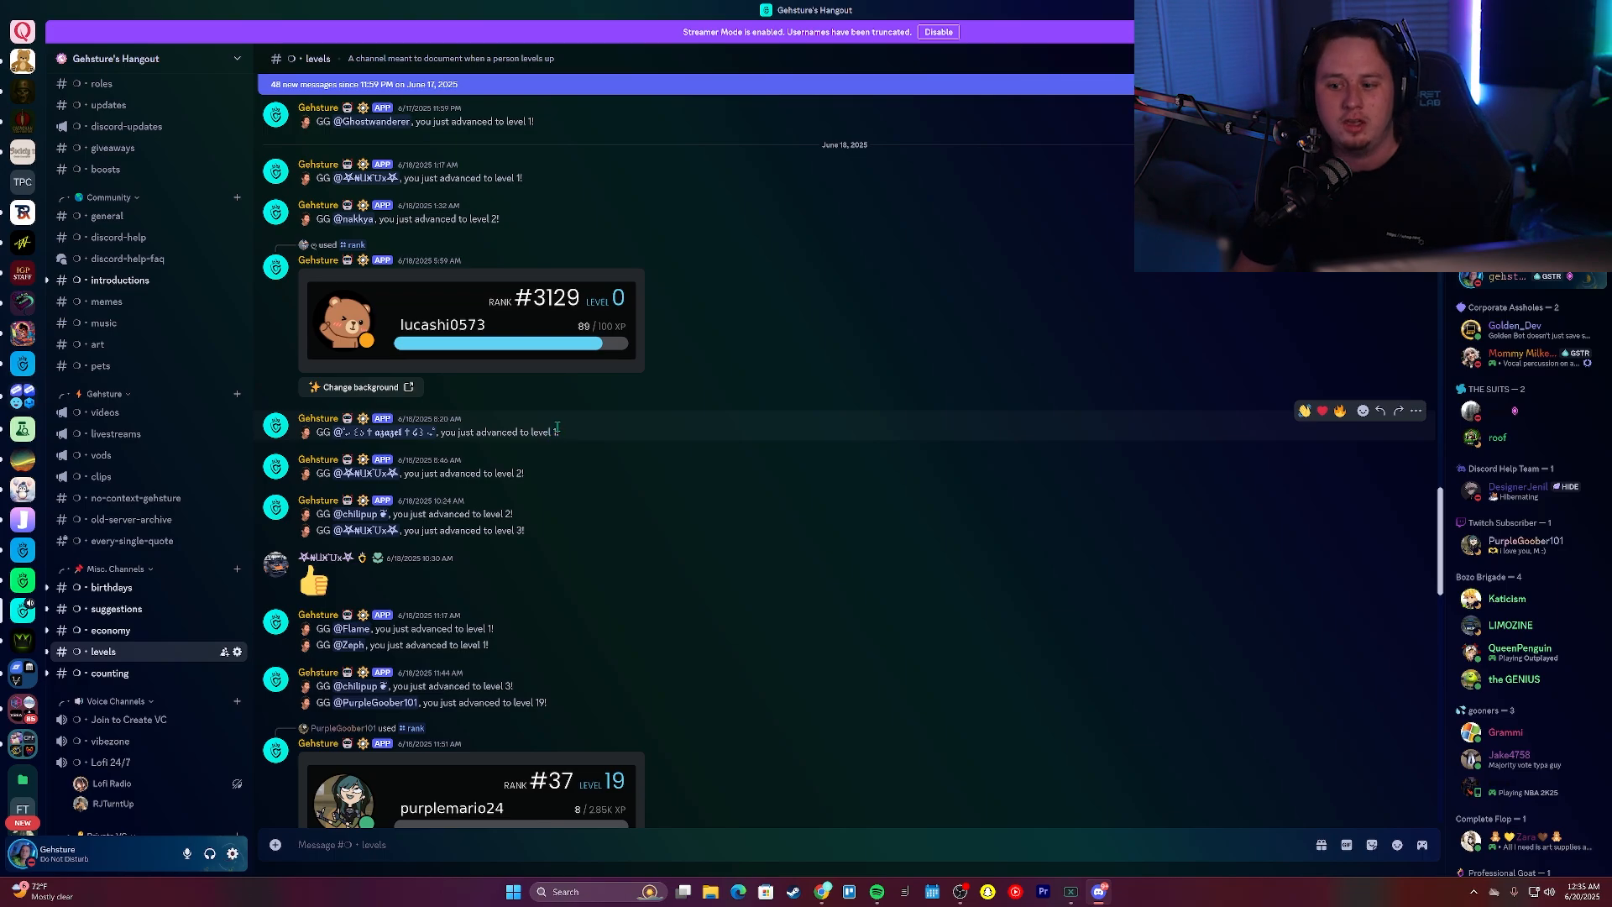
pyautogui.moveTo(535, 478)
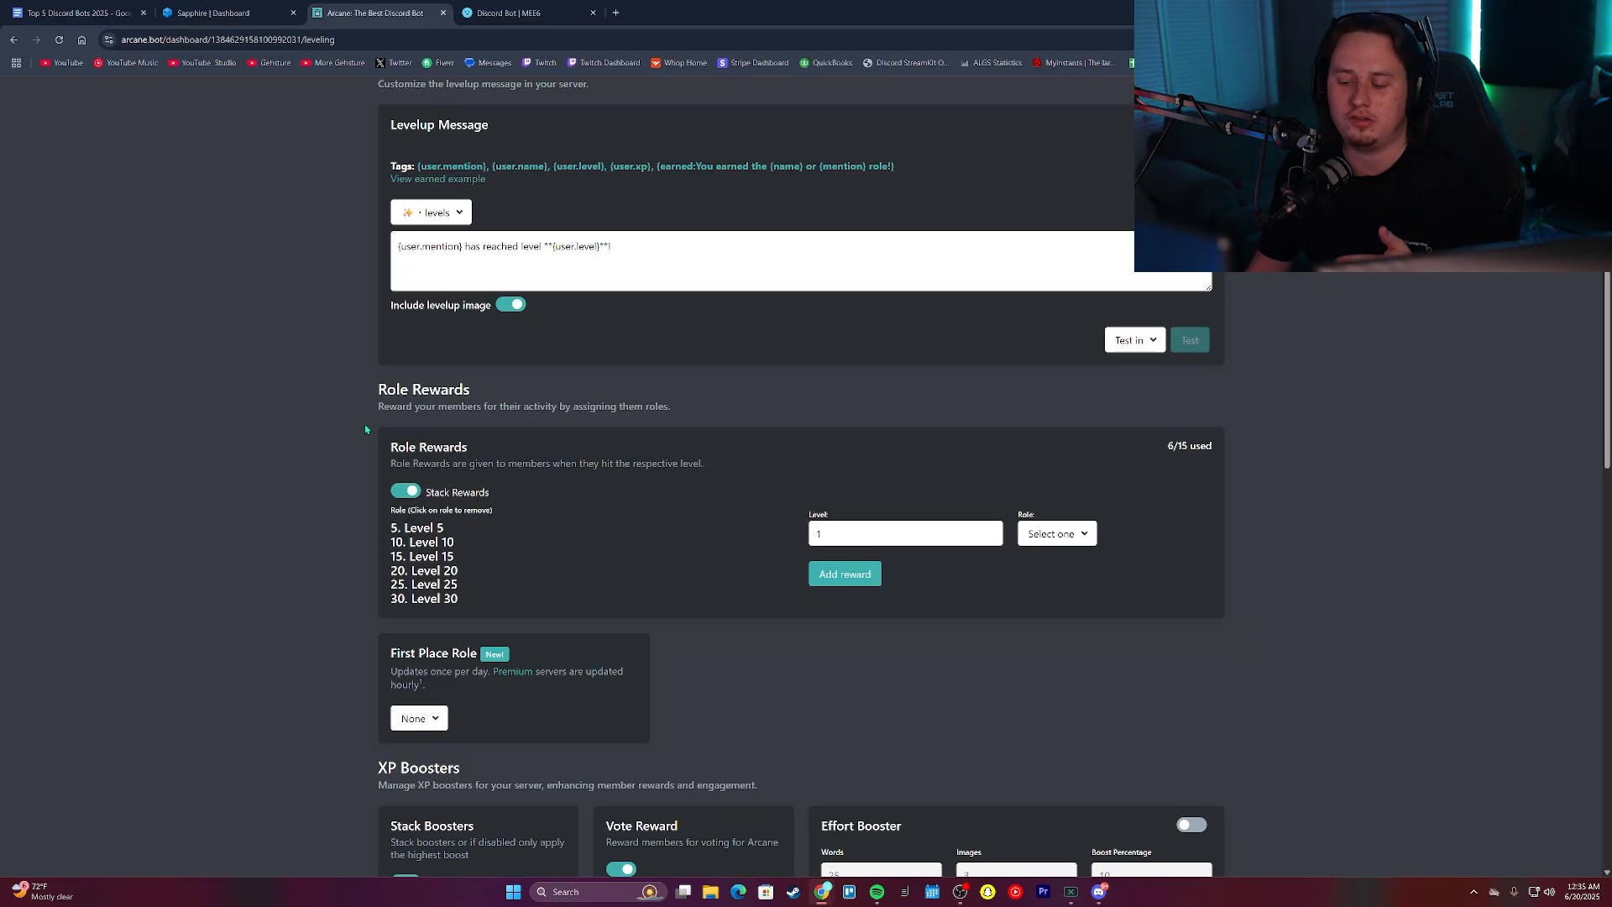
pyautogui.moveTo(324, 513)
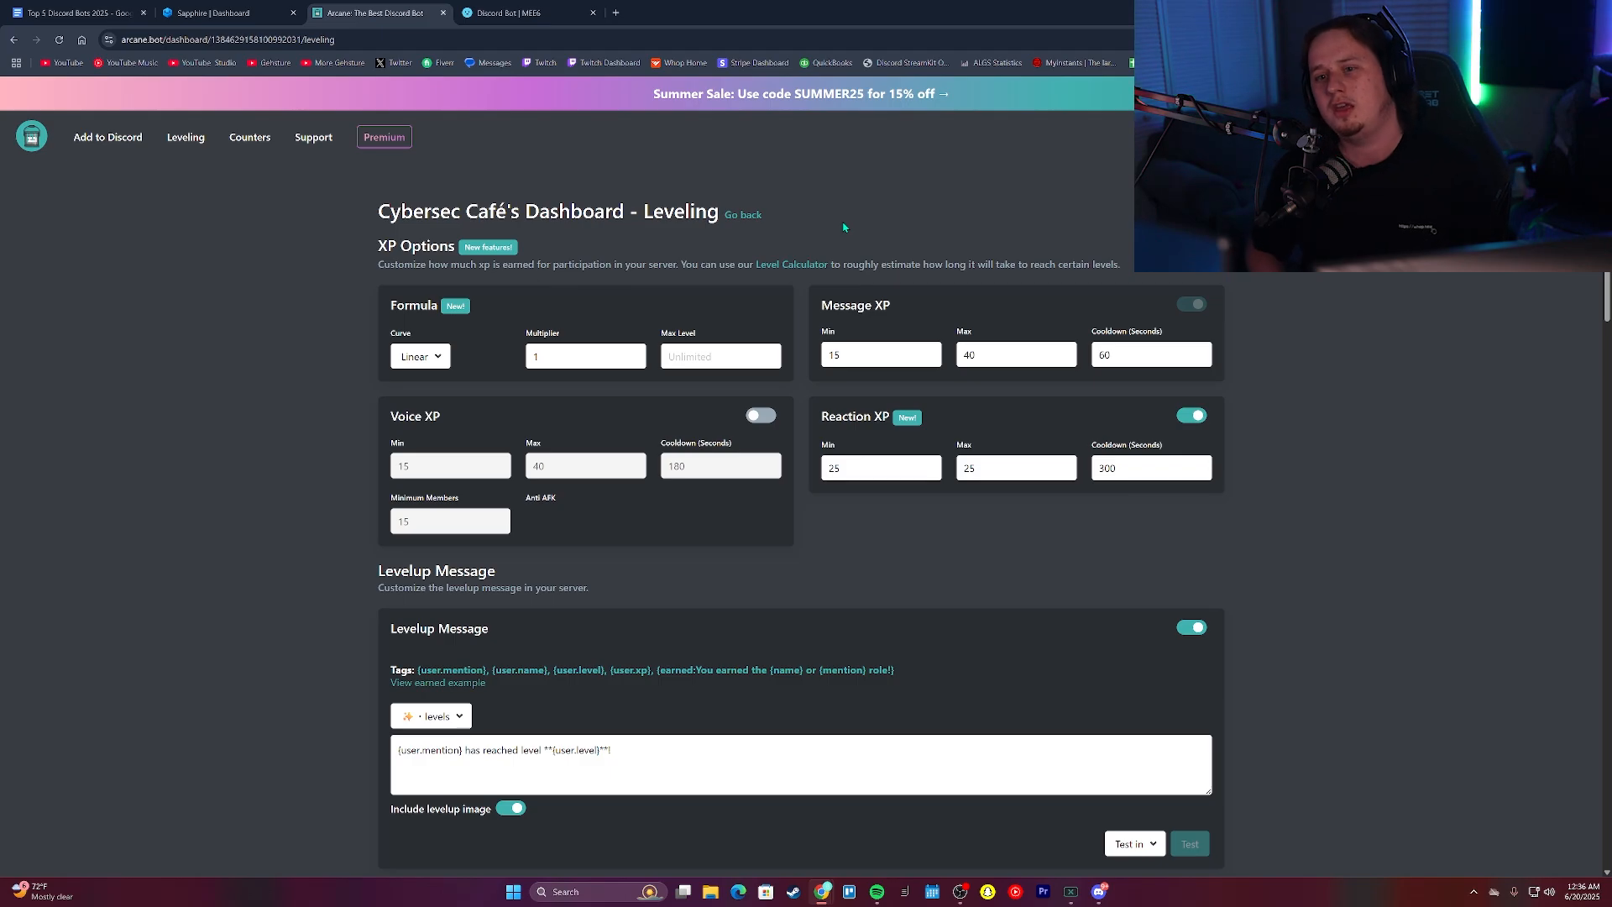
pyautogui.scroll(-3)
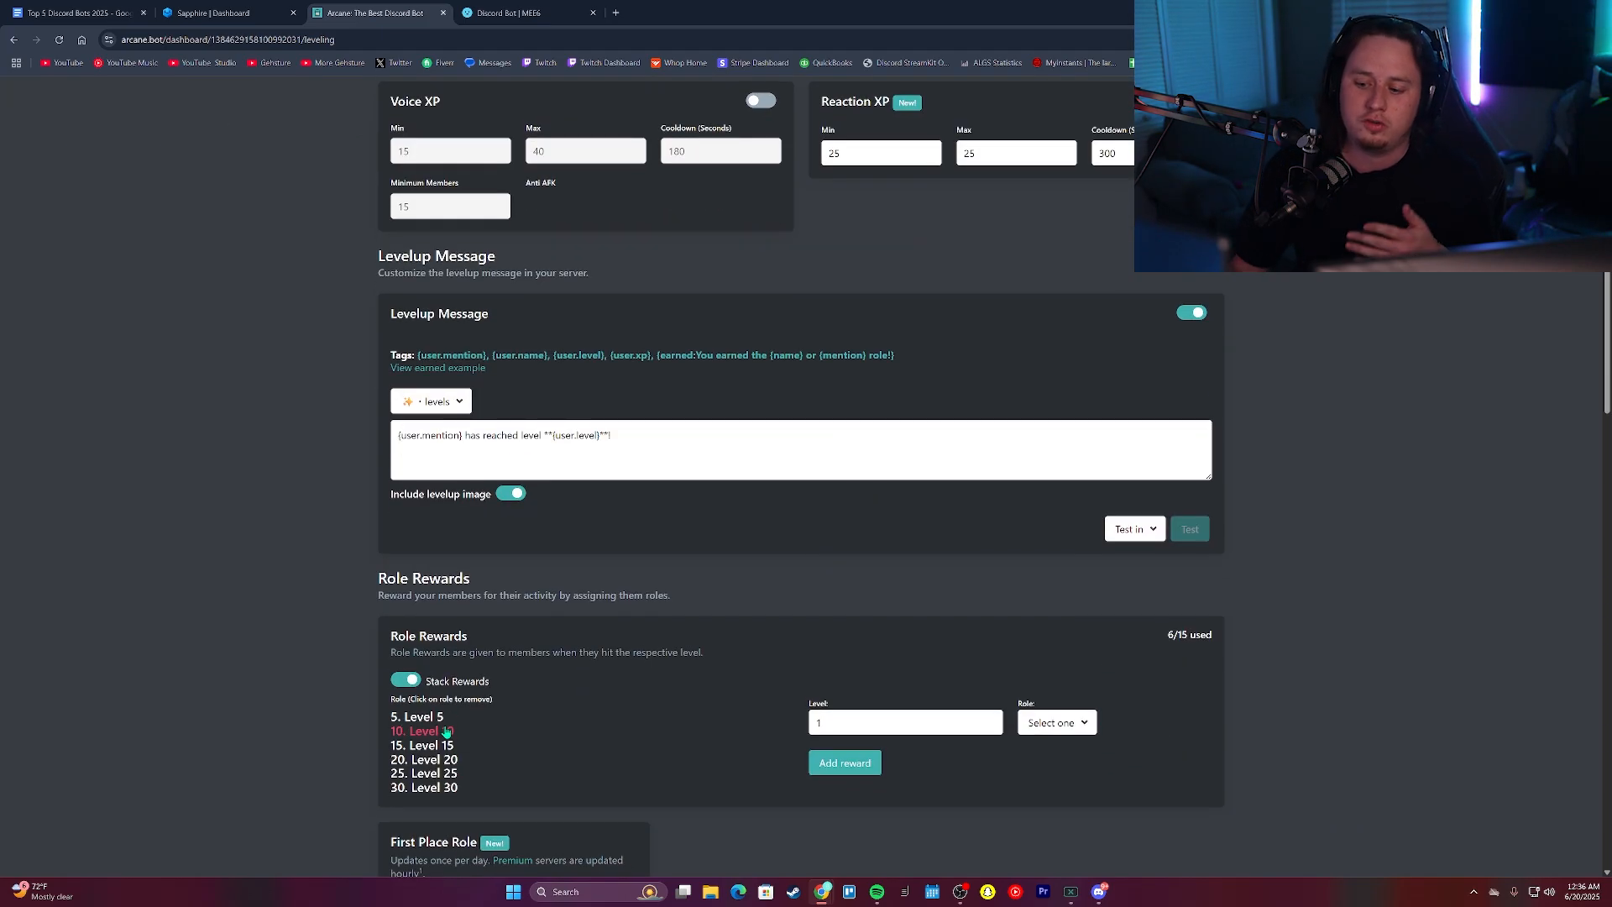
pyautogui.scroll(-3)
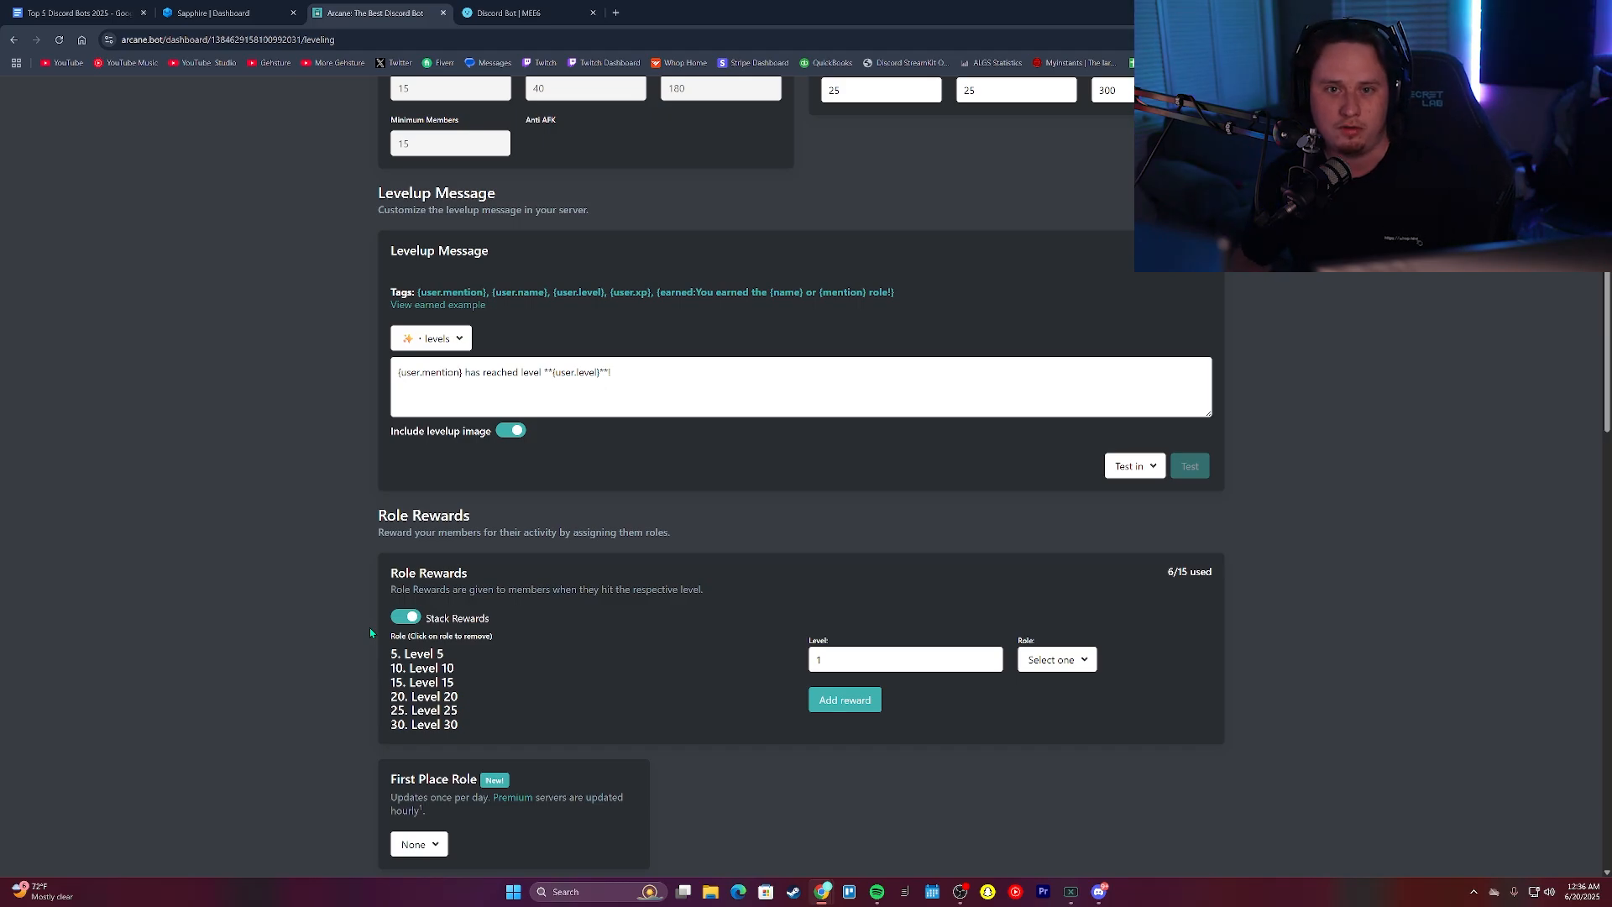
pyautogui.scroll(-3)
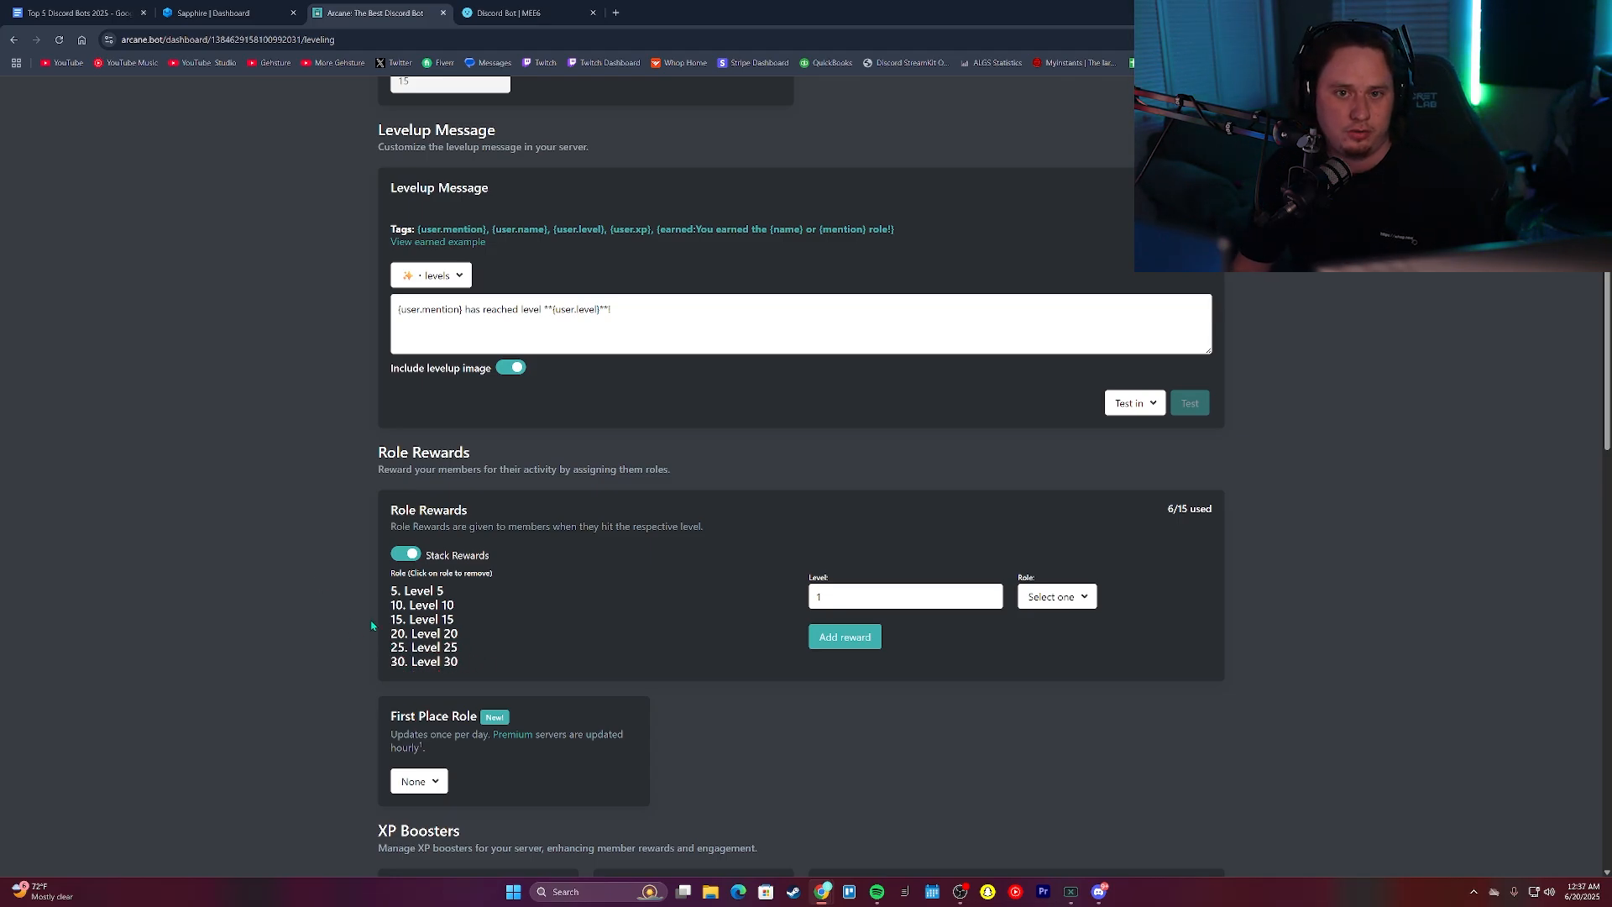
pyautogui.moveTo(339, 607)
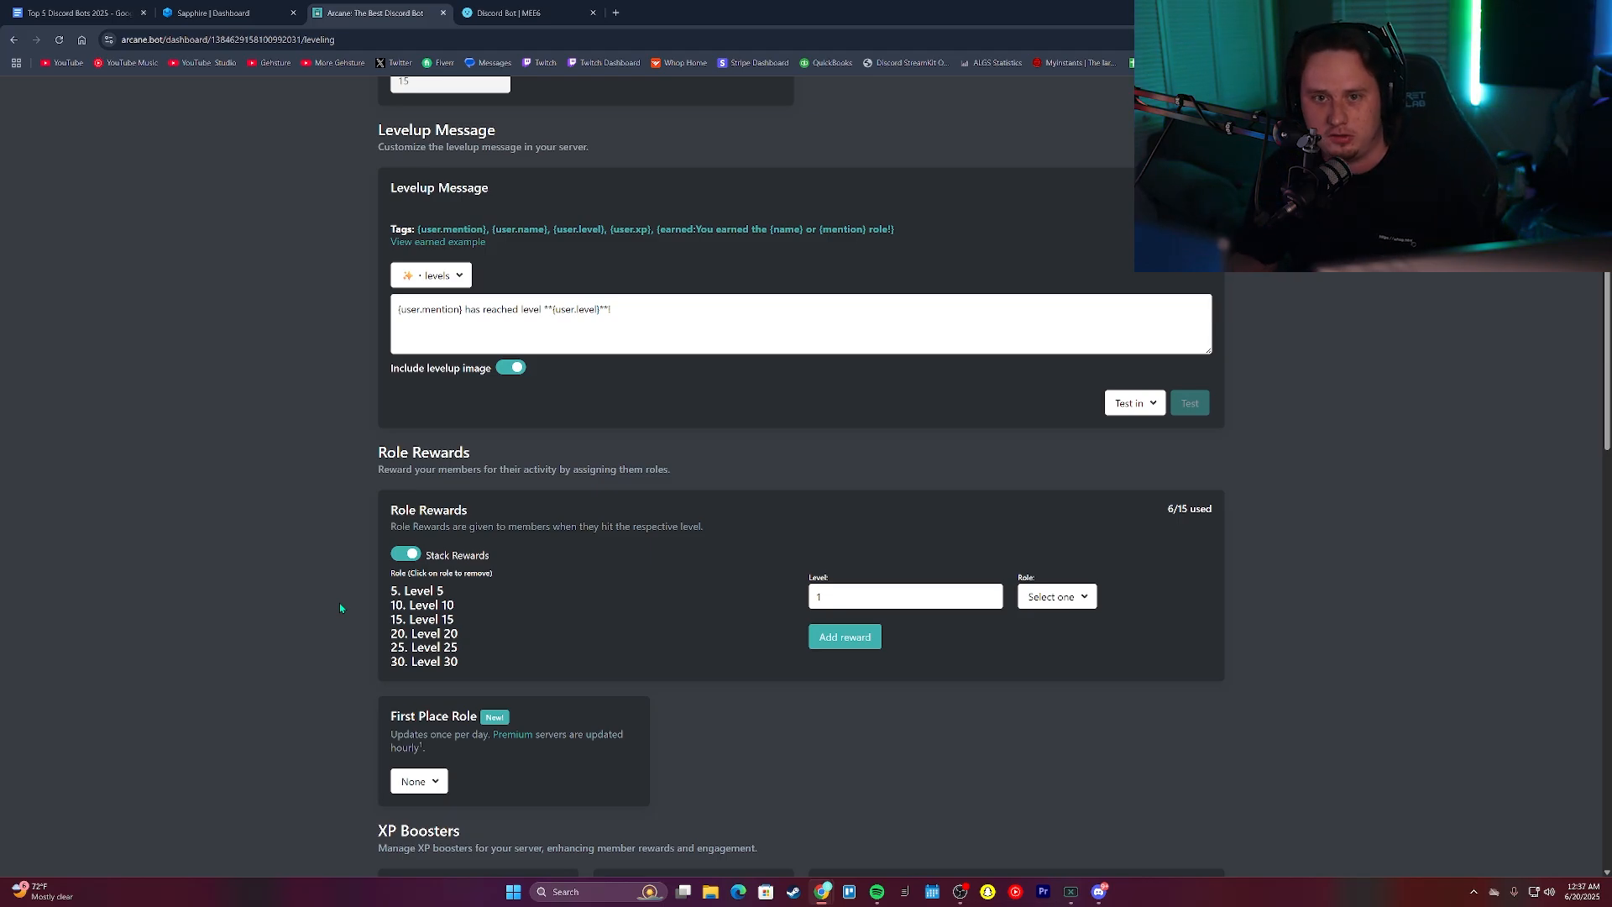
pyautogui.moveTo(294, 543)
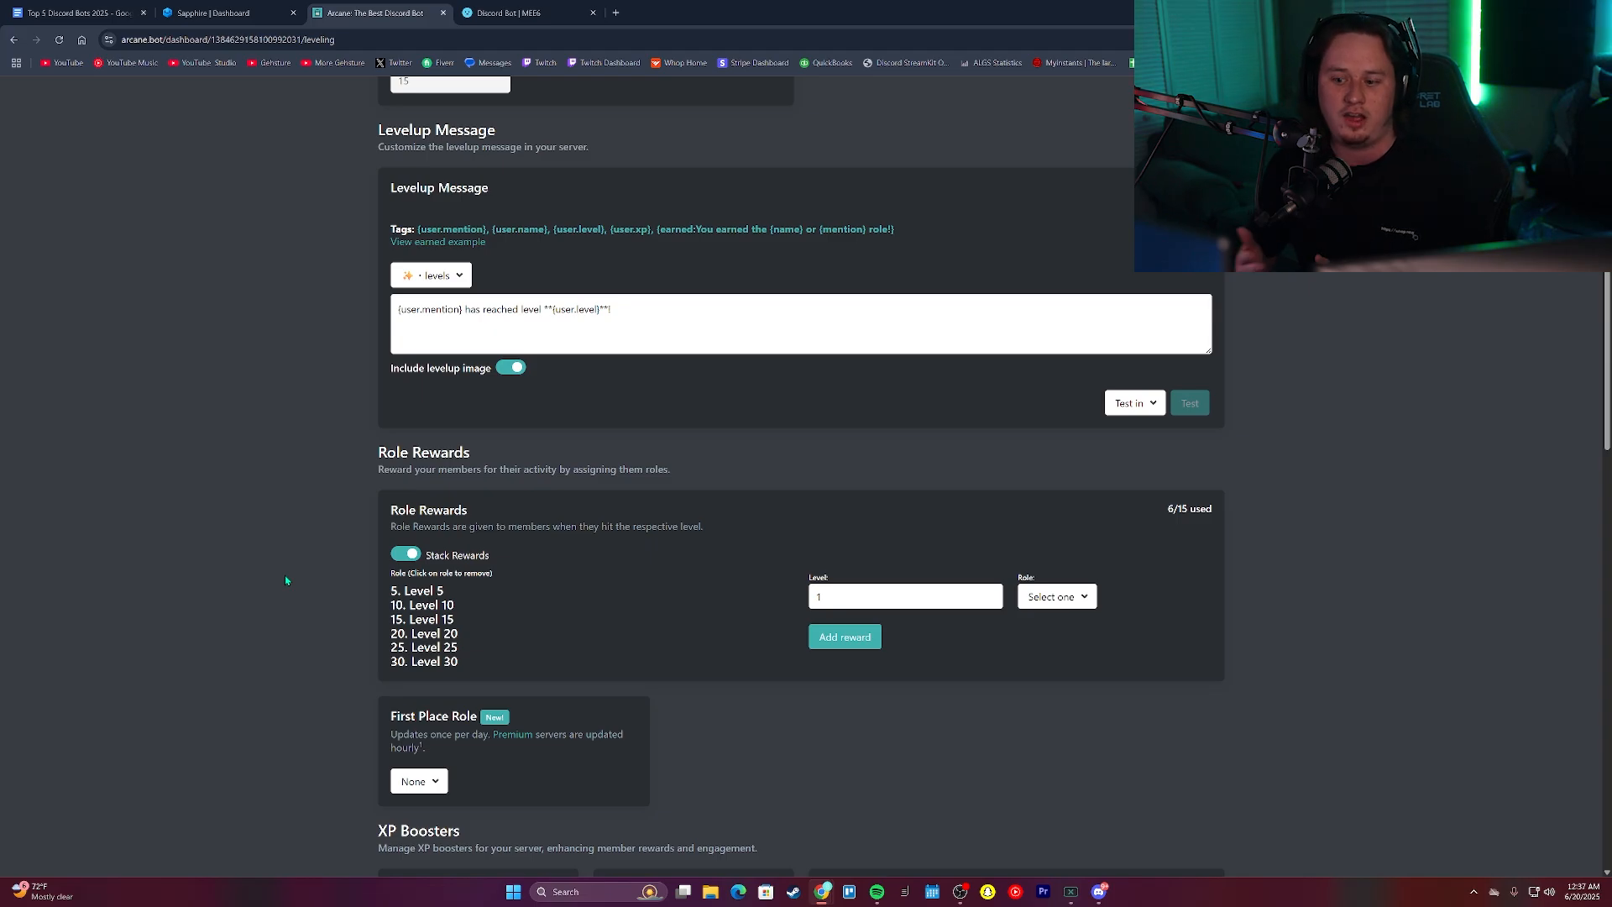
pyautogui.moveTo(335, 646)
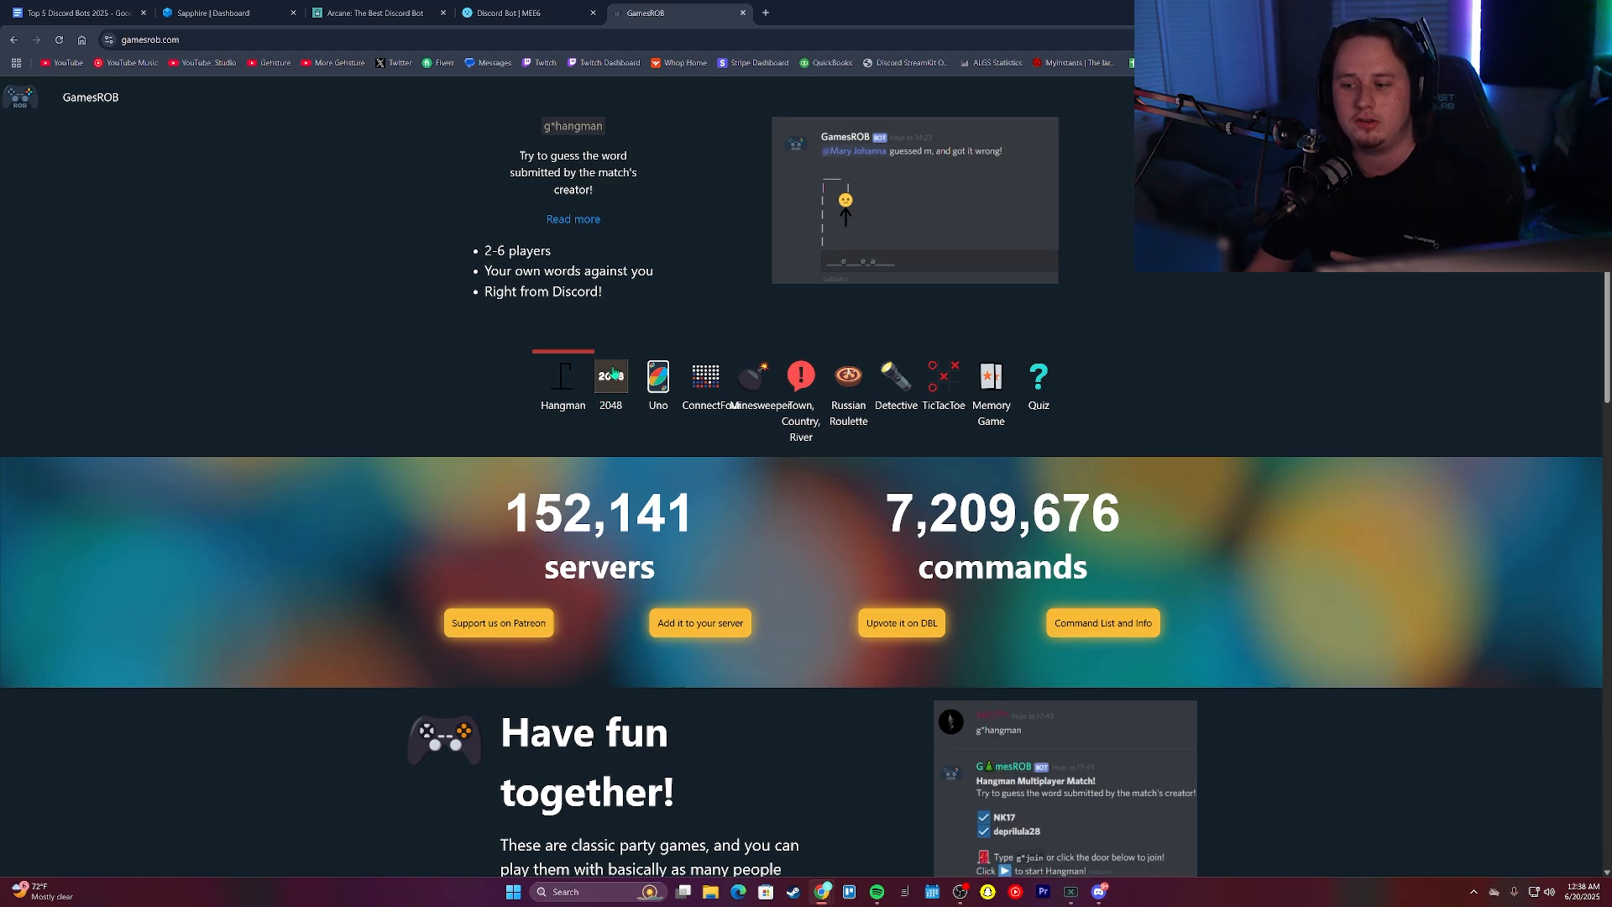
# Preview the 2048, Uno, Minesweeper, TicTacToe and Russian Roulette games, revisiting Uno and TicTacToe
pyautogui.click(610, 375)
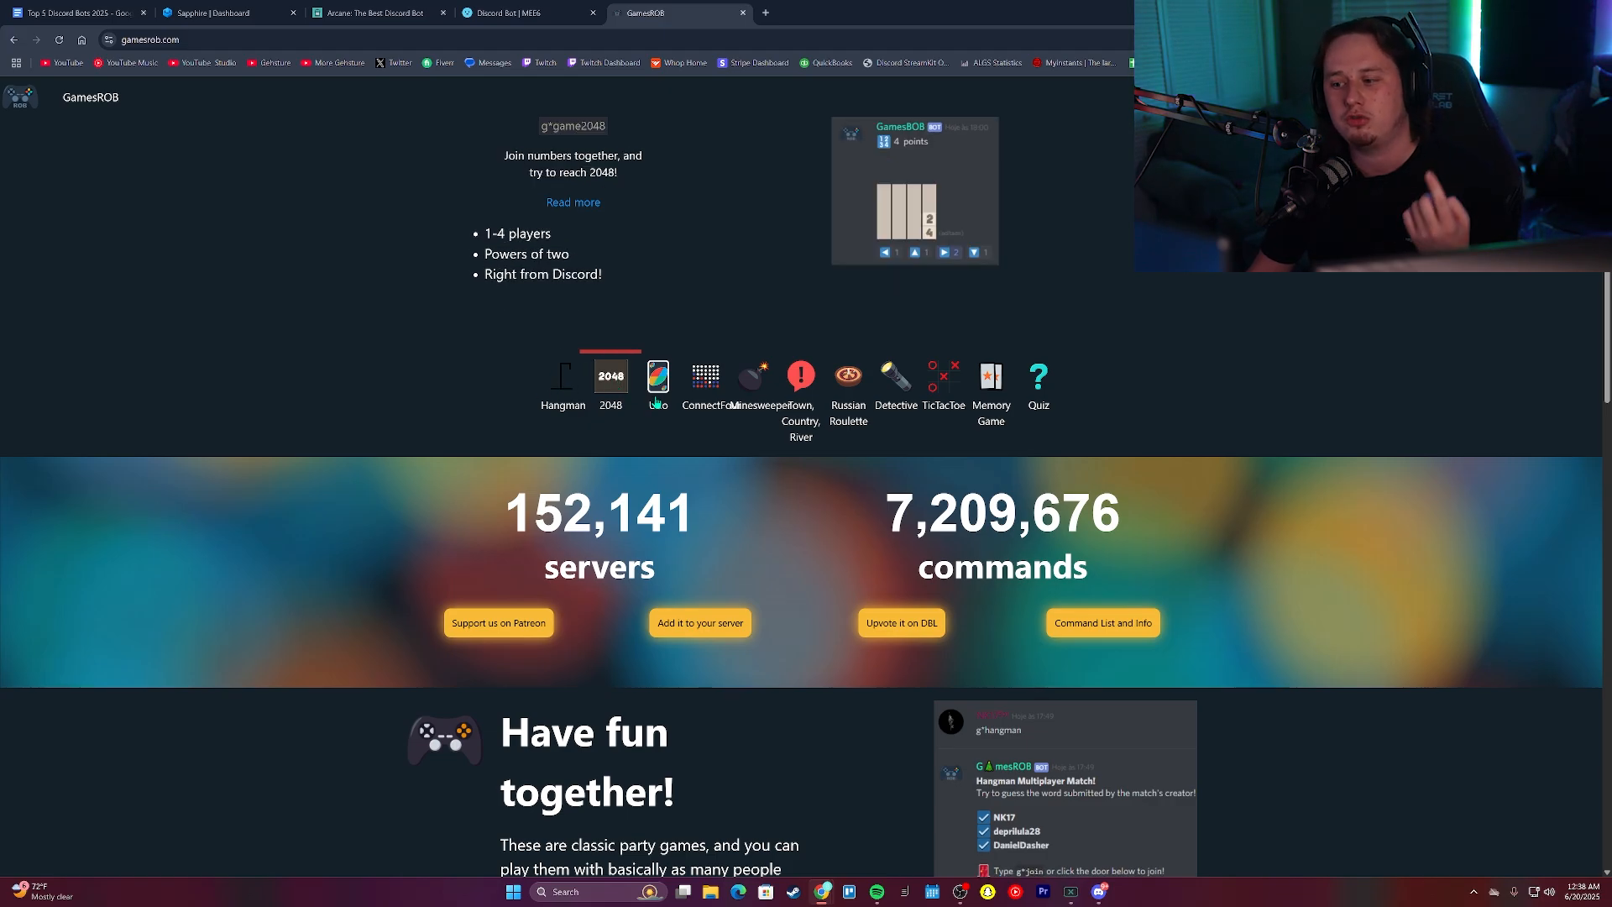
pyautogui.click(657, 379)
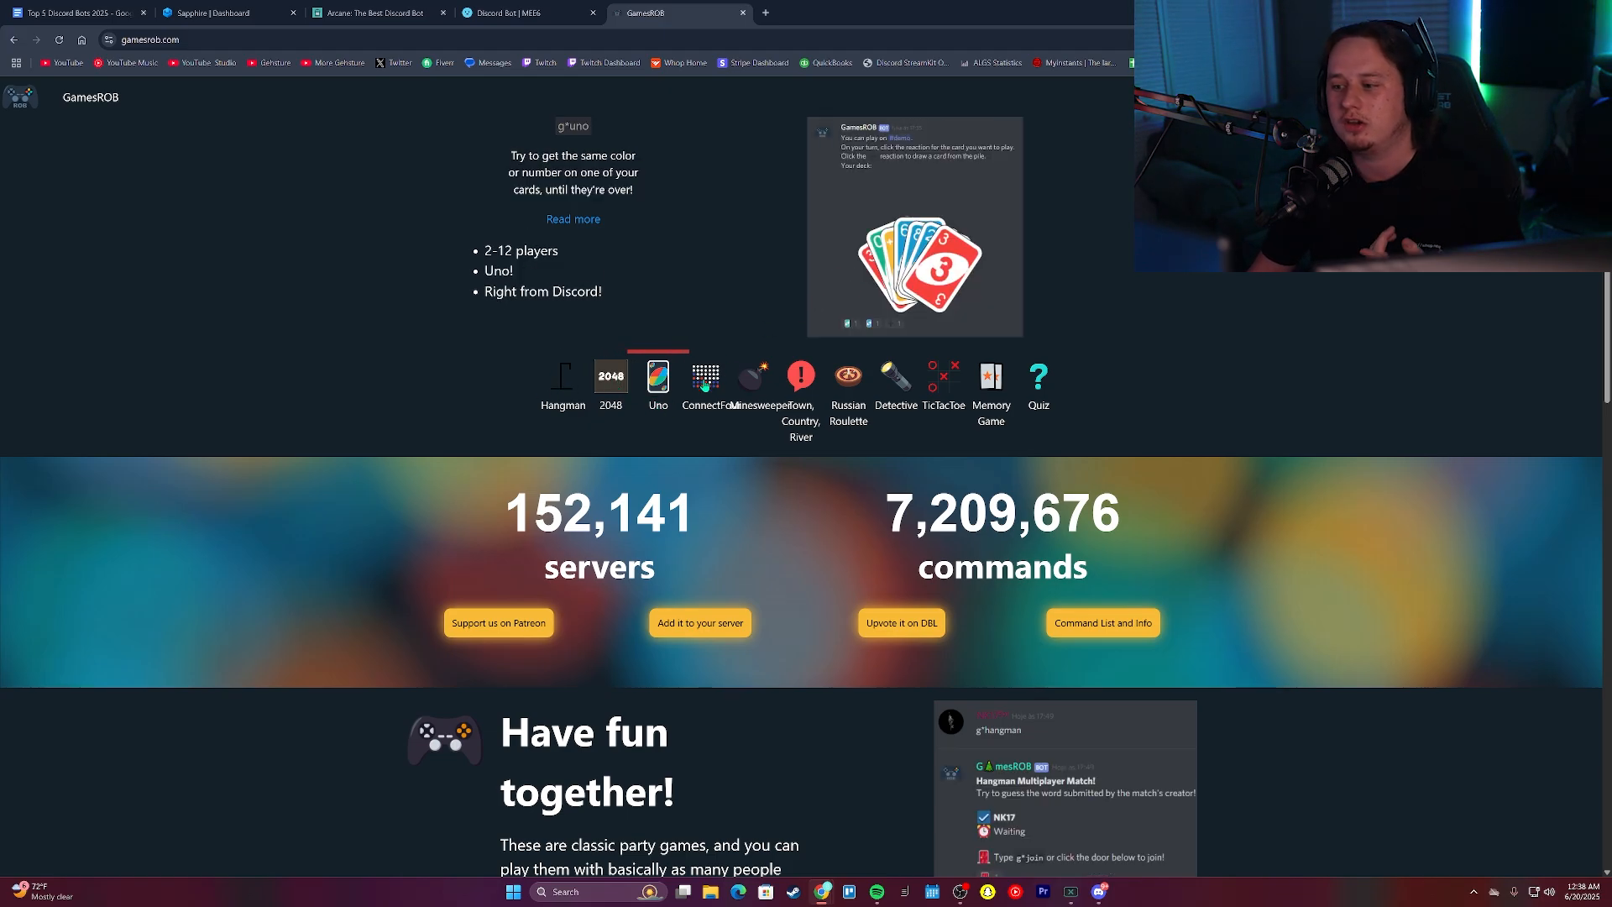
pyautogui.click(752, 385)
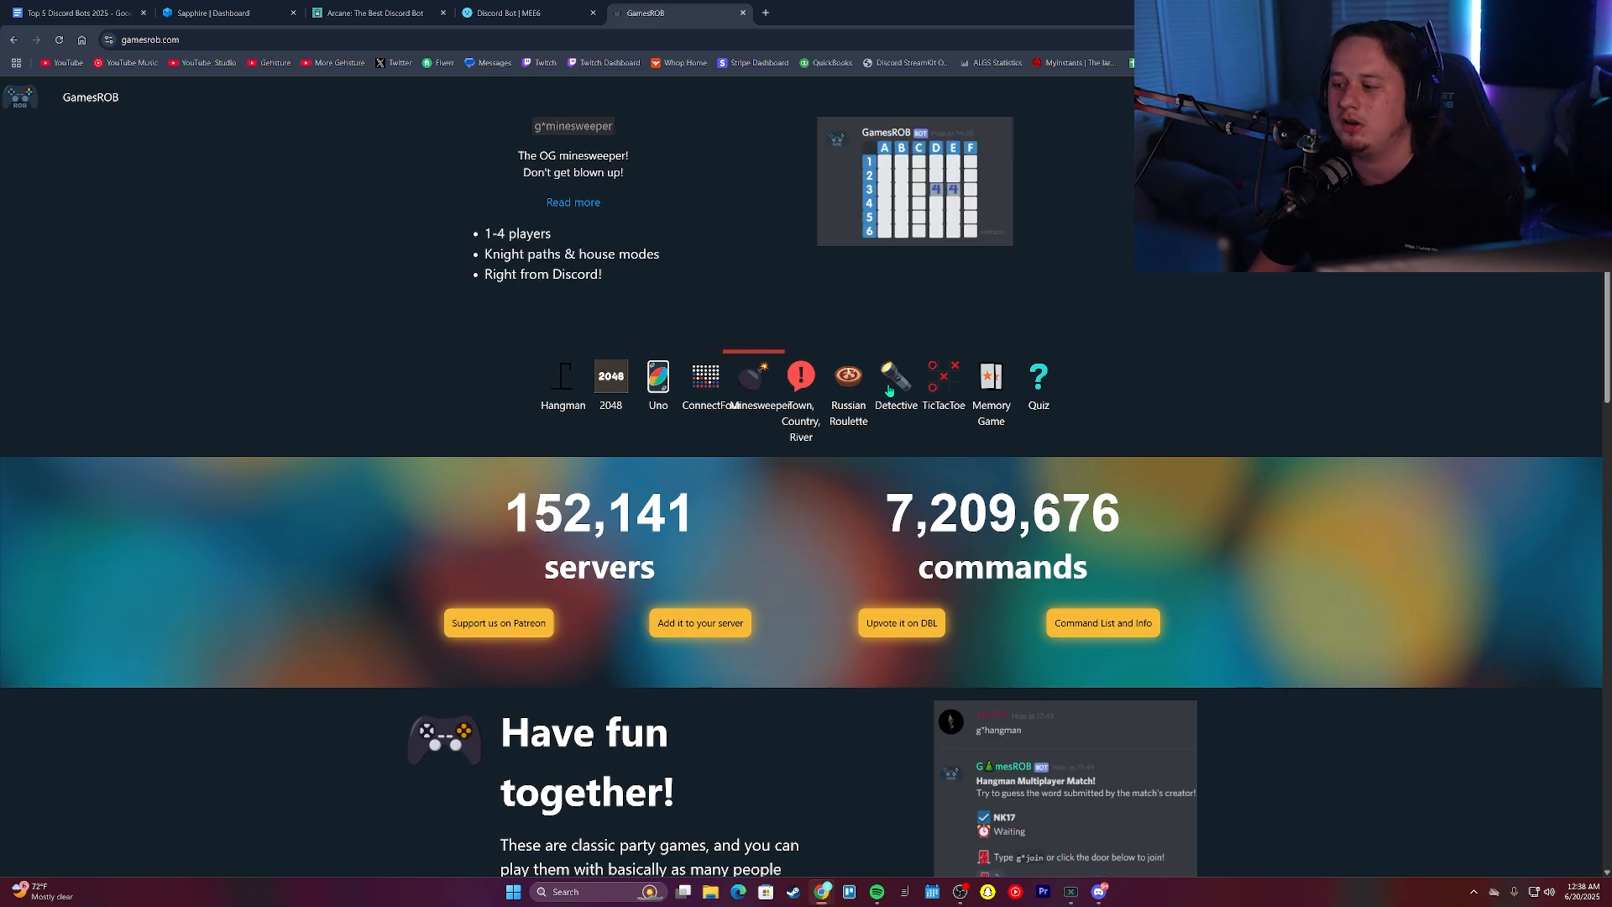
pyautogui.click(943, 383)
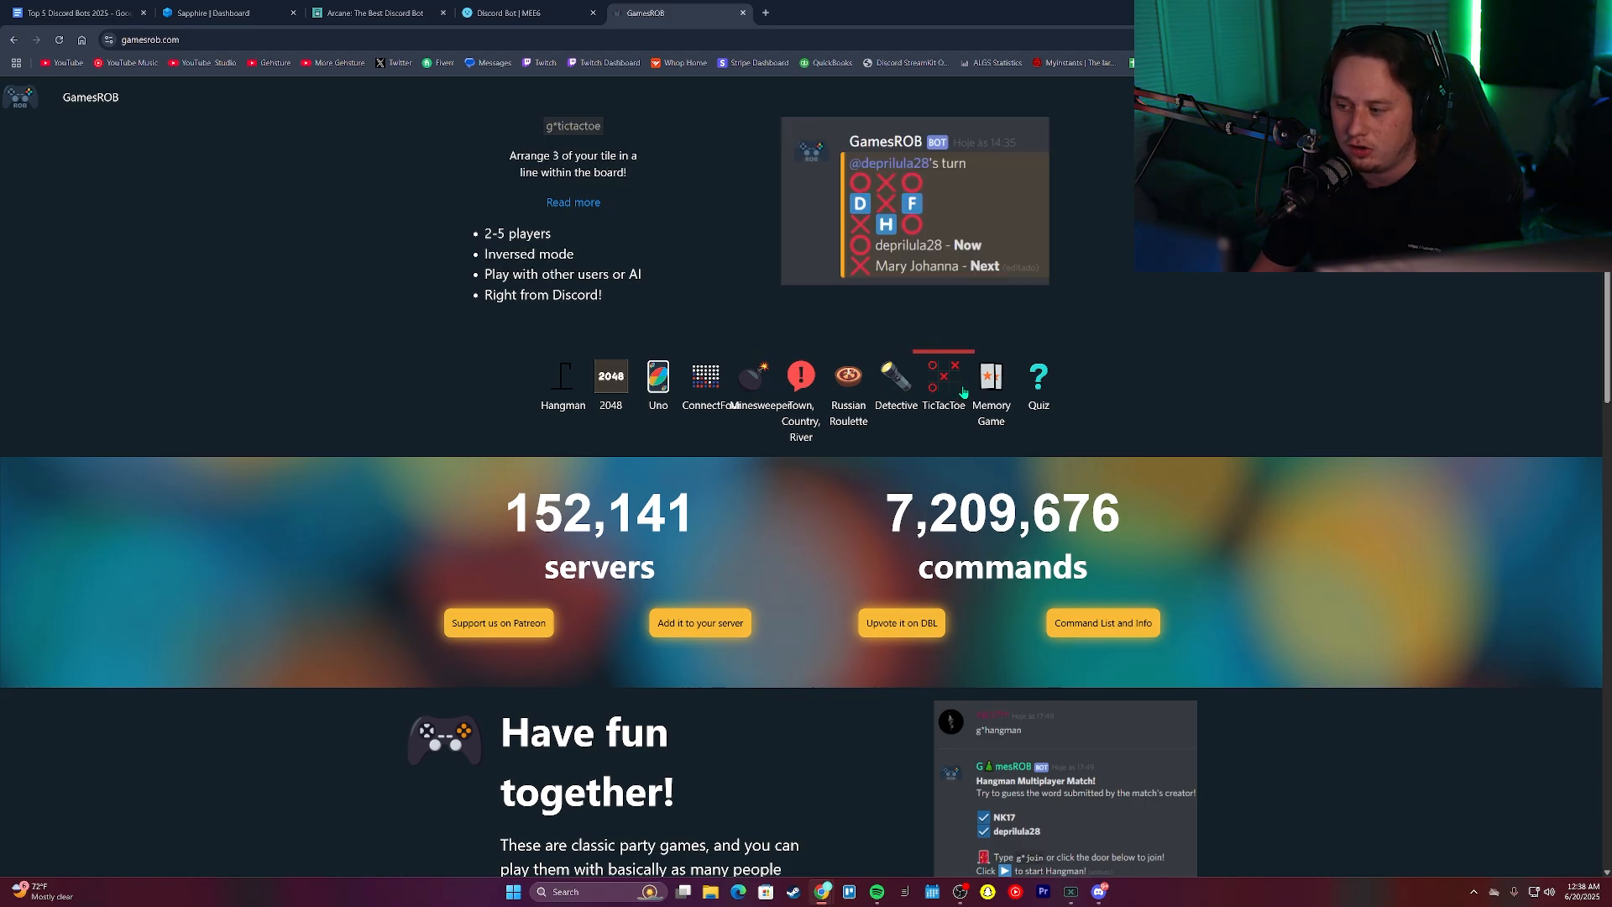
pyautogui.click(847, 379)
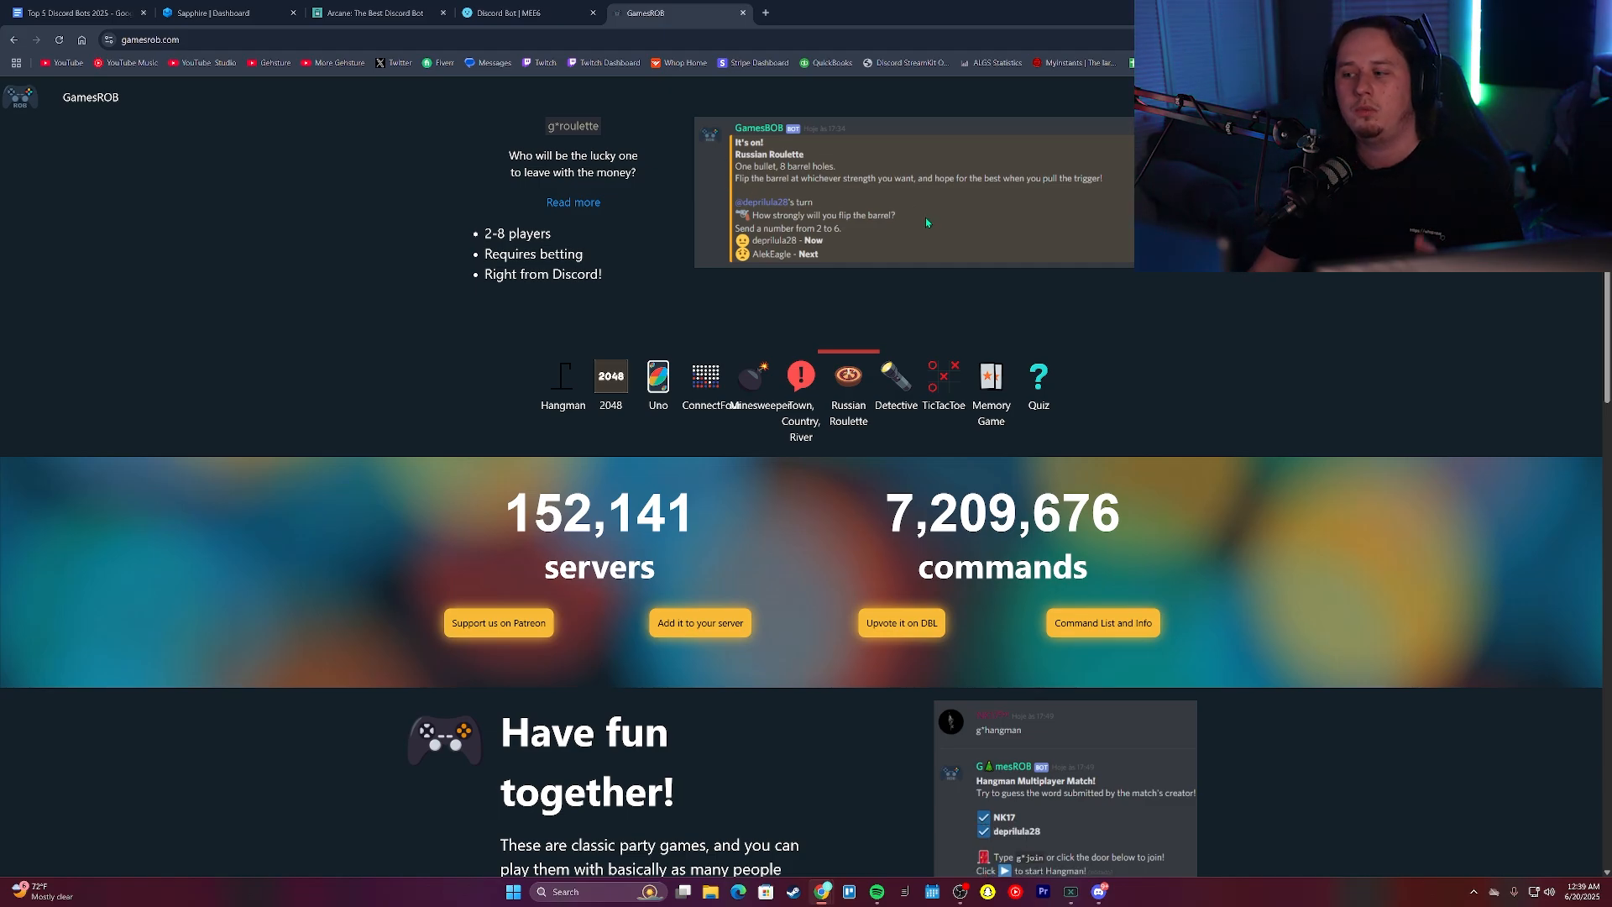
pyautogui.click(943, 381)
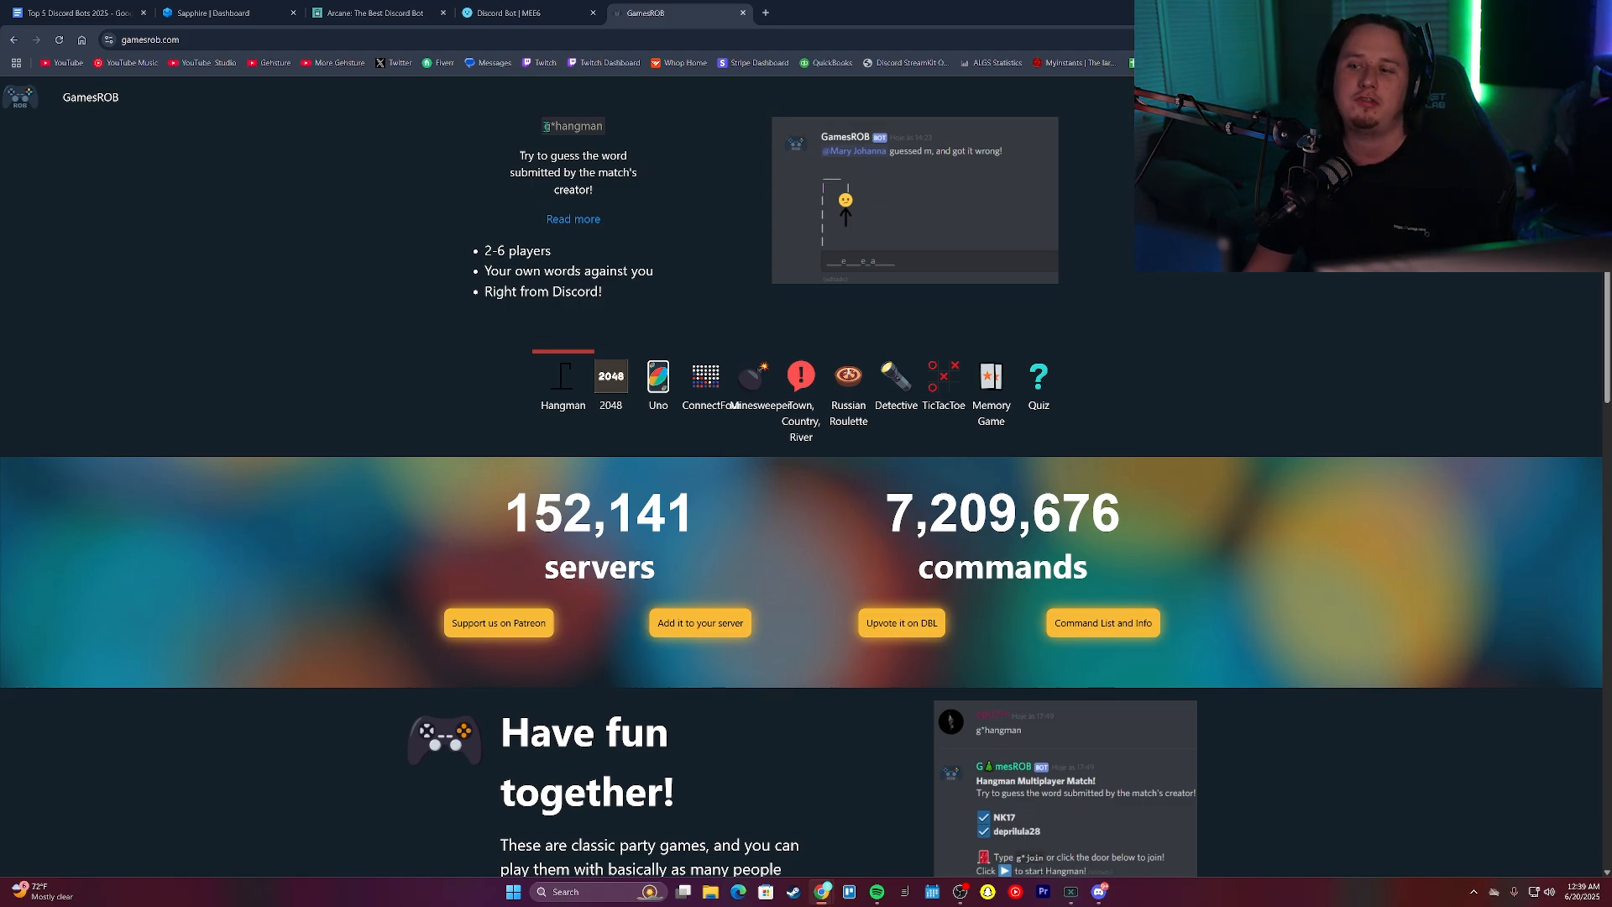
pyautogui.click(656, 381)
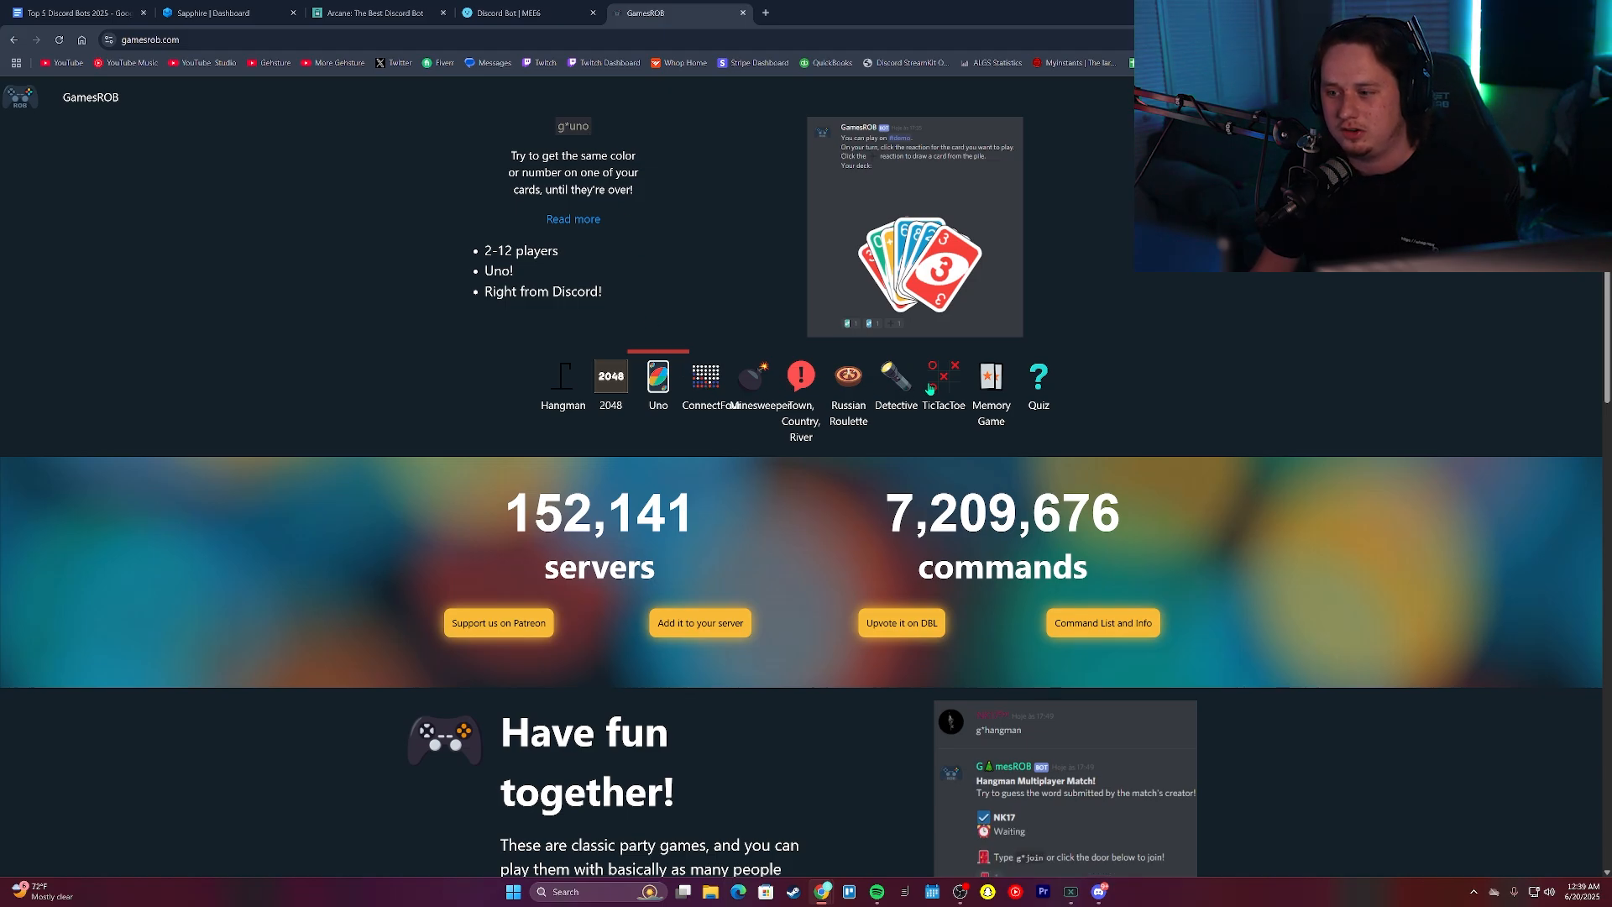
pyautogui.click(942, 379)
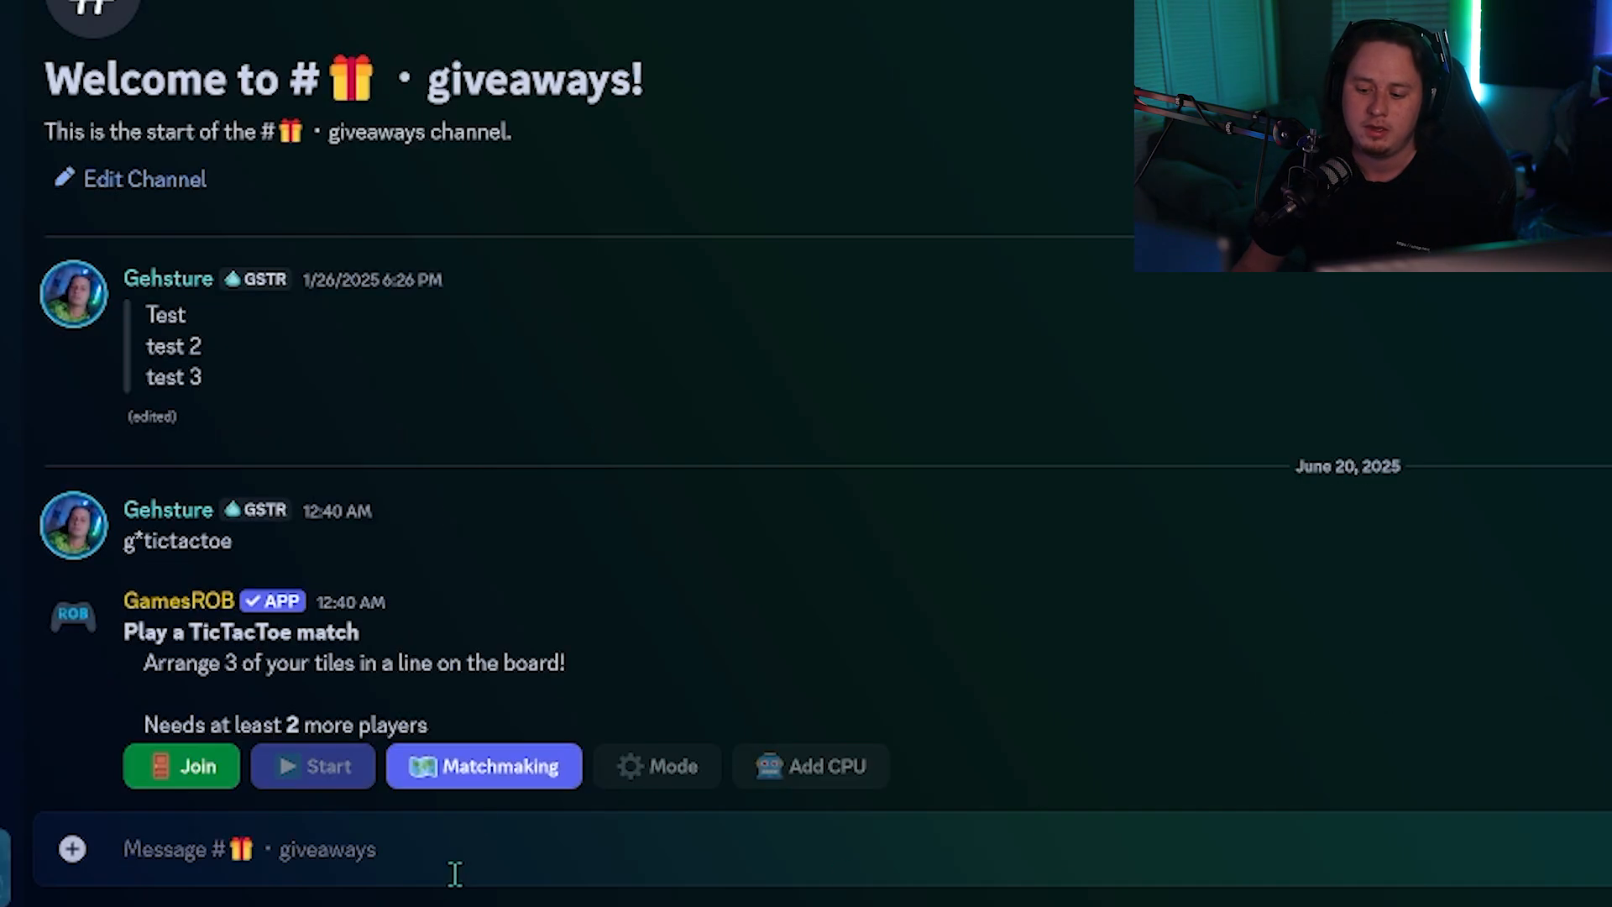
# Join the GamesROB TicTacToe match in the giveaways channel, leaving one player needed
pyautogui.click(181, 765)
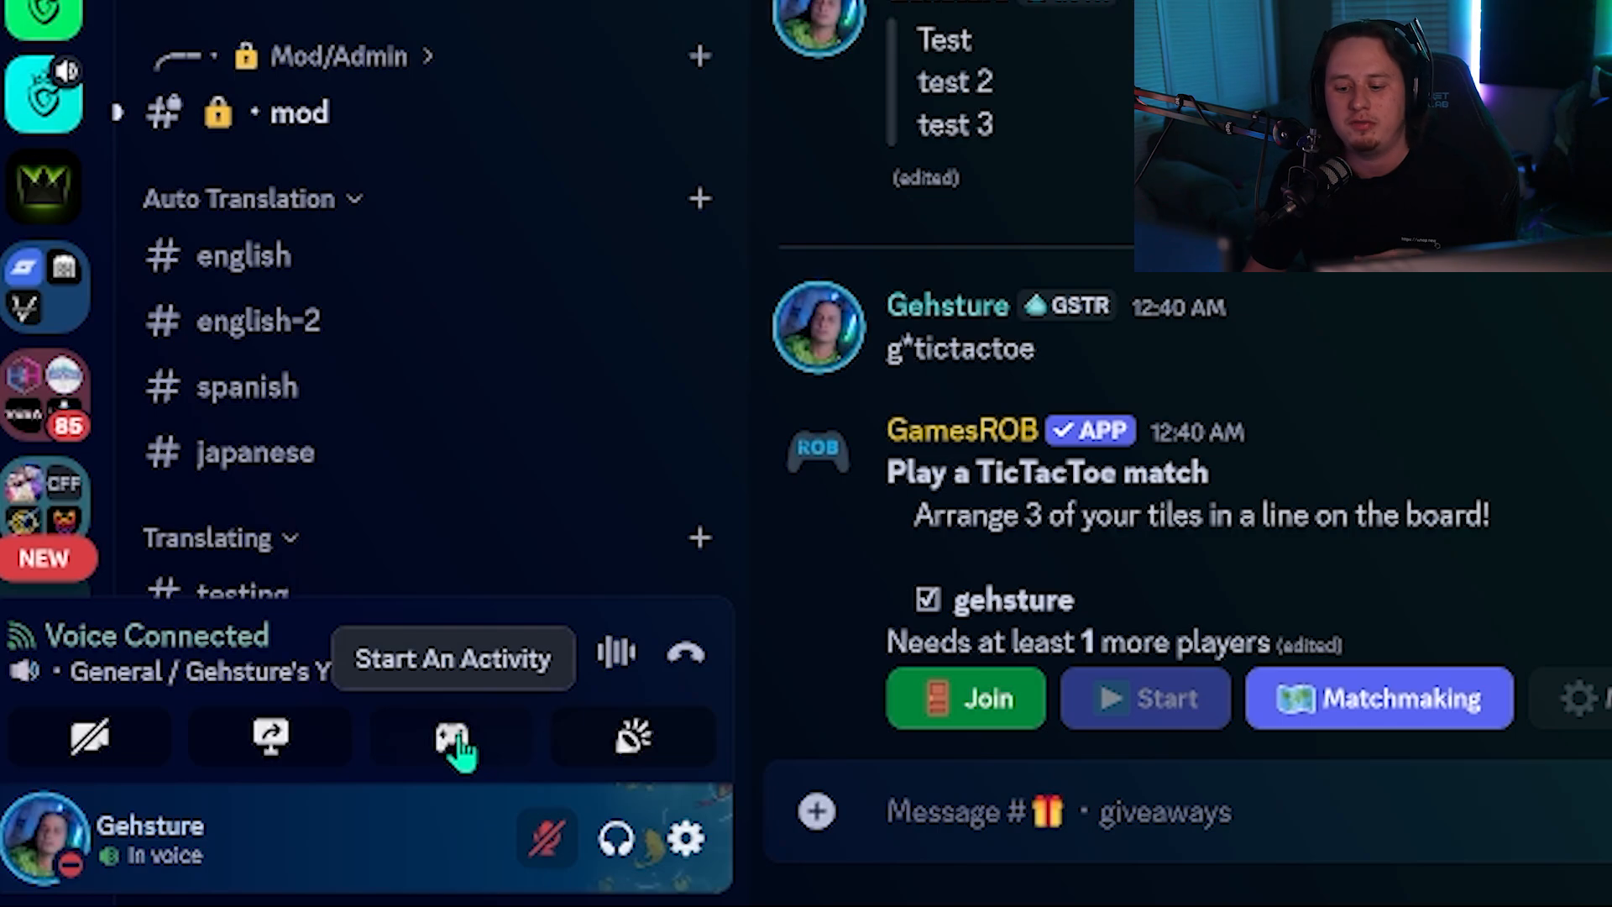
# Browse the Activities list, including Putt Party, Whiteboard and Poker Night
pyautogui.click(453, 736)
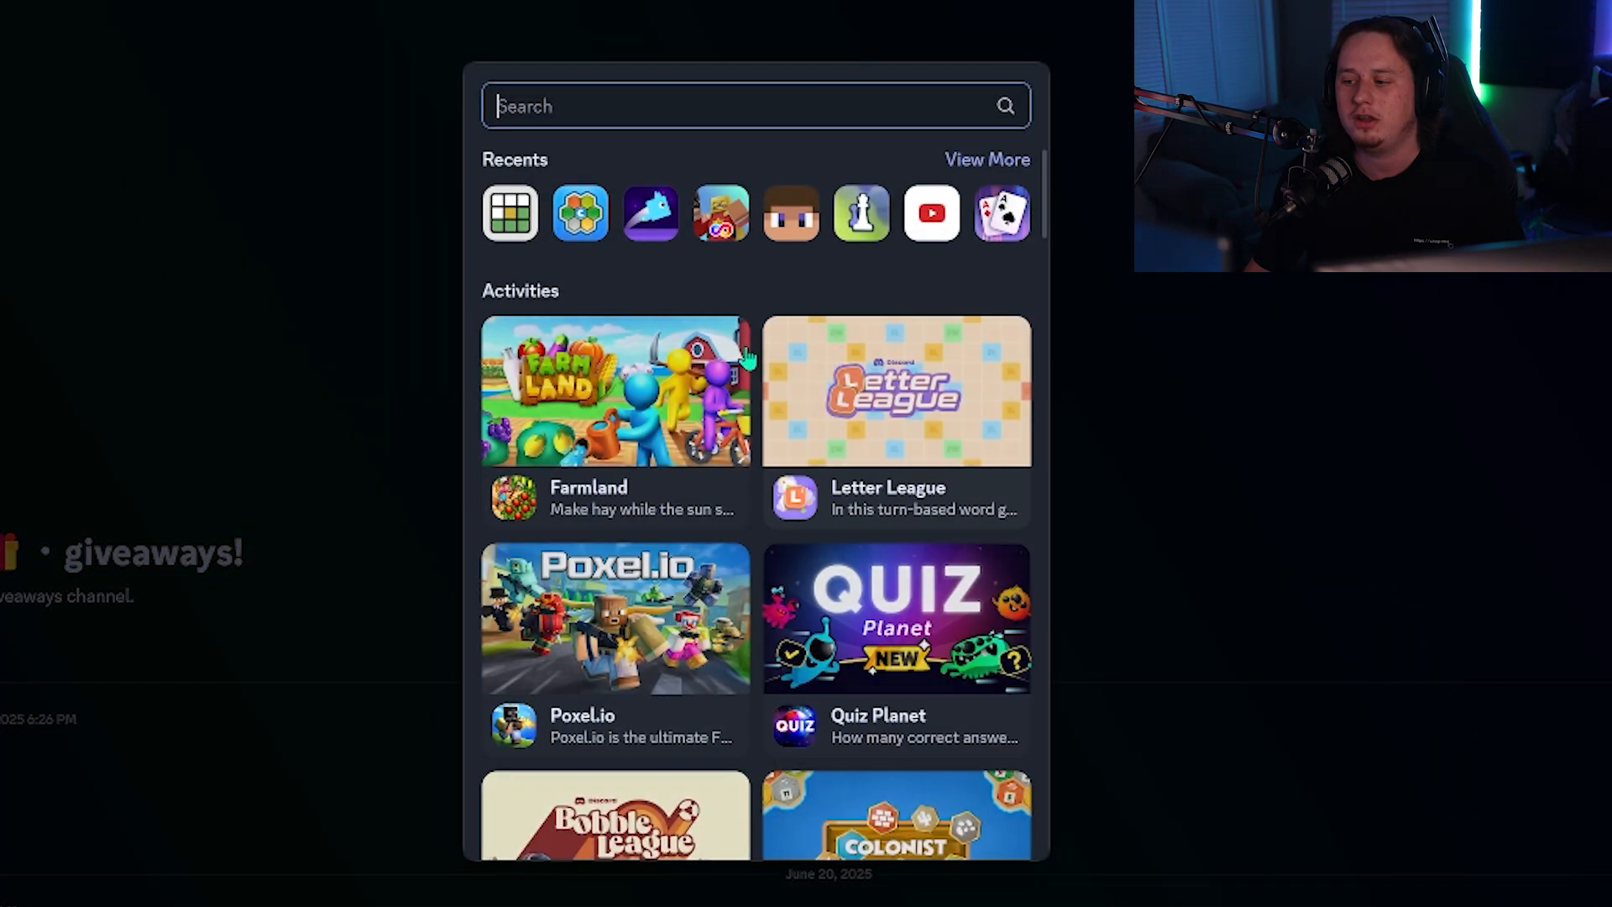
pyautogui.scroll(-3)
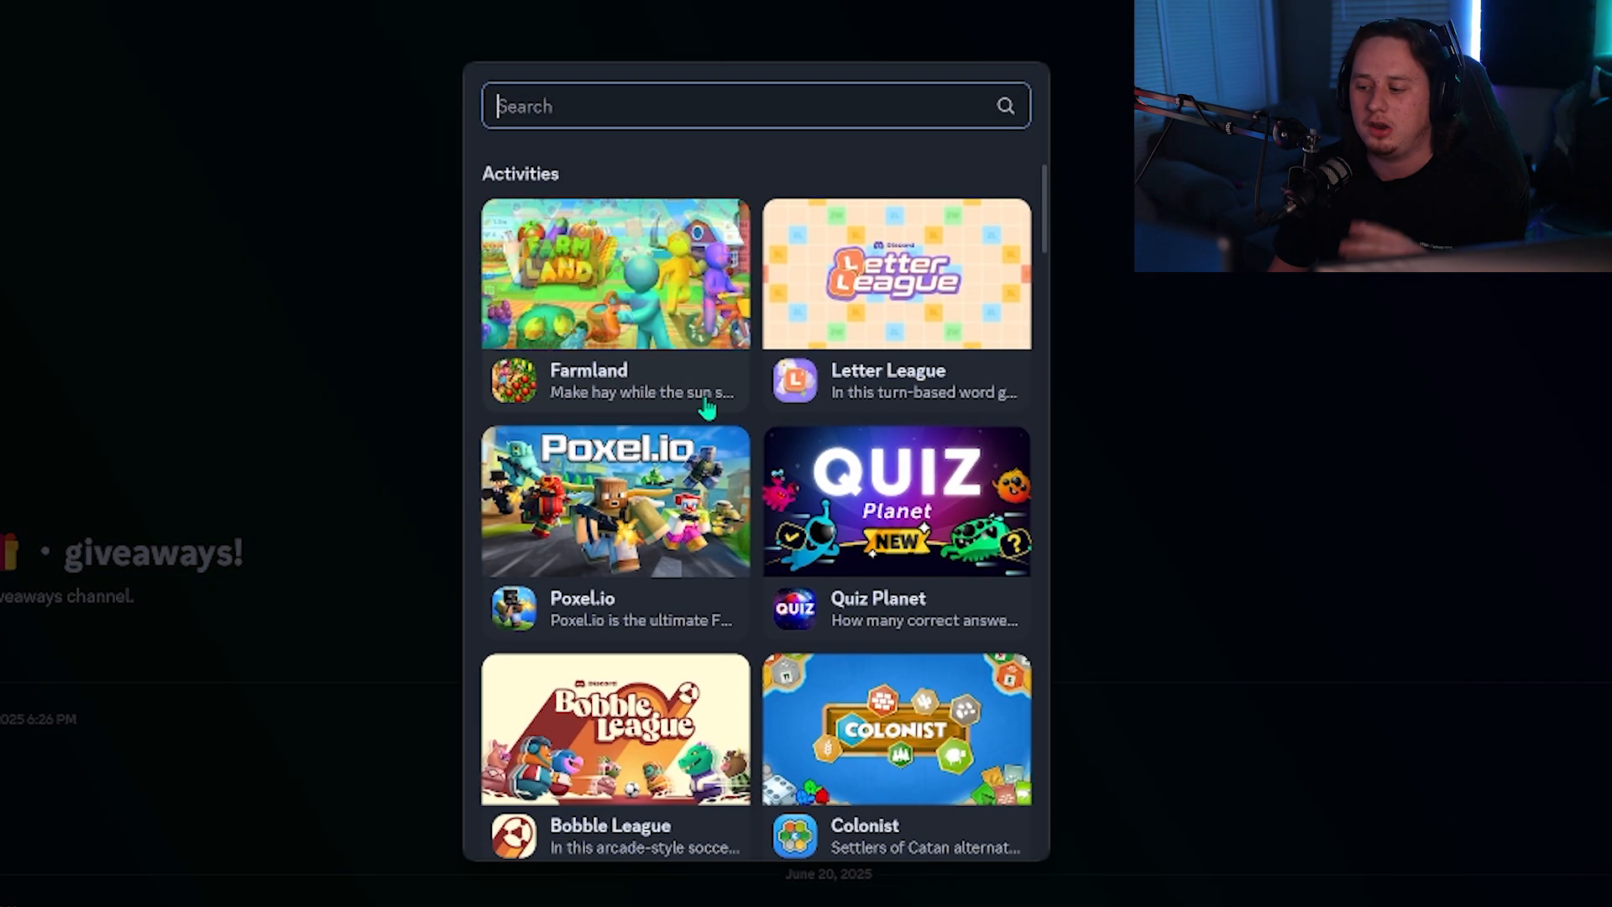
pyautogui.scroll(-3)
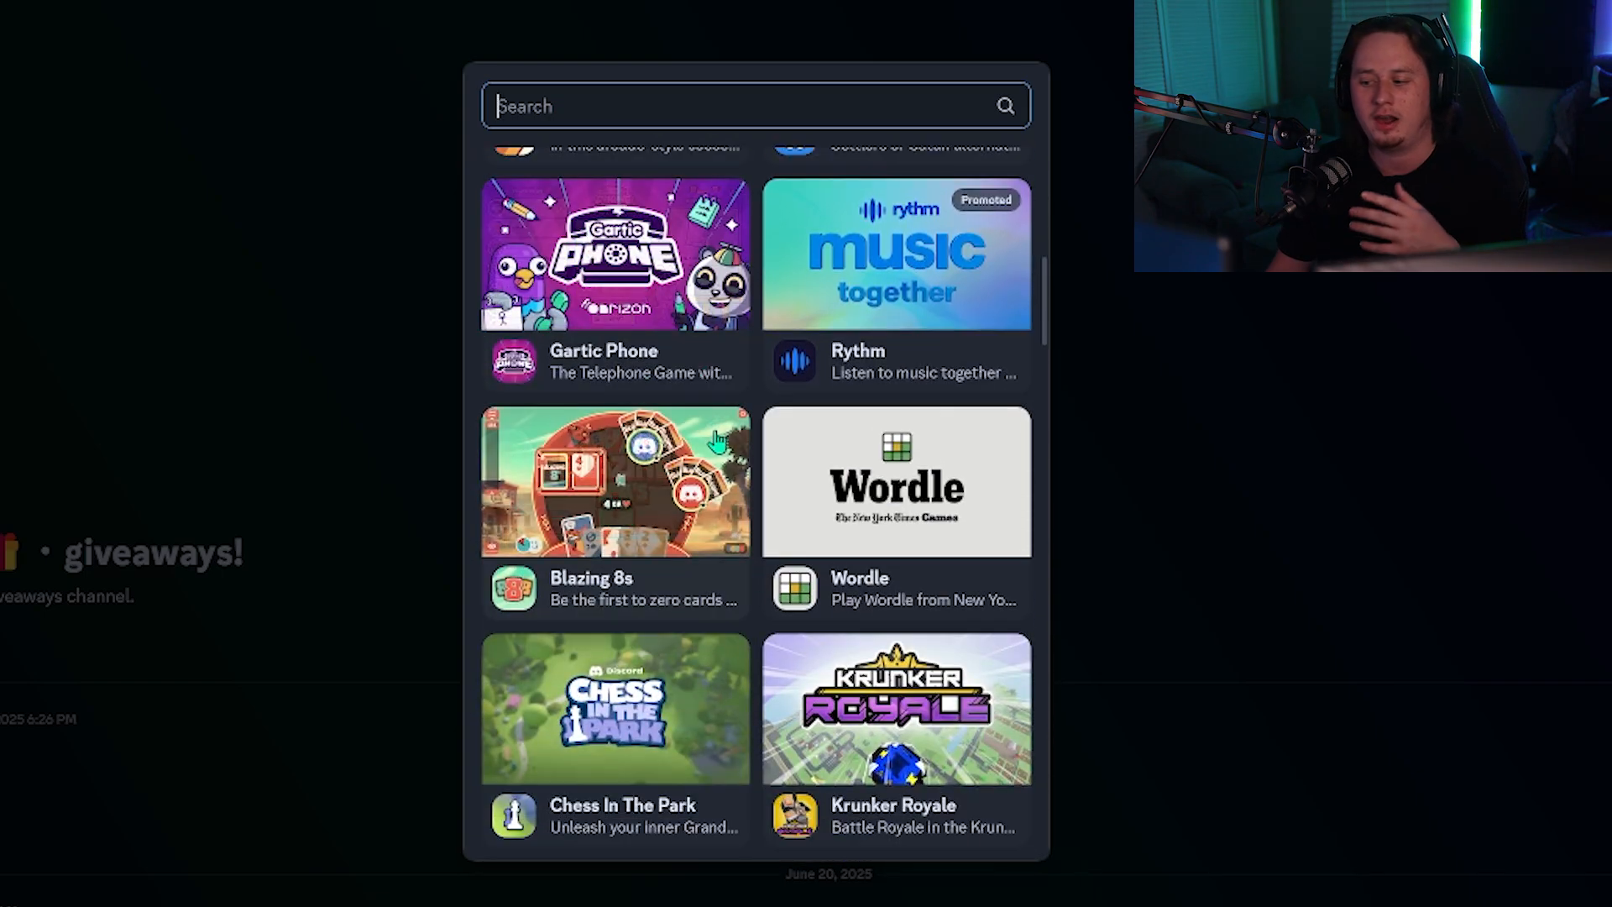
pyautogui.scroll(-3)
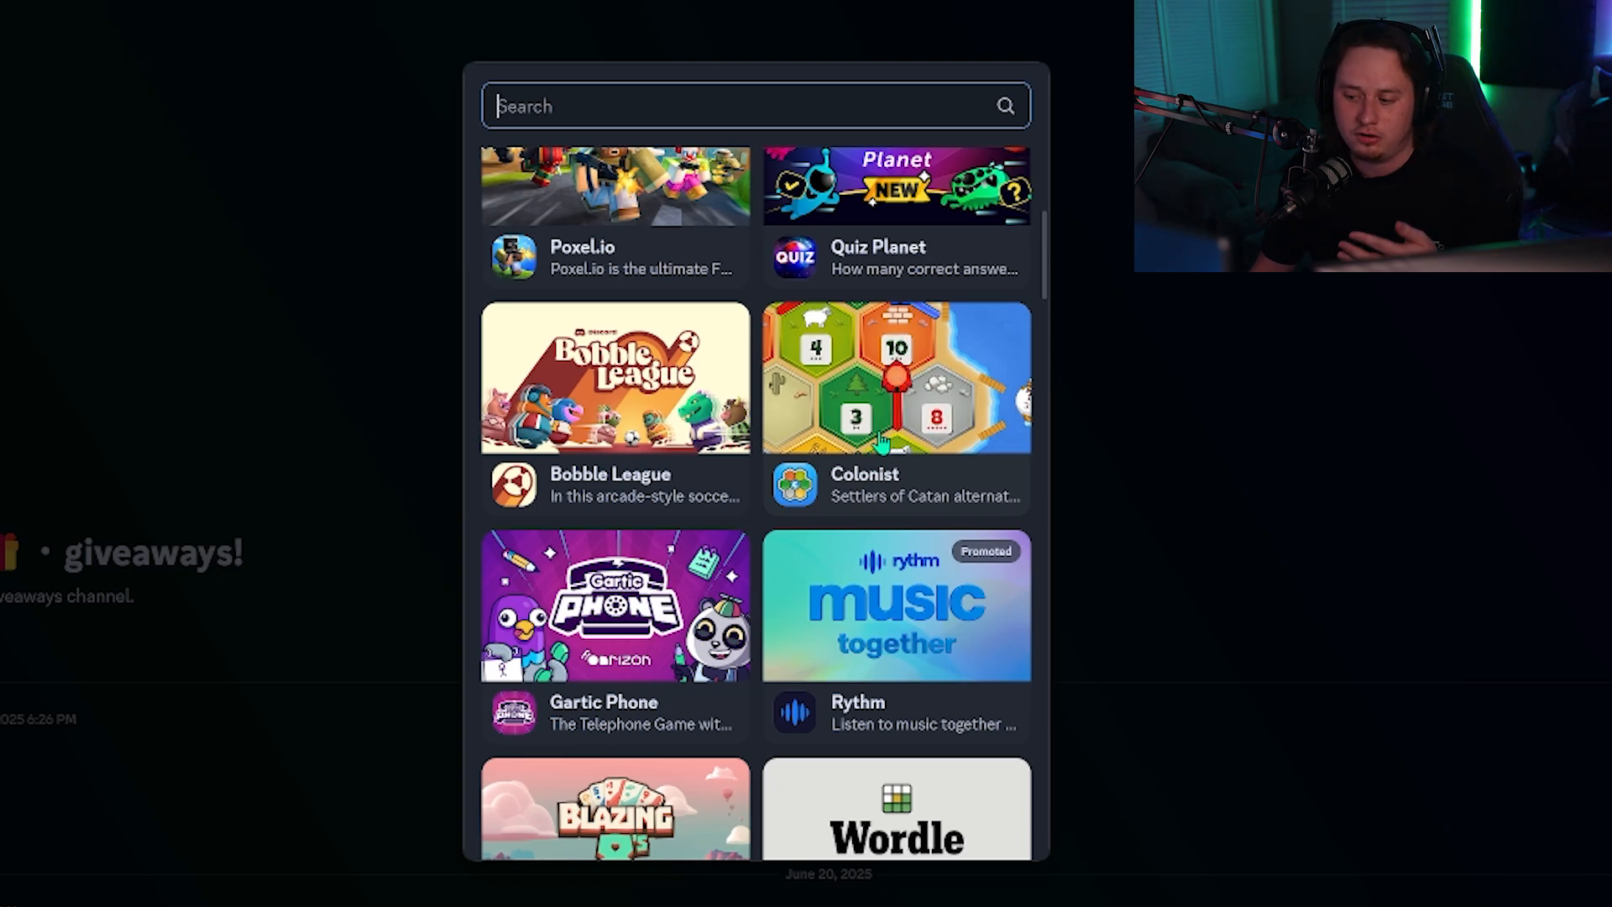
pyautogui.scroll(-3)
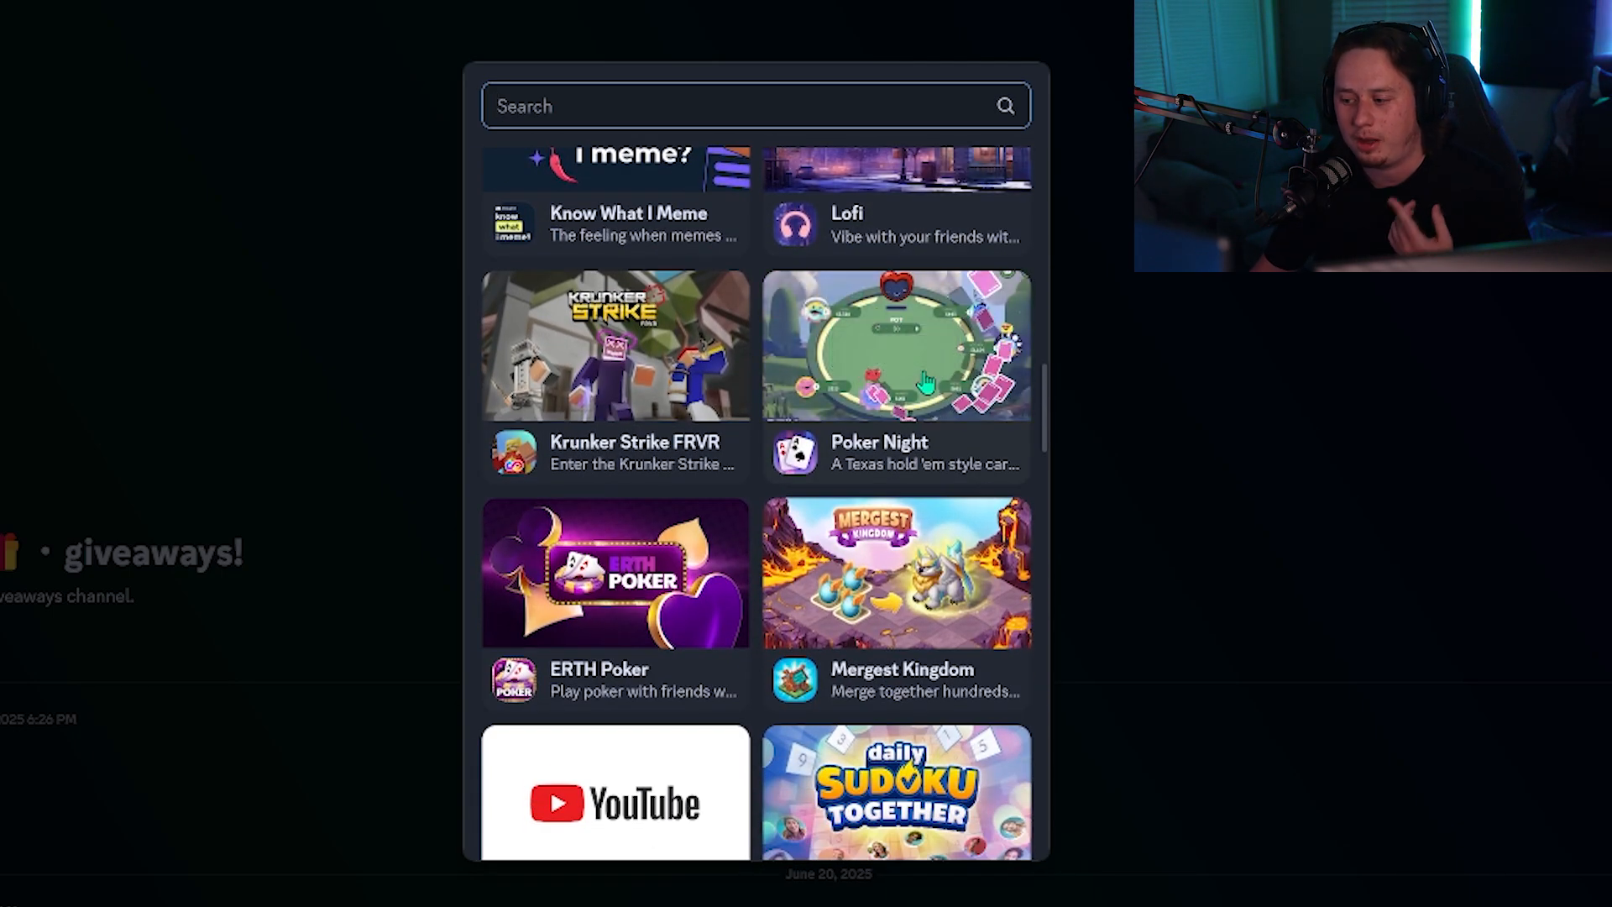
pyautogui.scroll(-3)
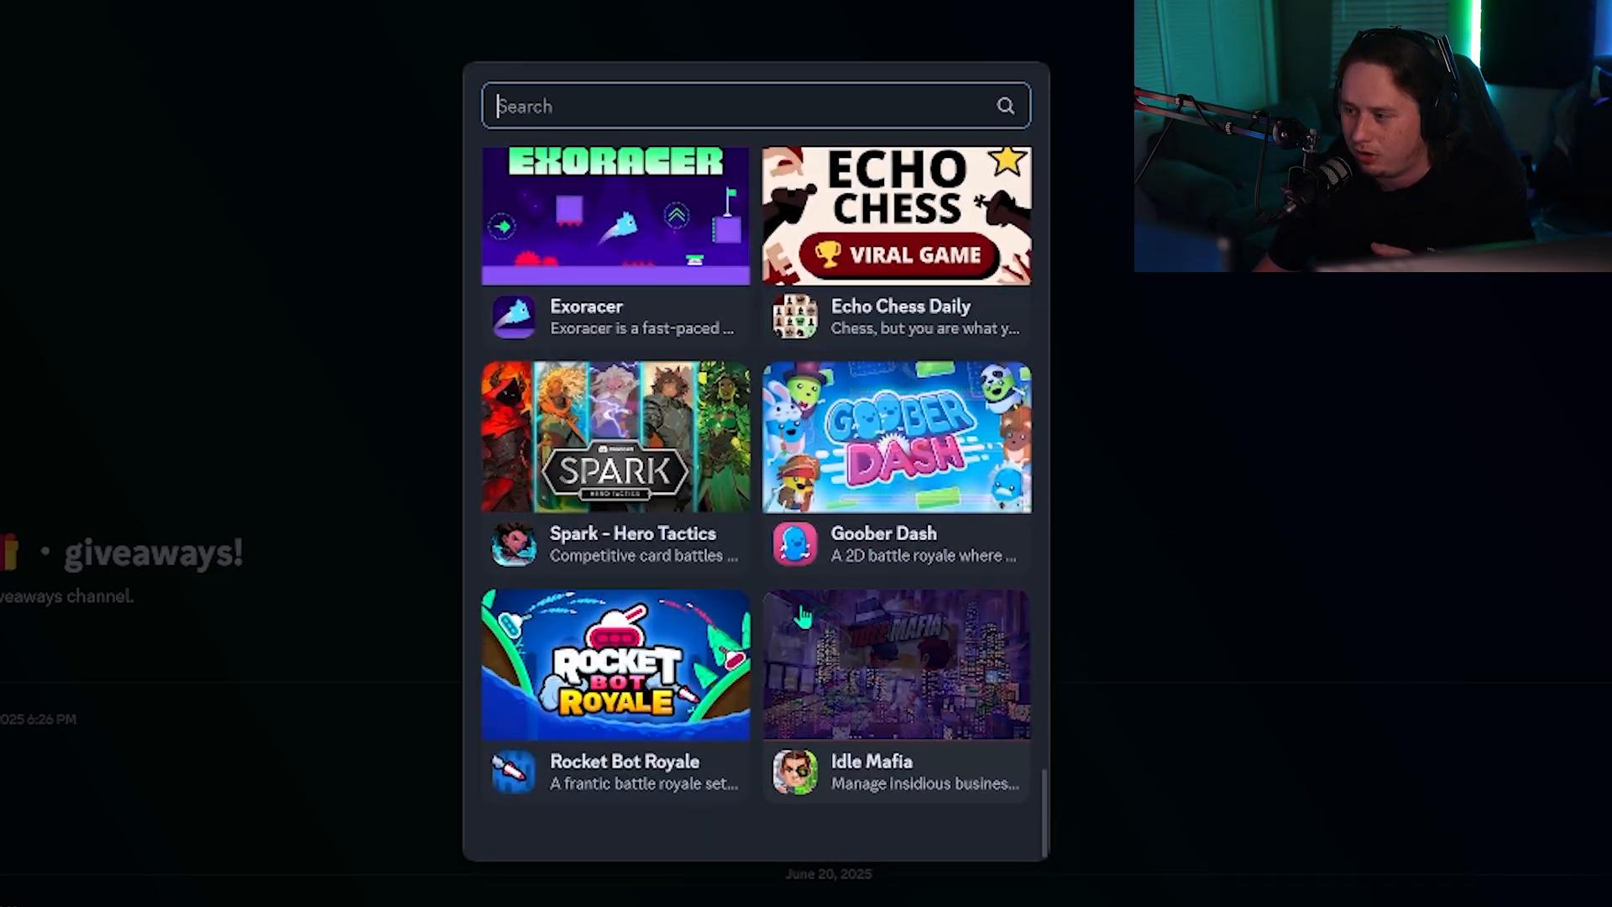
pyautogui.scroll(-3)
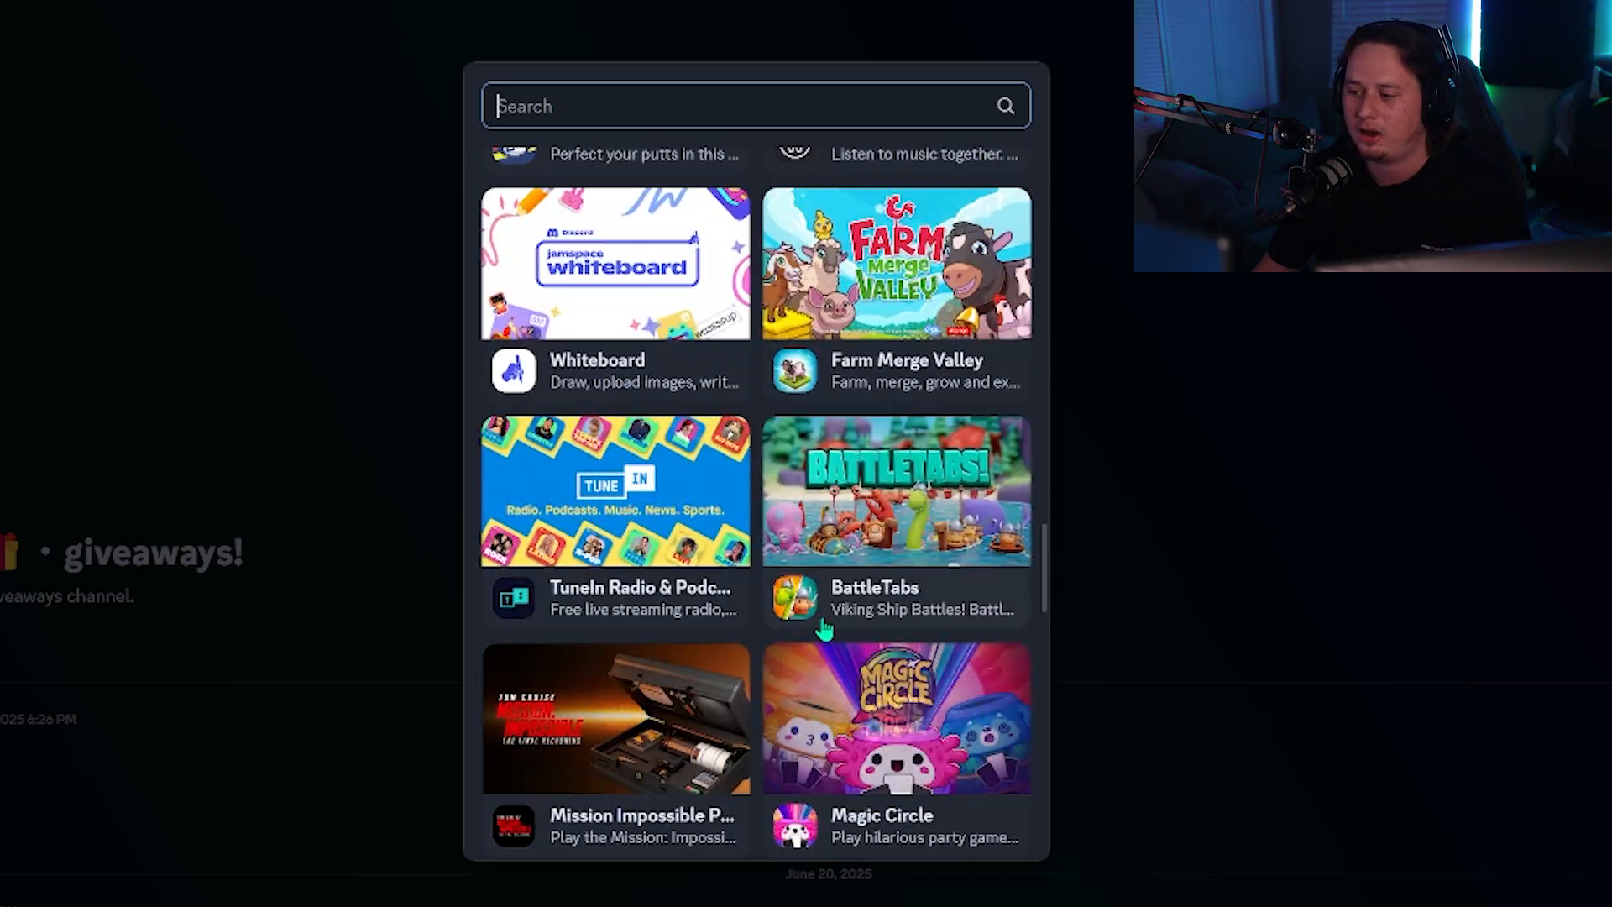
pyautogui.scroll(-3)
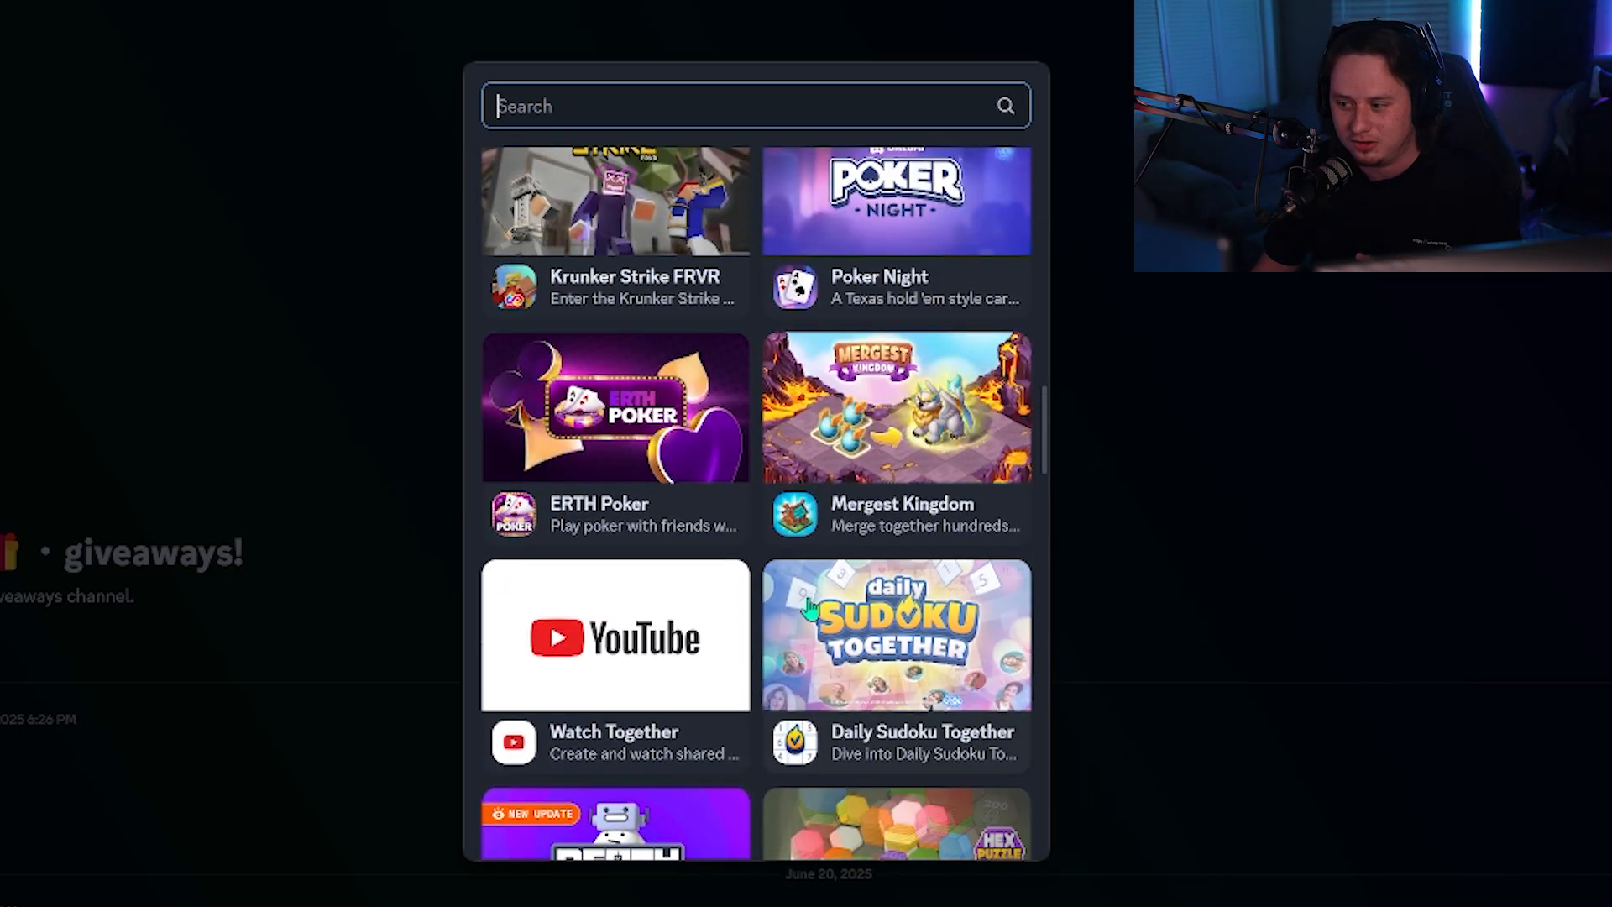
pyautogui.scroll(-3)
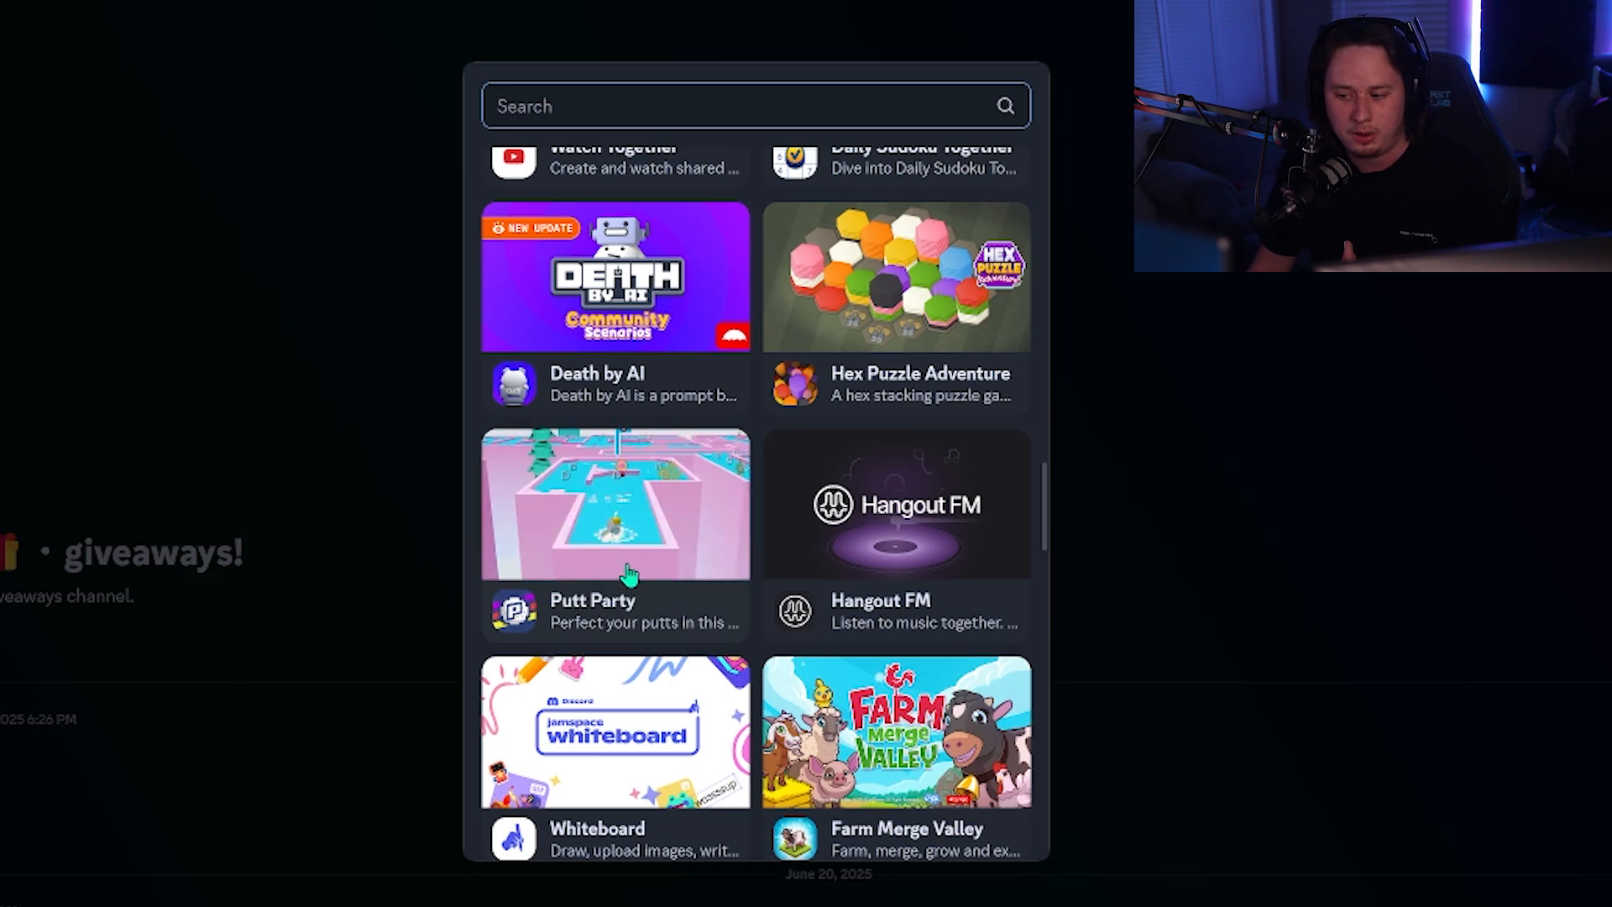
pyautogui.scroll(-3)
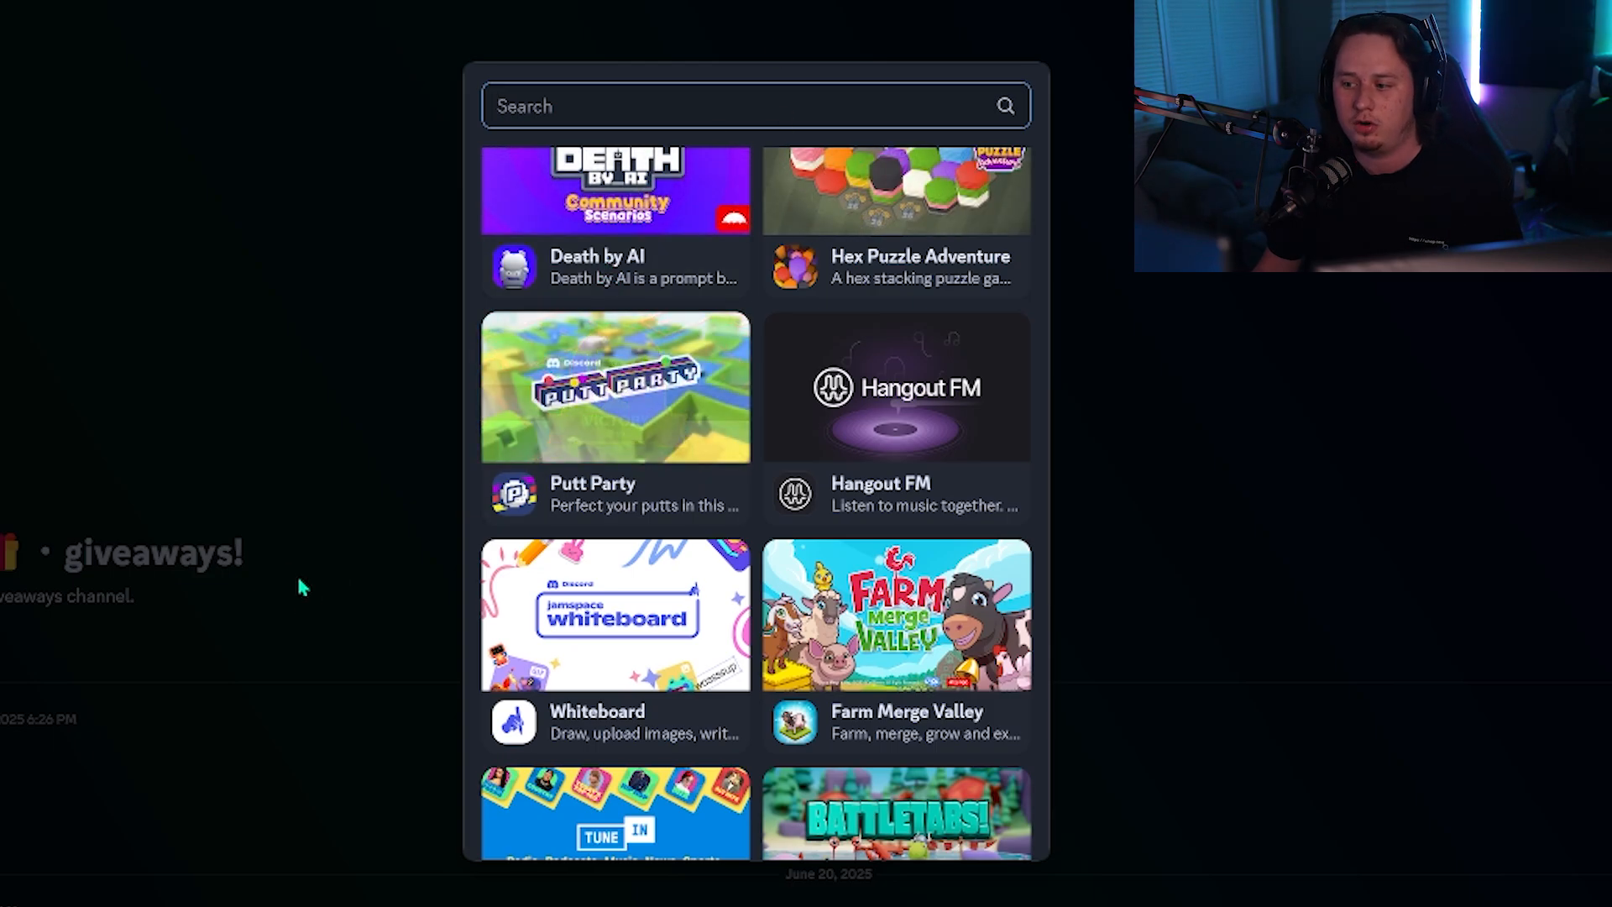
# Launch Putt Party, authorize its account access, and continue on the vote screen
pyautogui.click(614, 388)
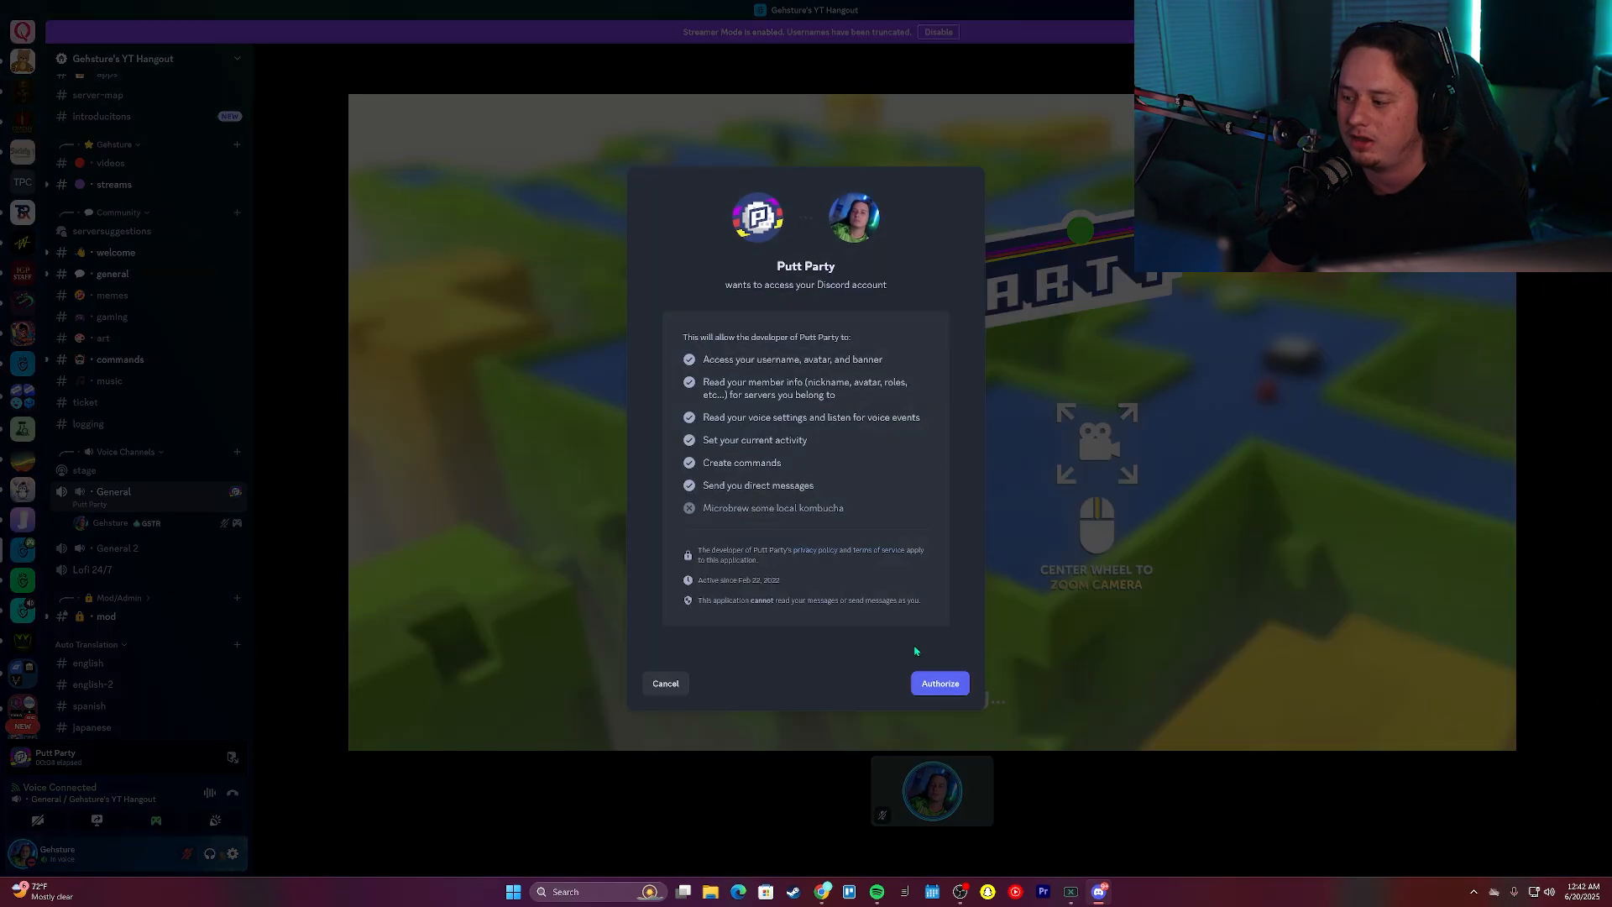
pyautogui.click(938, 683)
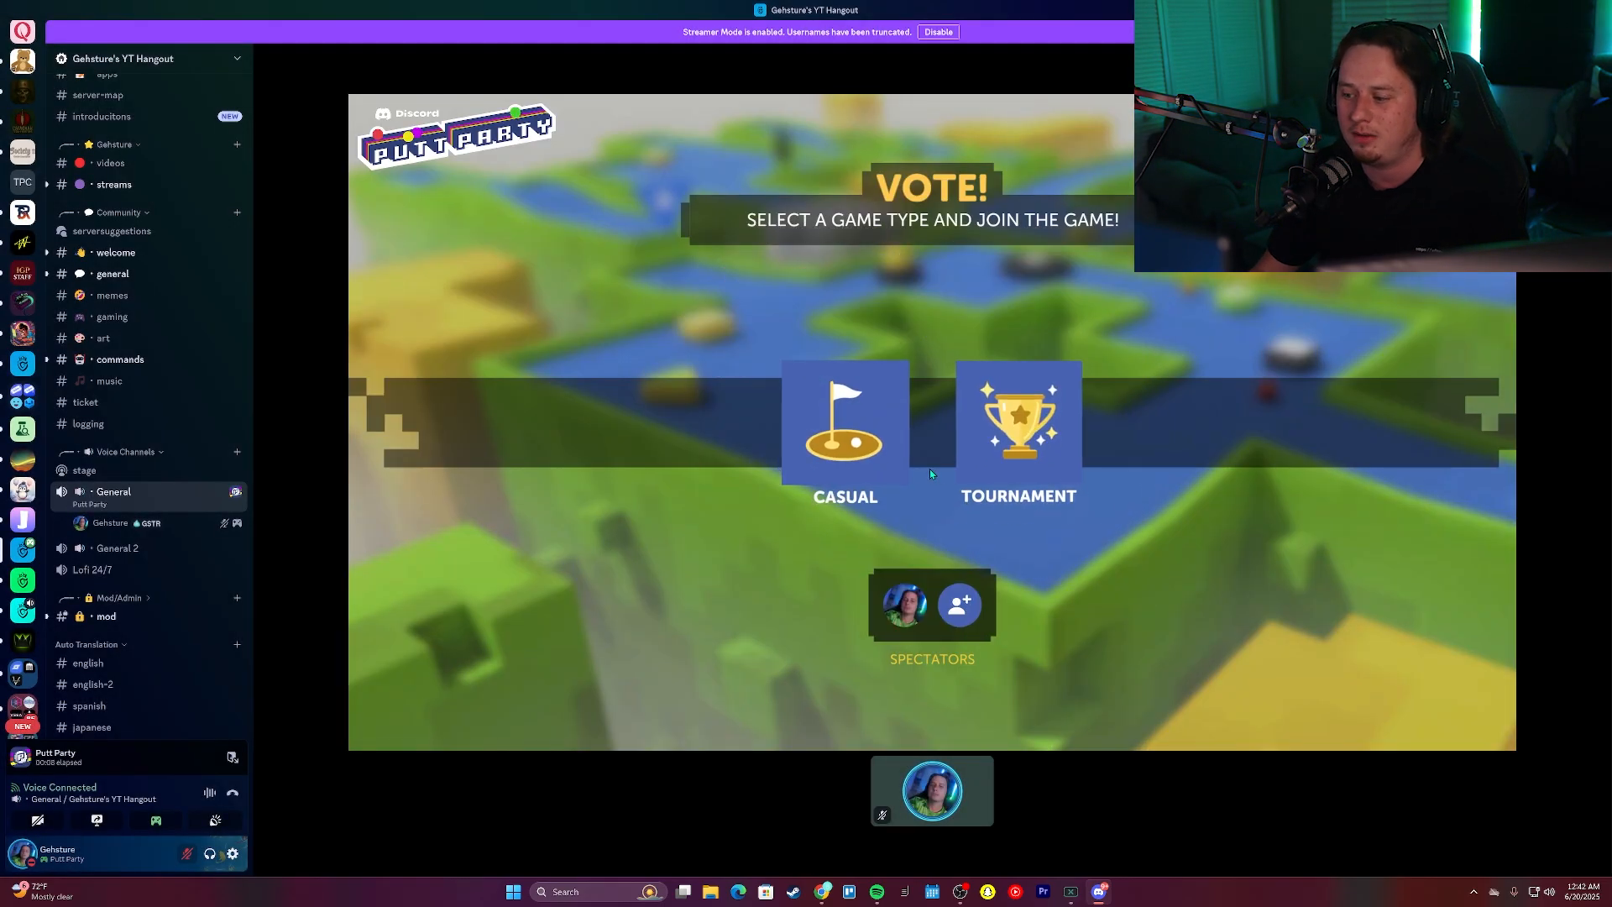
pyautogui.click(844, 427)
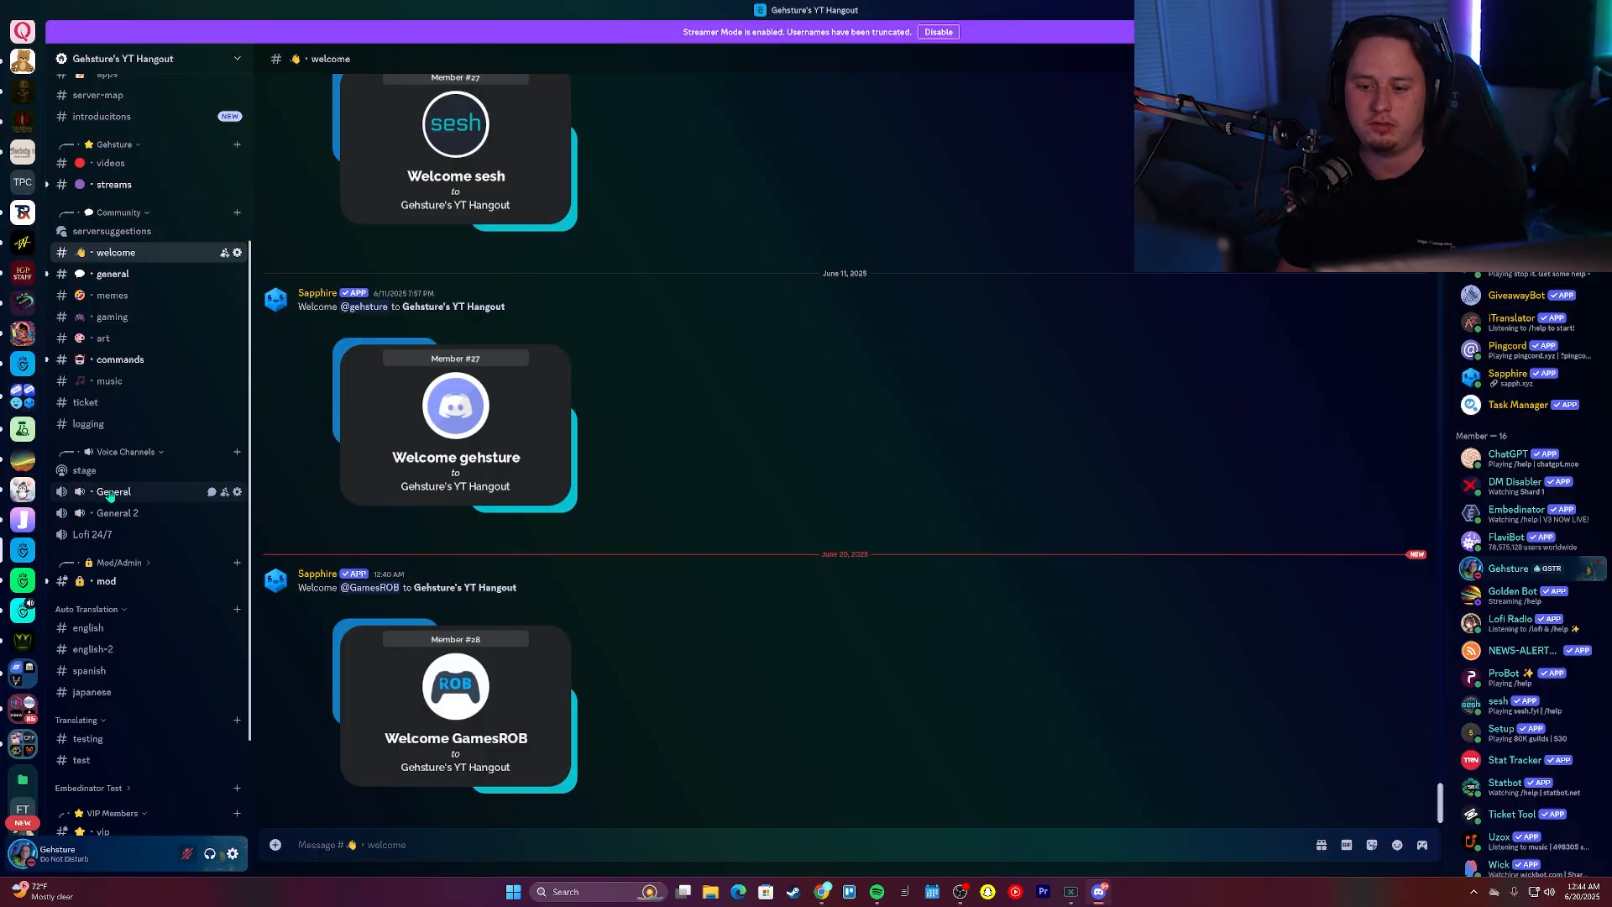
# Join General voice, play Michael Jackson's Thriller with FlaviBot's /play, then pause it
pyautogui.click(113, 490)
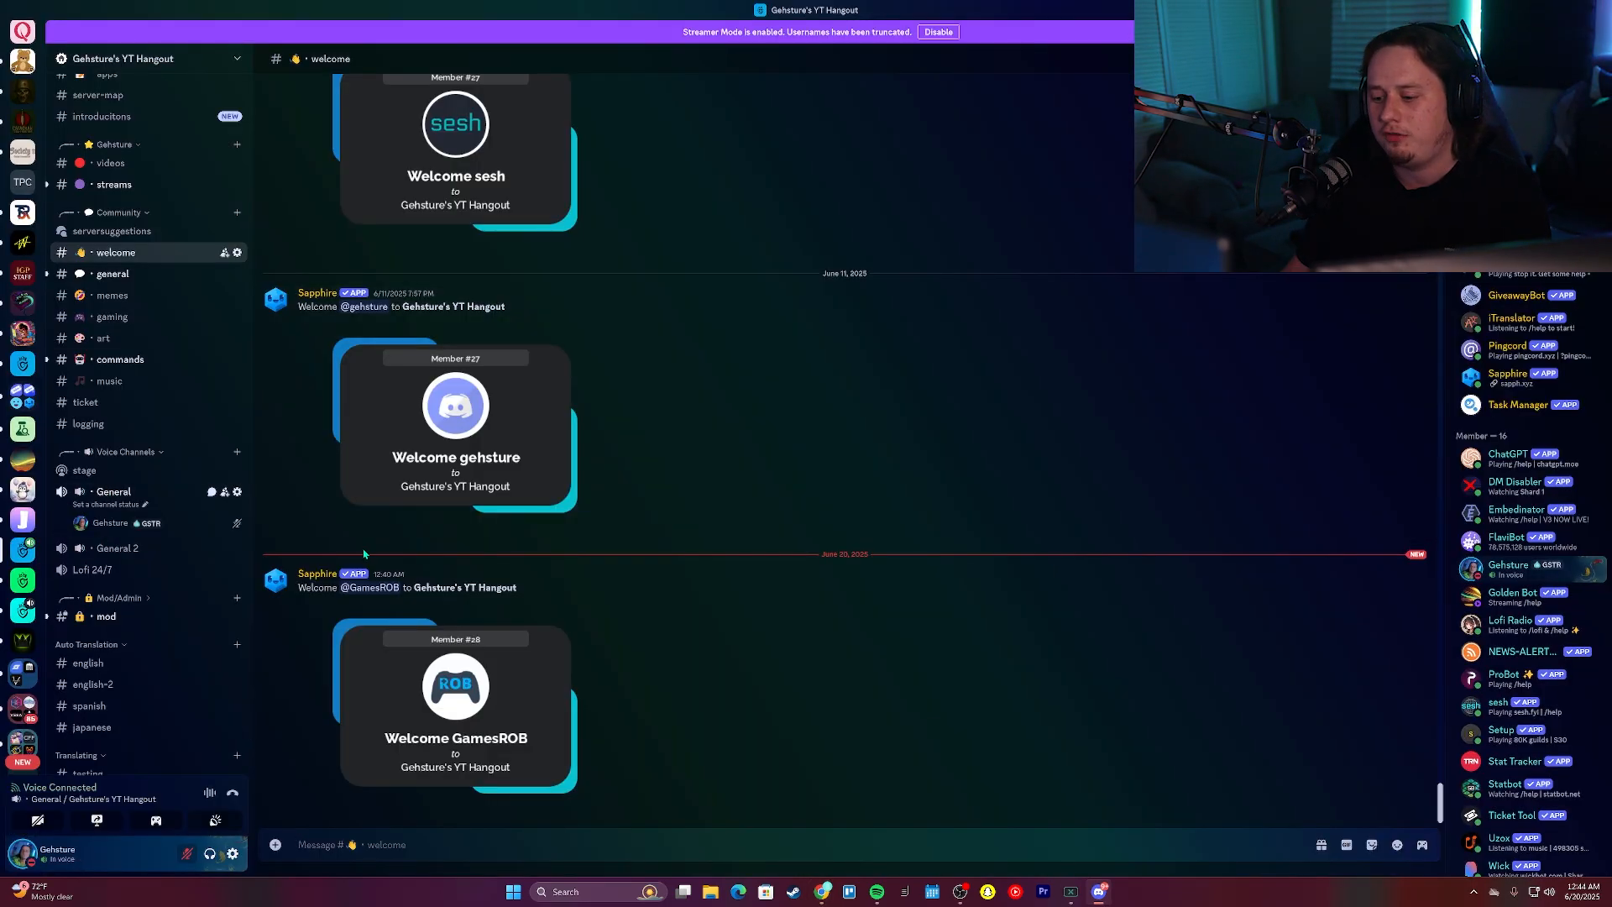
pyautogui.write('/')
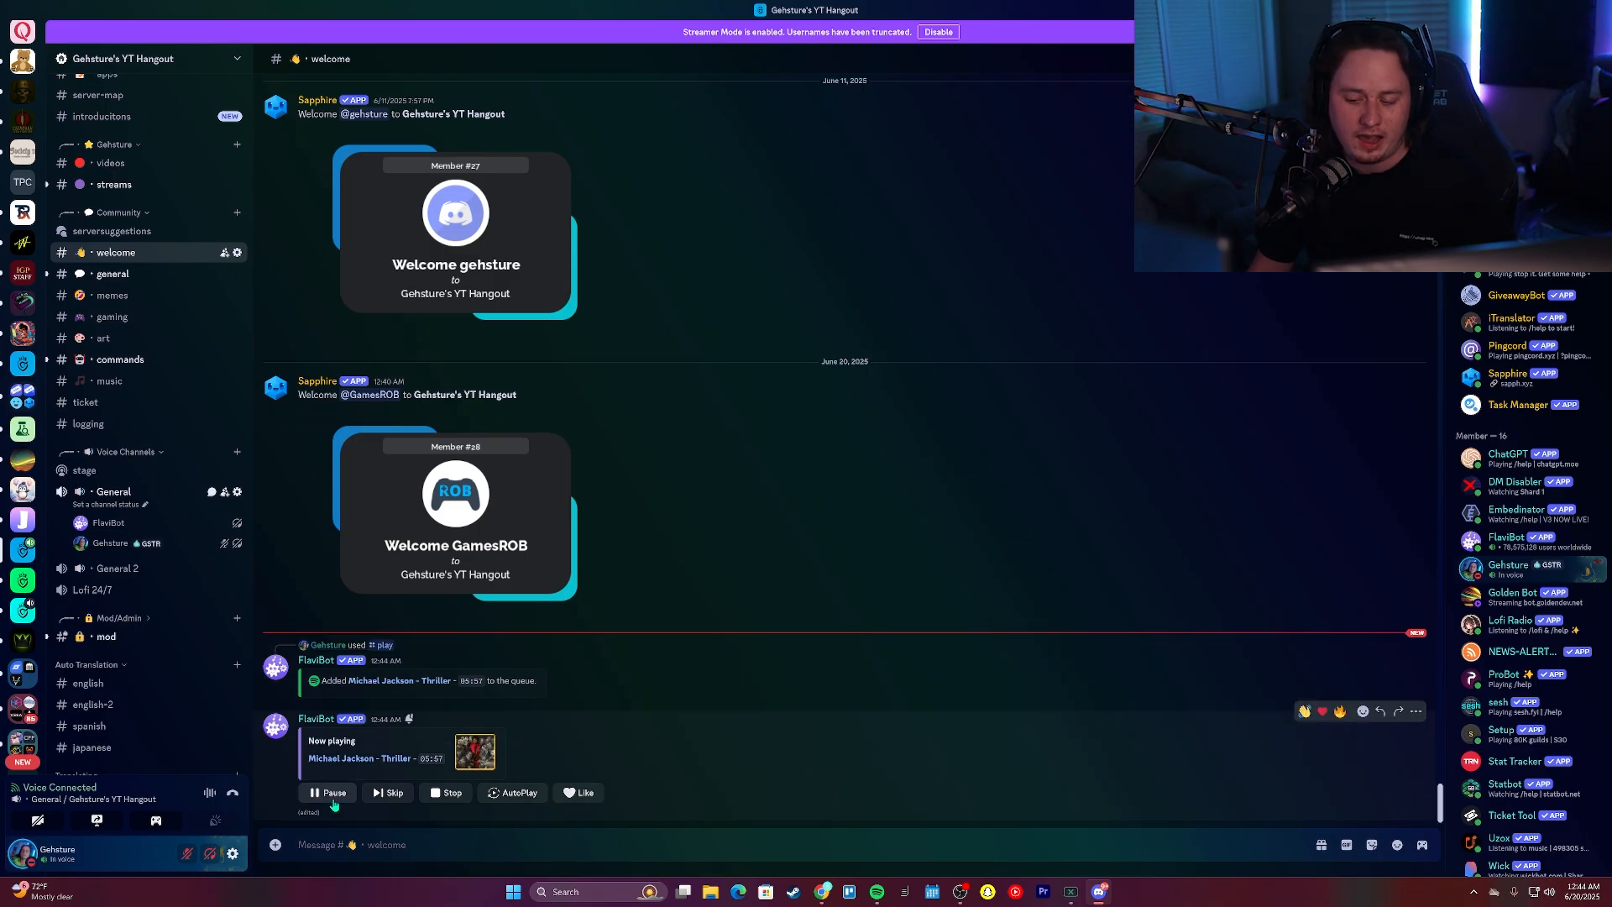
pyautogui.click(328, 792)
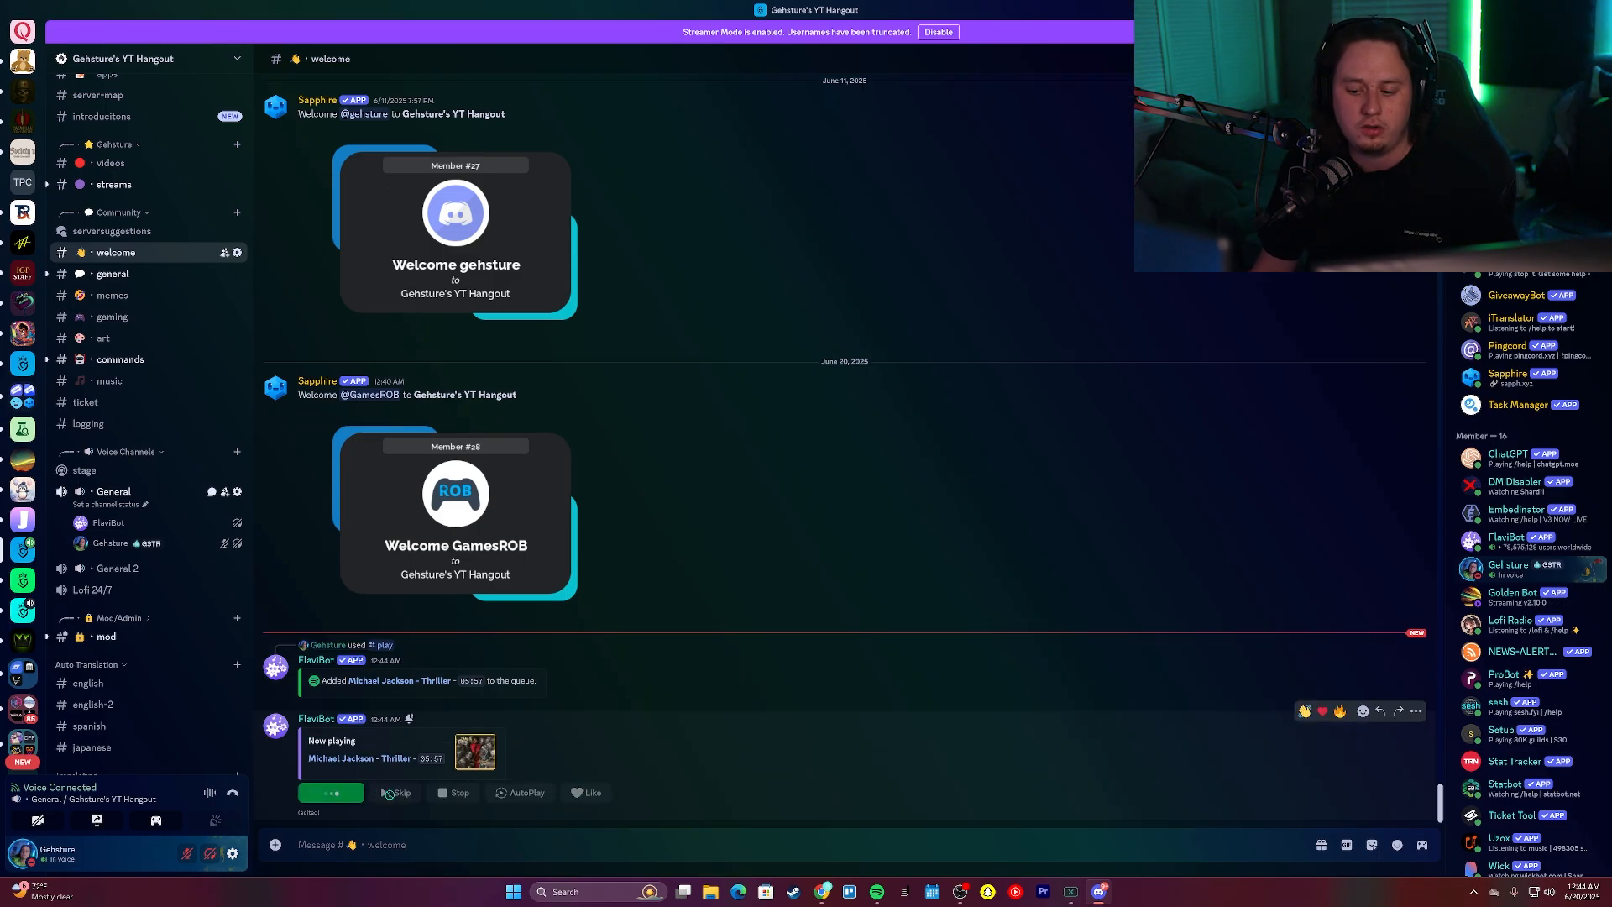
pyautogui.click(331, 792)
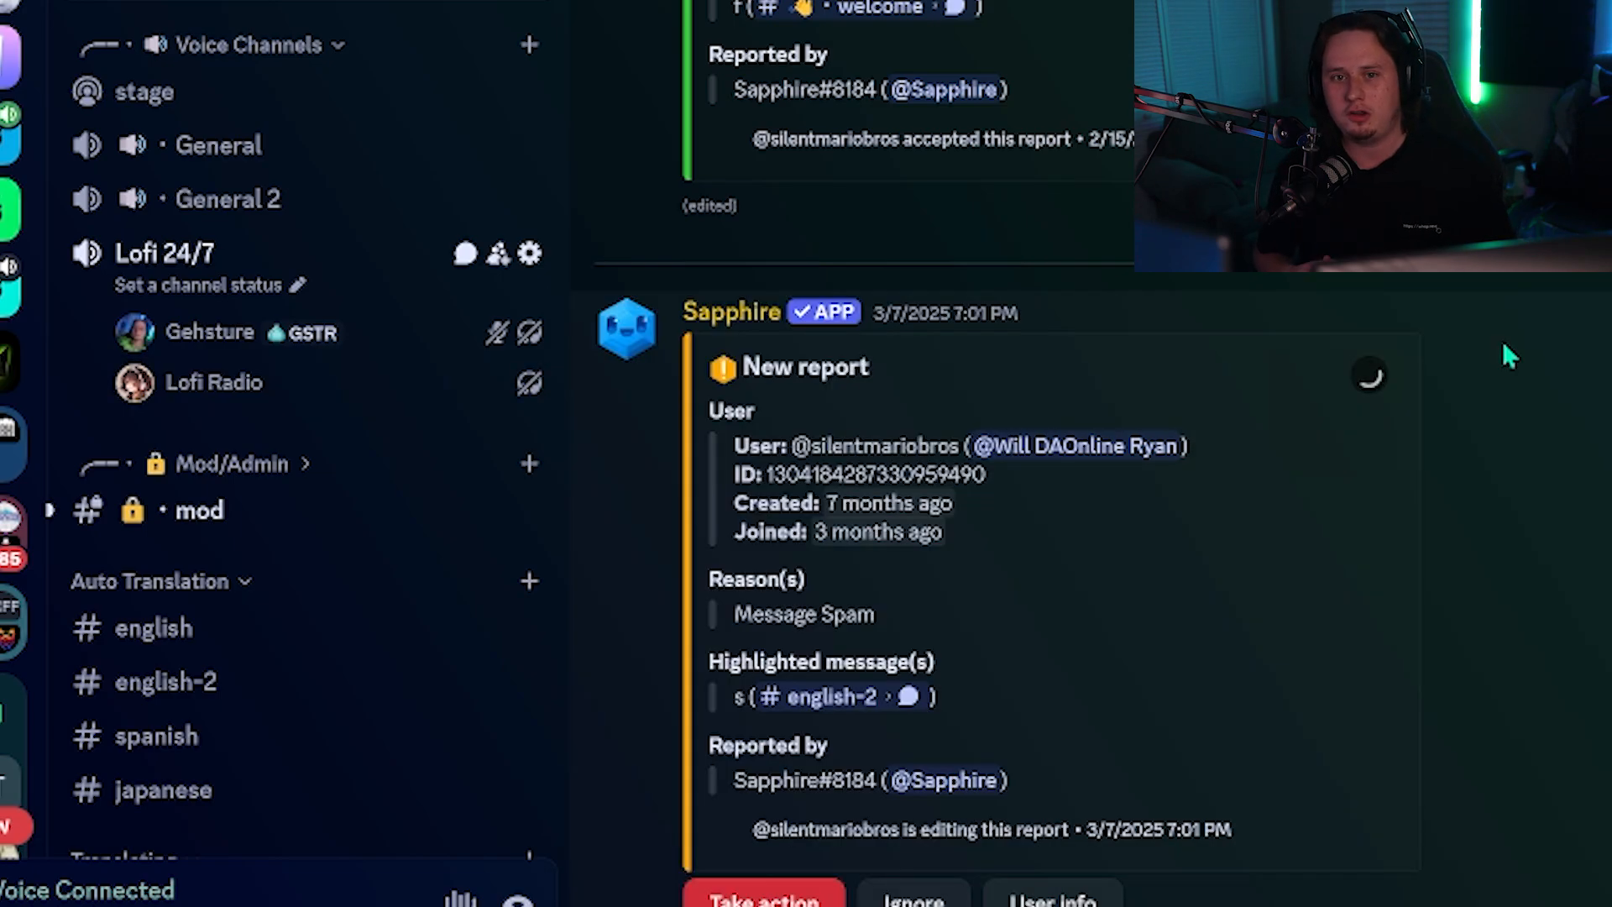
# Undeafen in Lofi 24/7 and right-click Lofi Radio in the member list
pyautogui.click(214, 383)
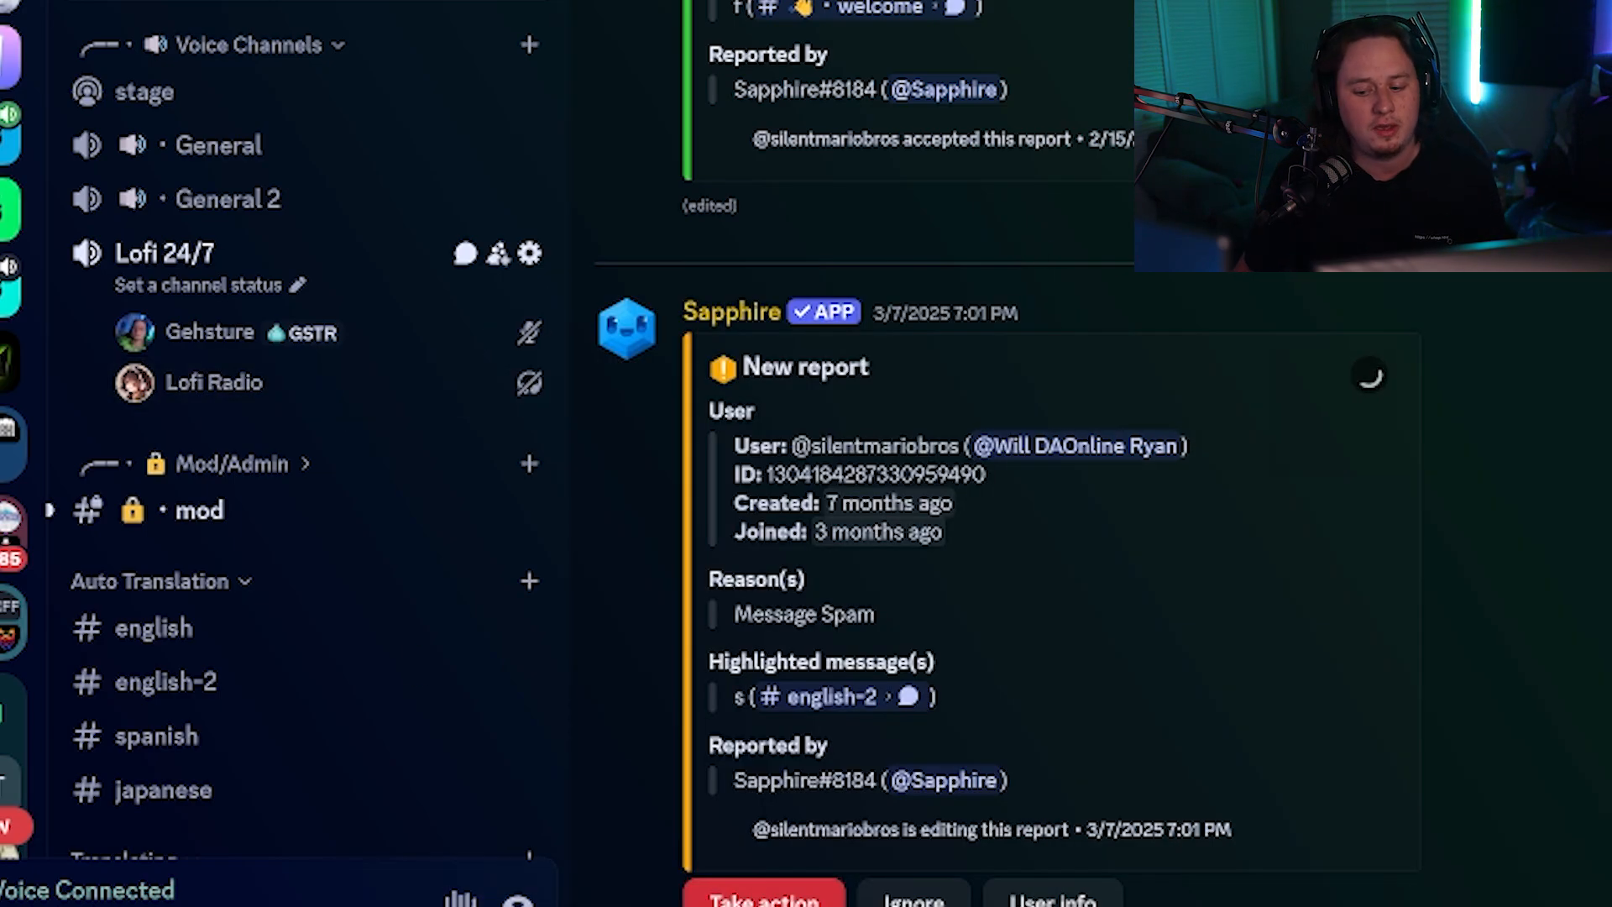
pyautogui.moveTo(348, 436)
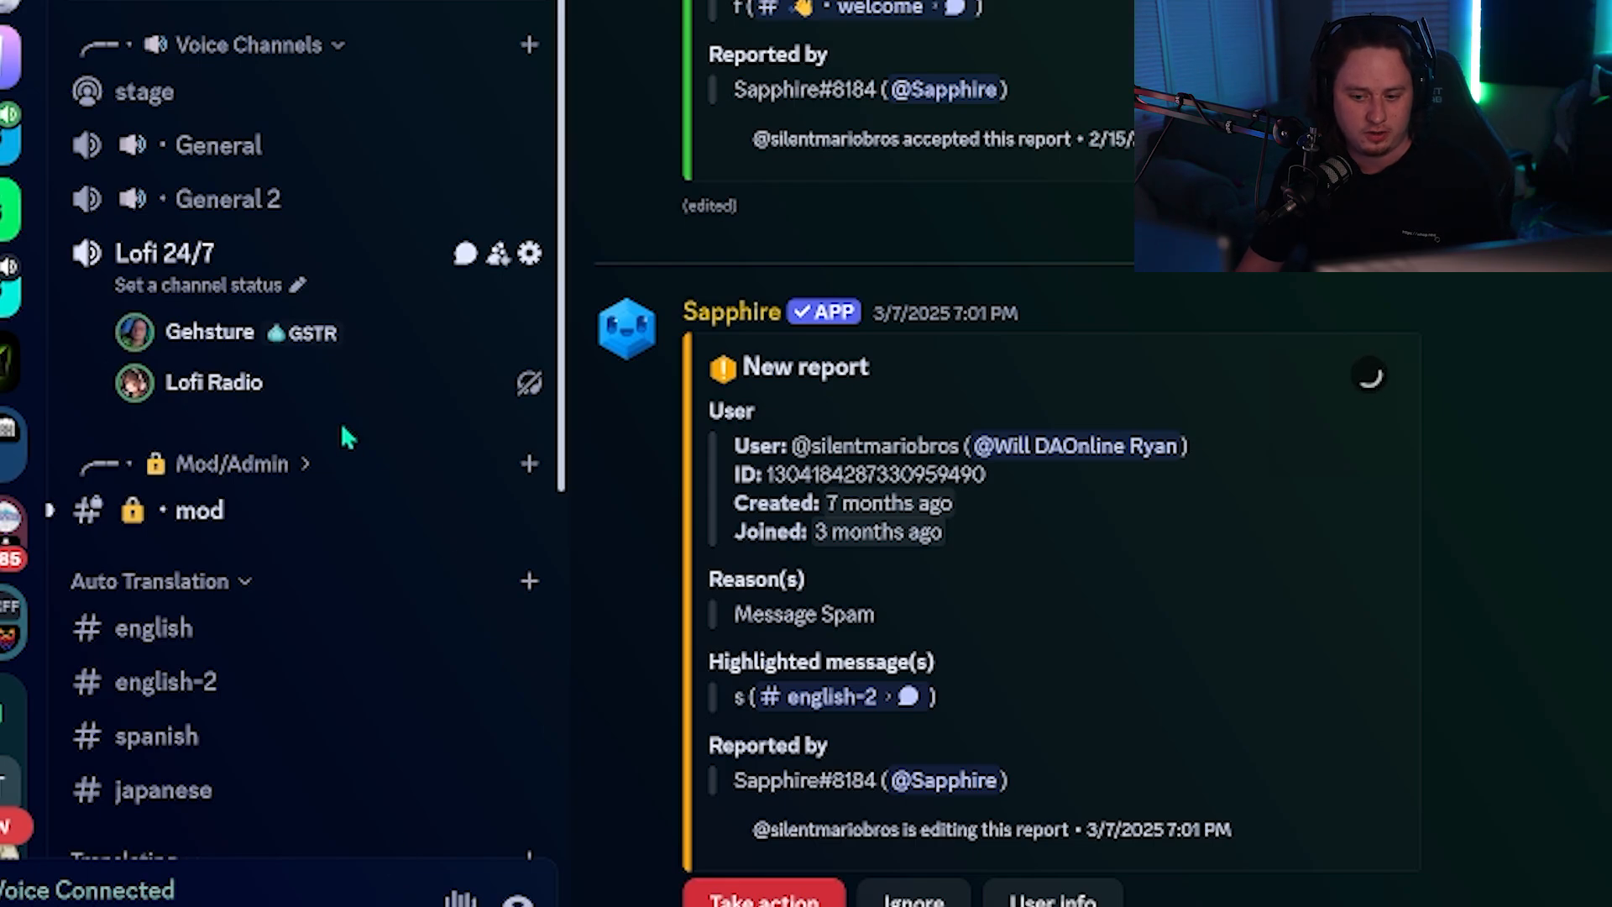
pyautogui.rightClick(215, 381)
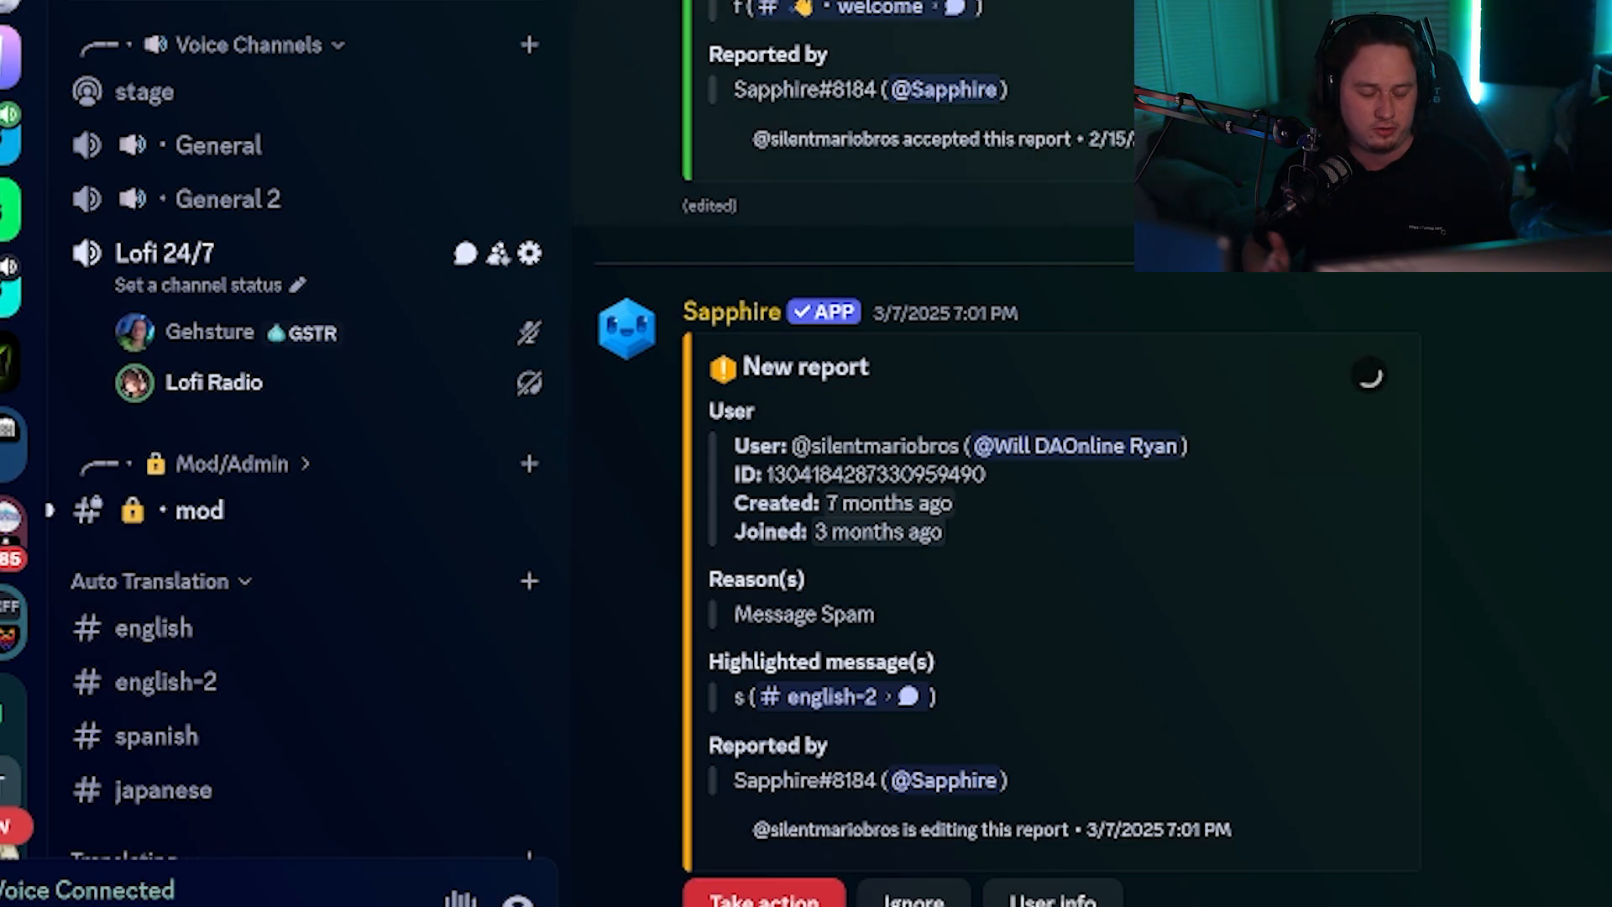
pyautogui.moveTo(390, 382)
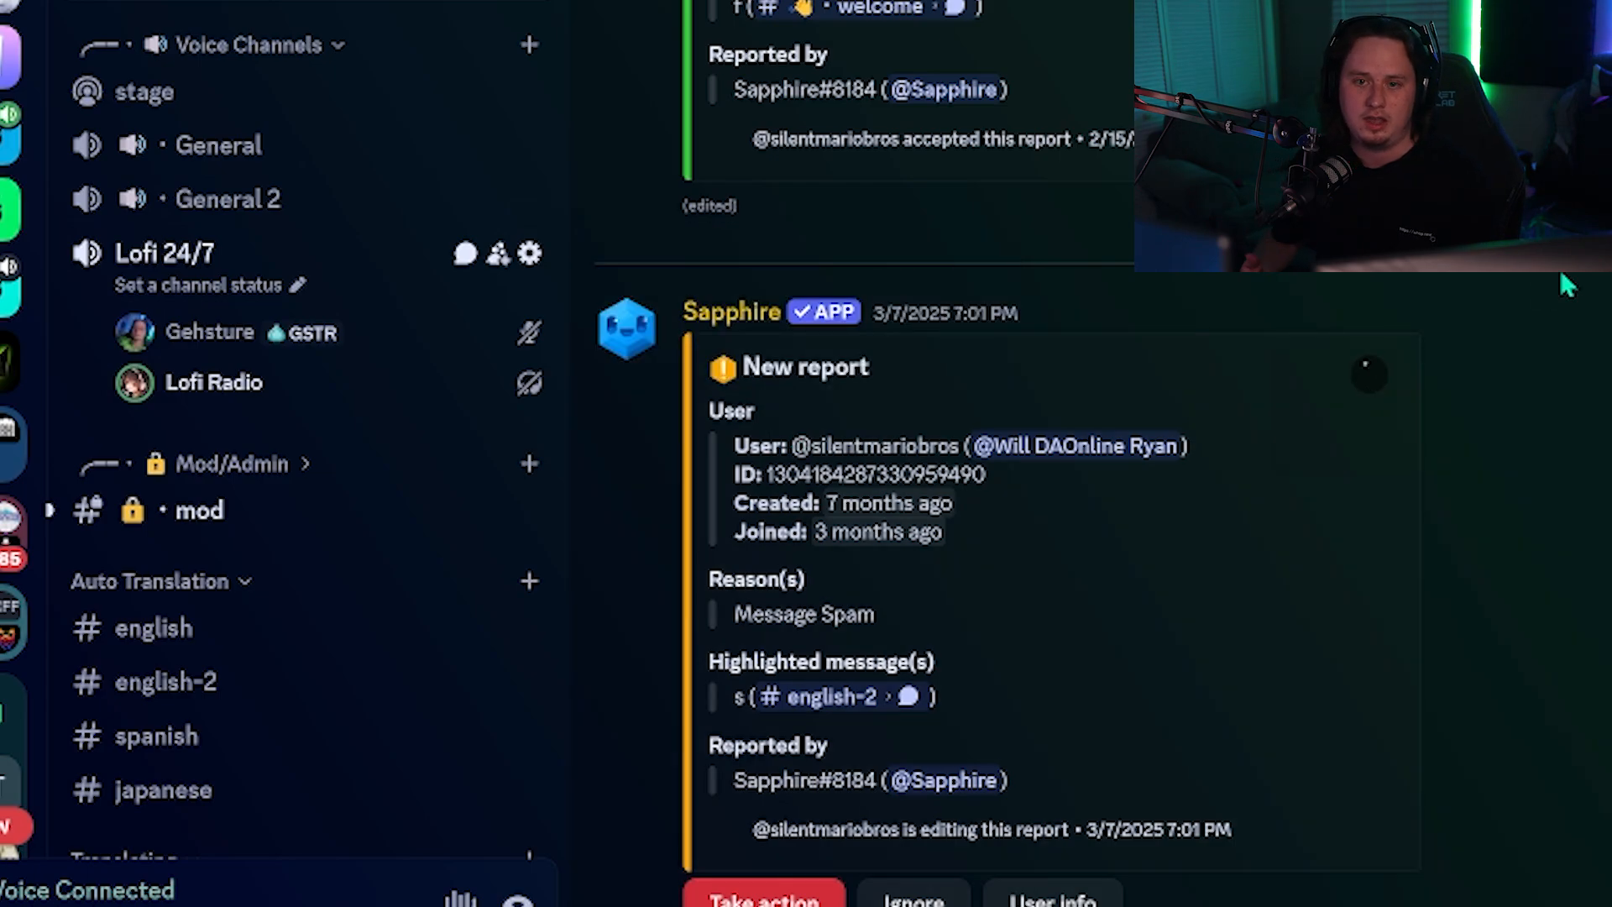
pyautogui.click(215, 383)
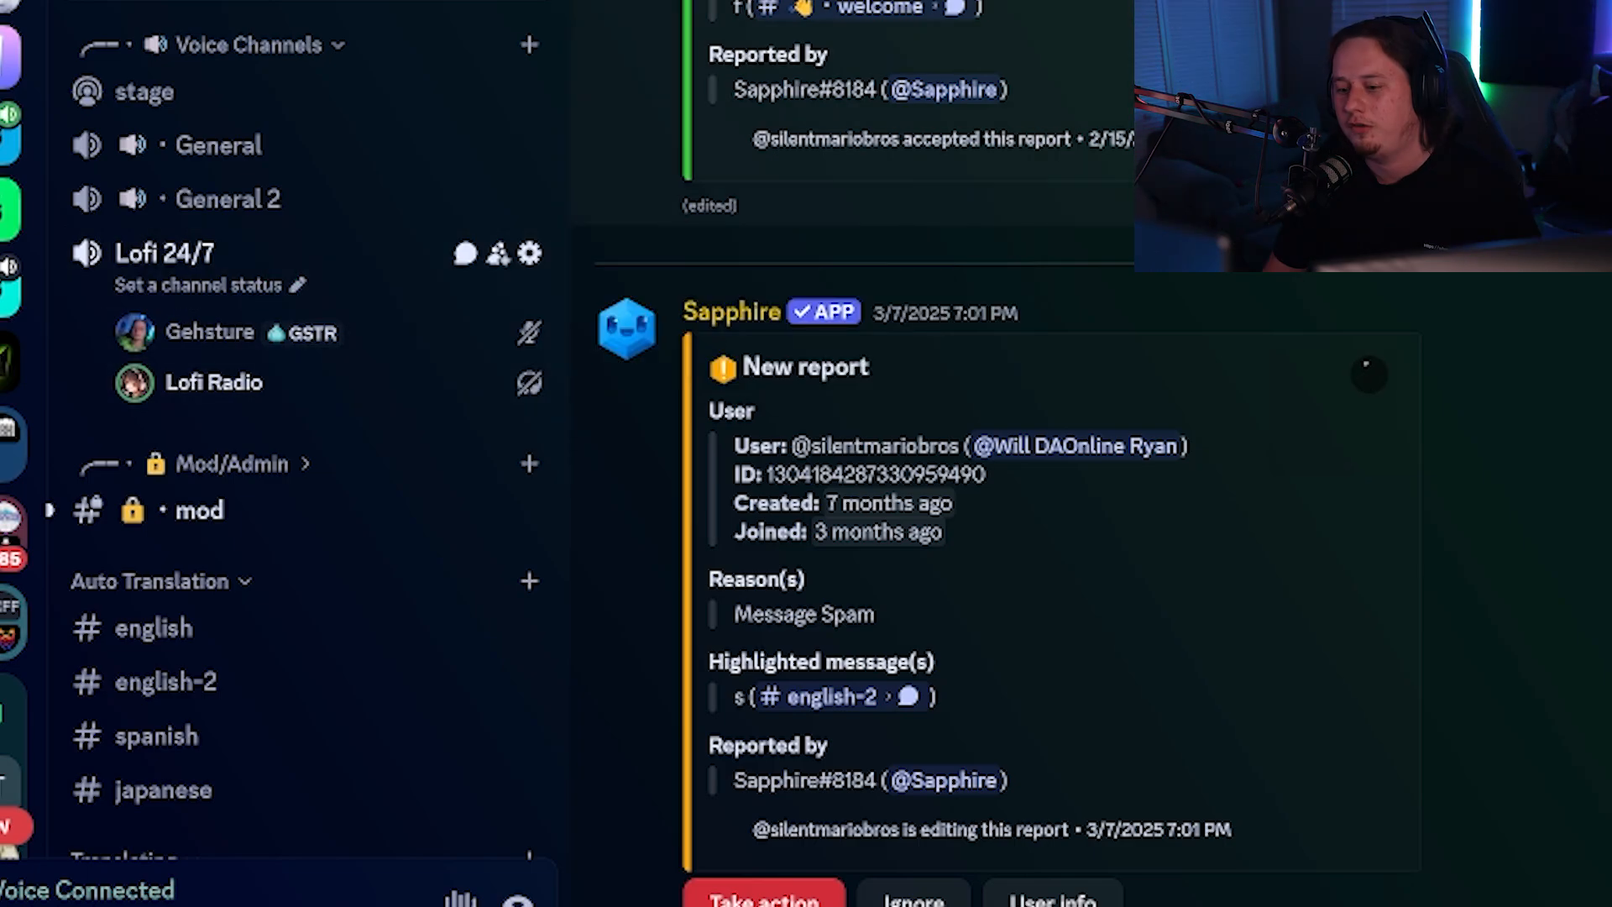
pyautogui.moveTo(164, 252)
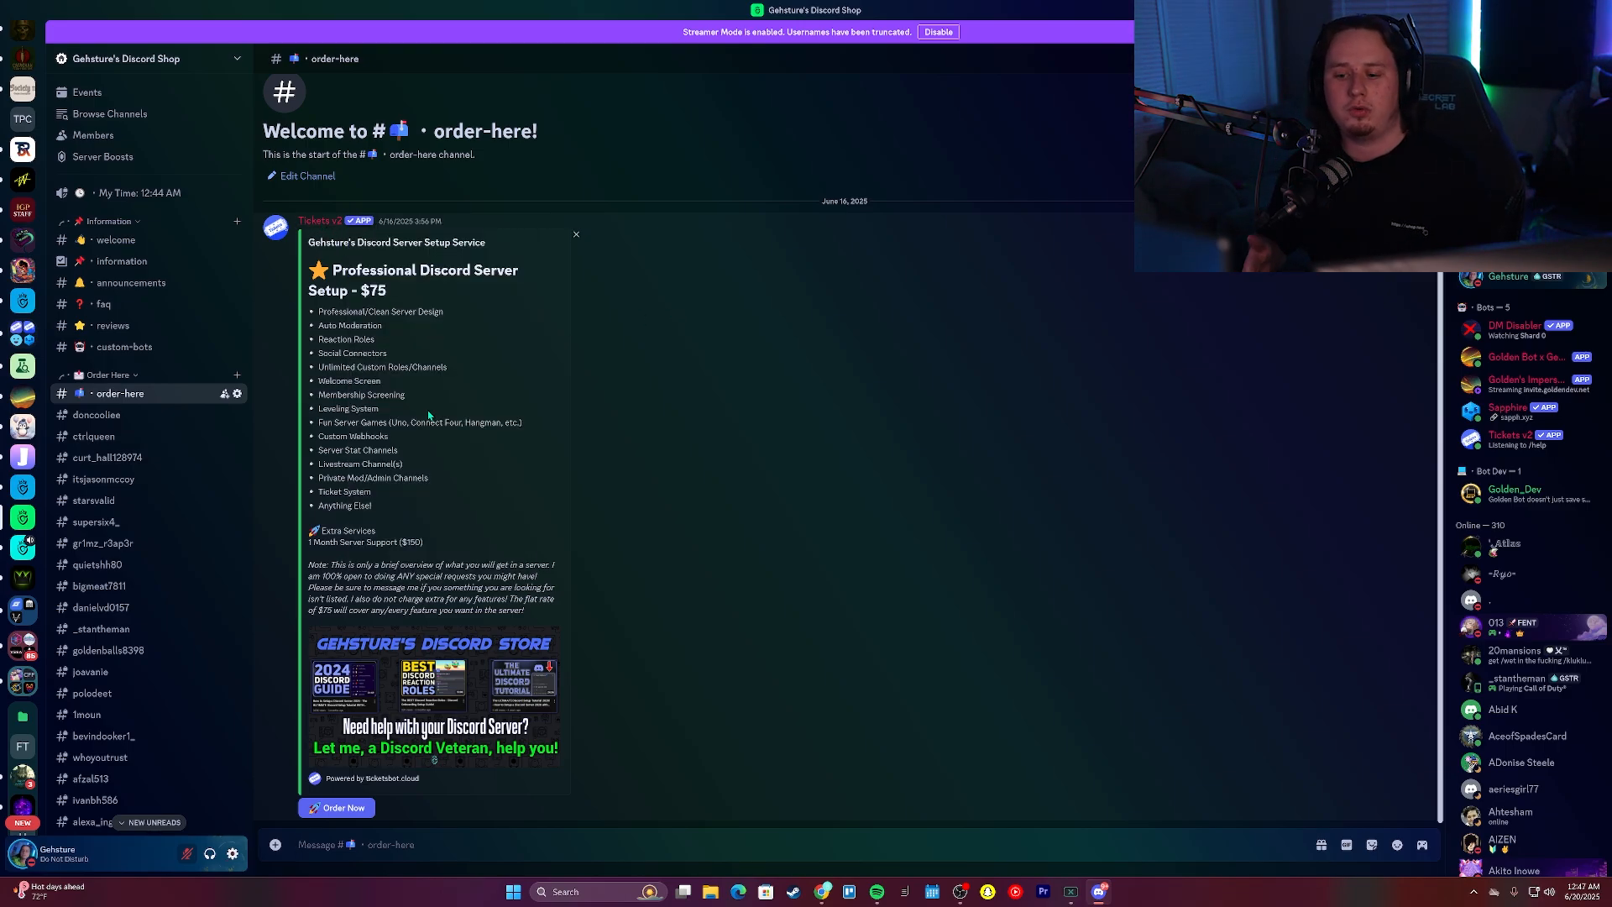
pyautogui.moveTo(447, 327)
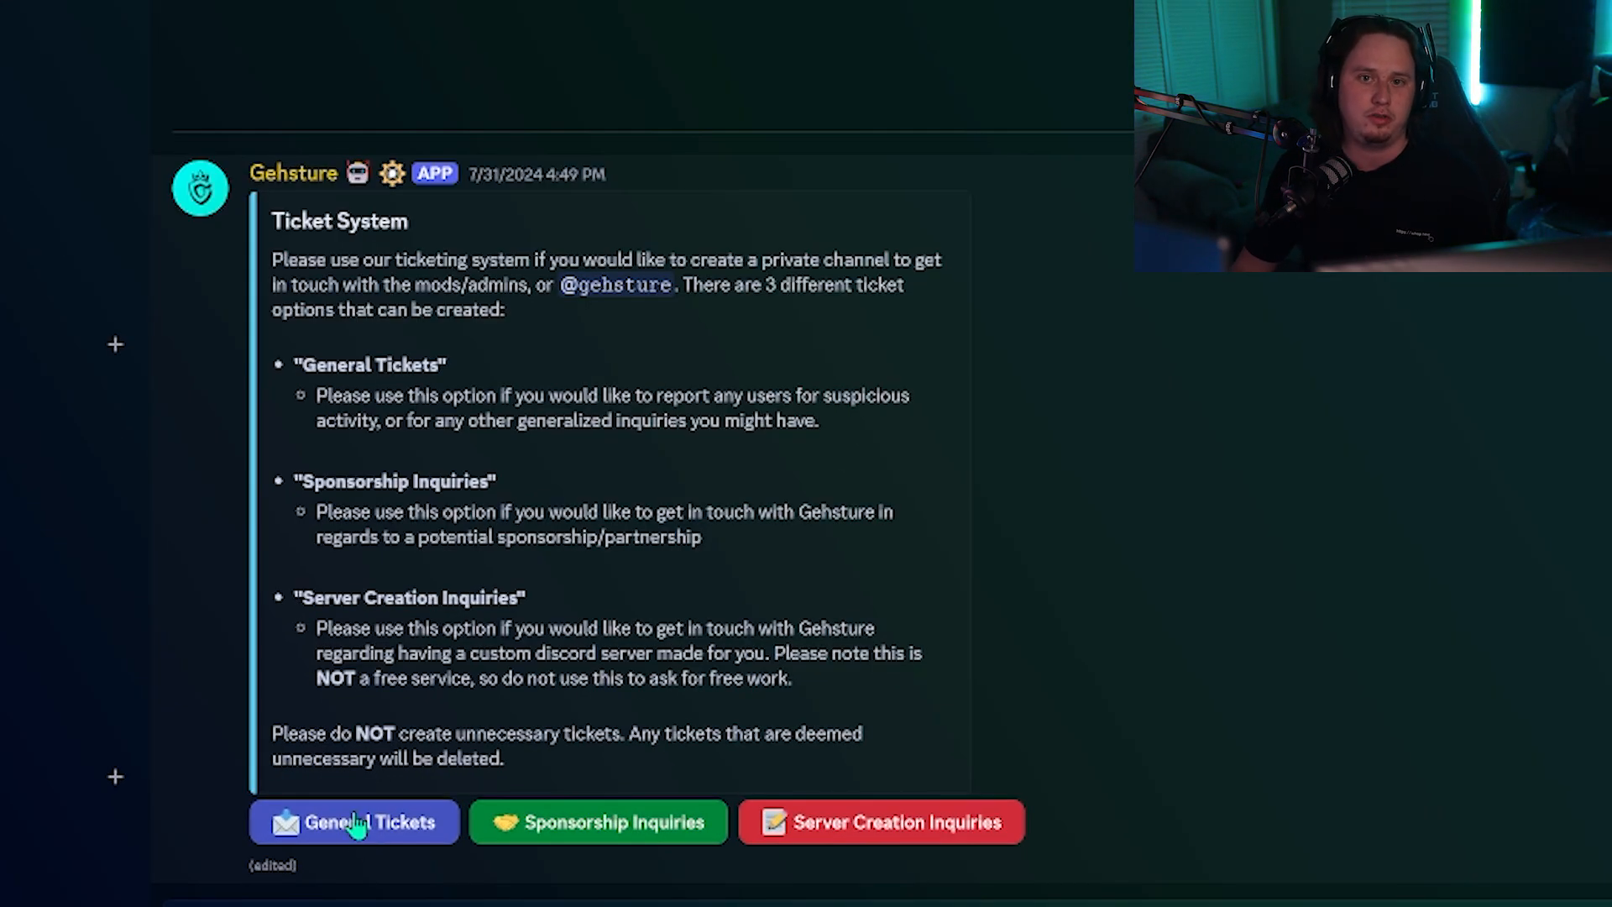
pyautogui.moveTo(629, 833)
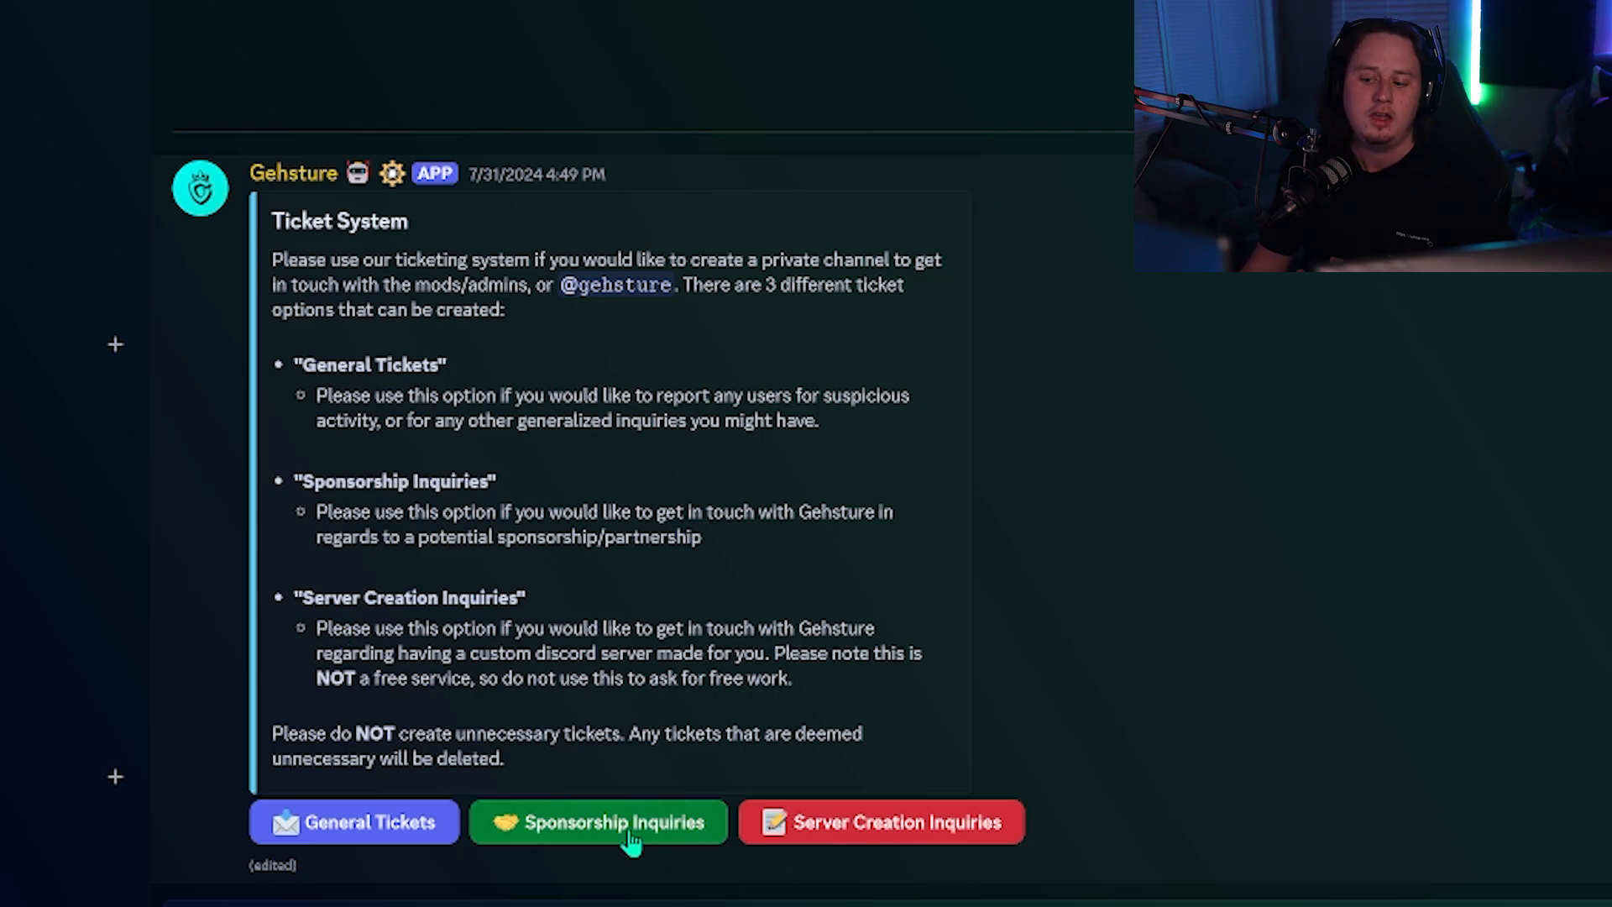
pyautogui.moveTo(666, 835)
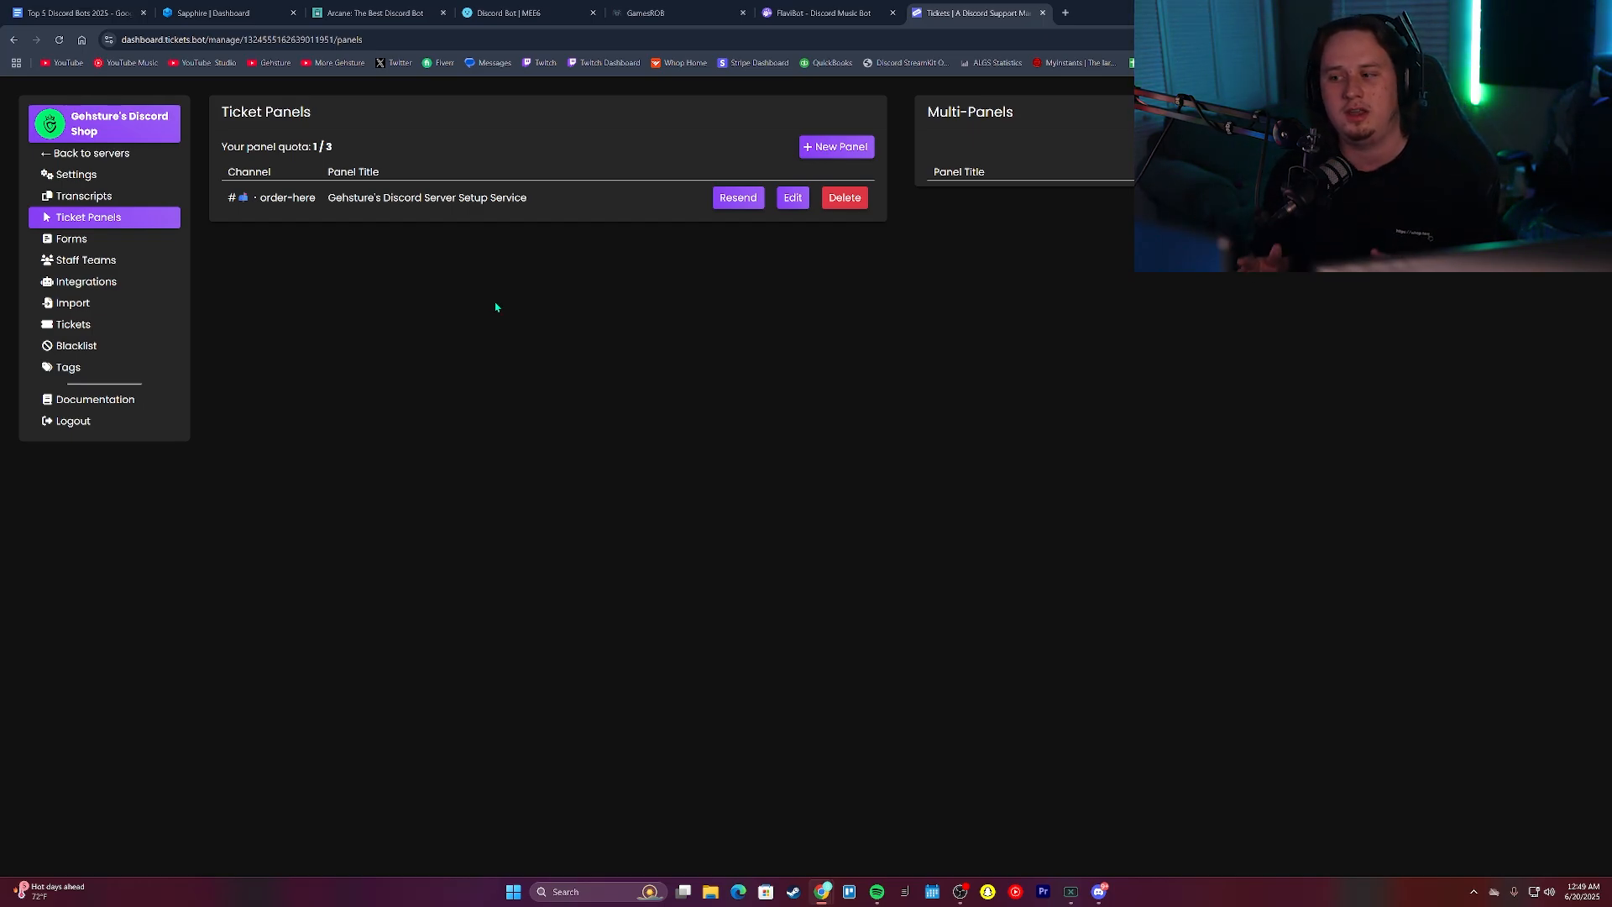
pyautogui.moveTo(354, 170)
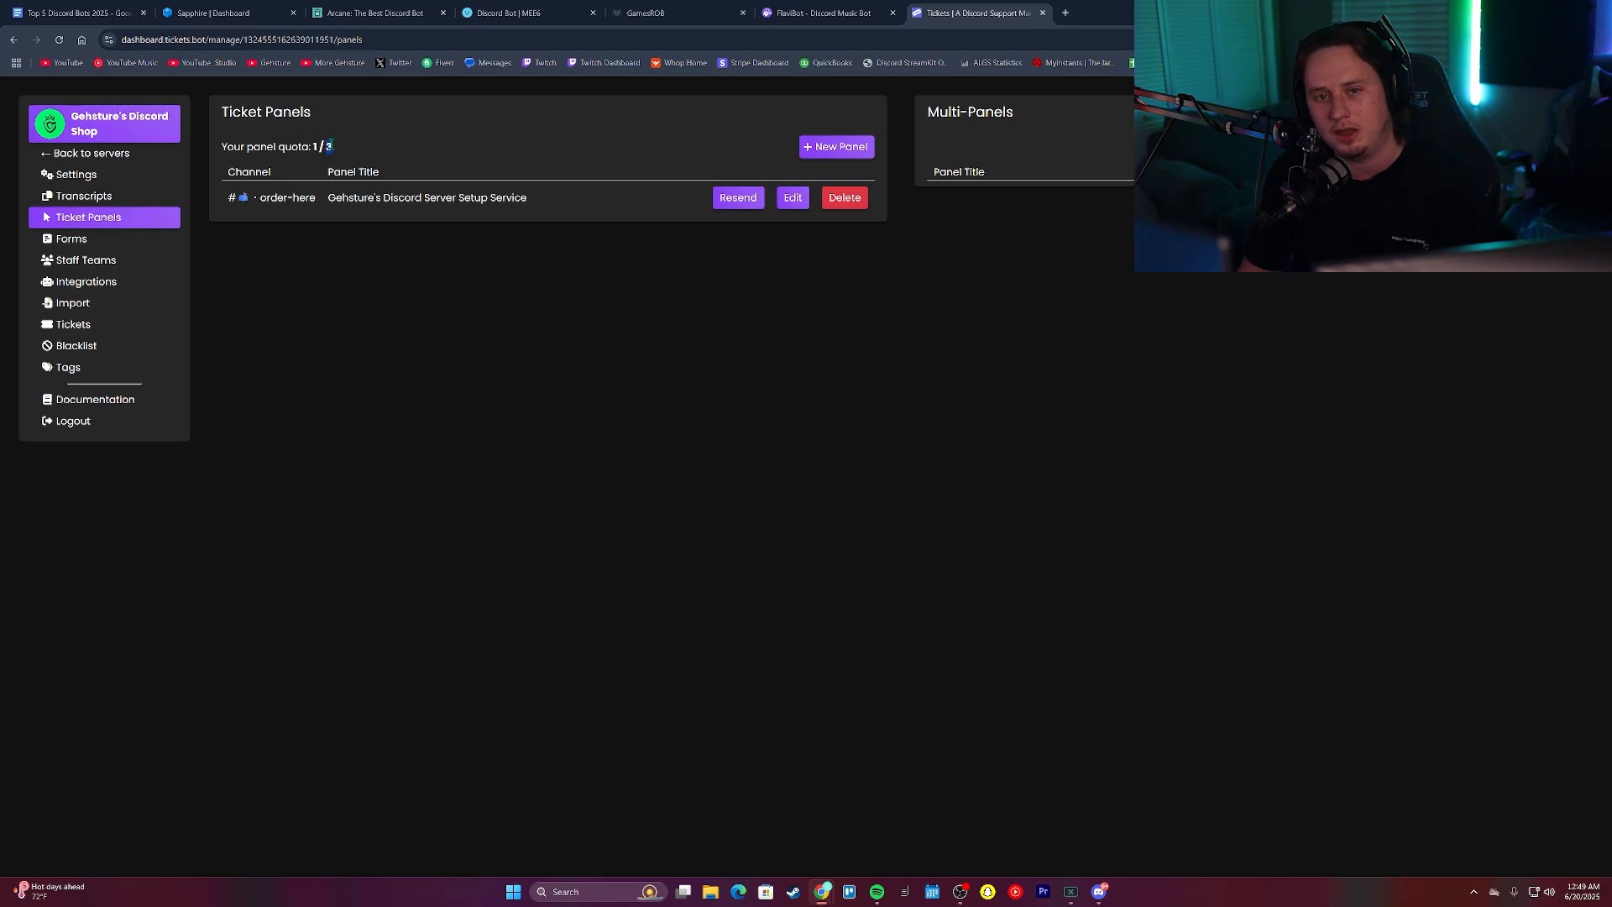
# Open the blank Create Panel form from the Ticket Panels page
pyautogui.click(836, 146)
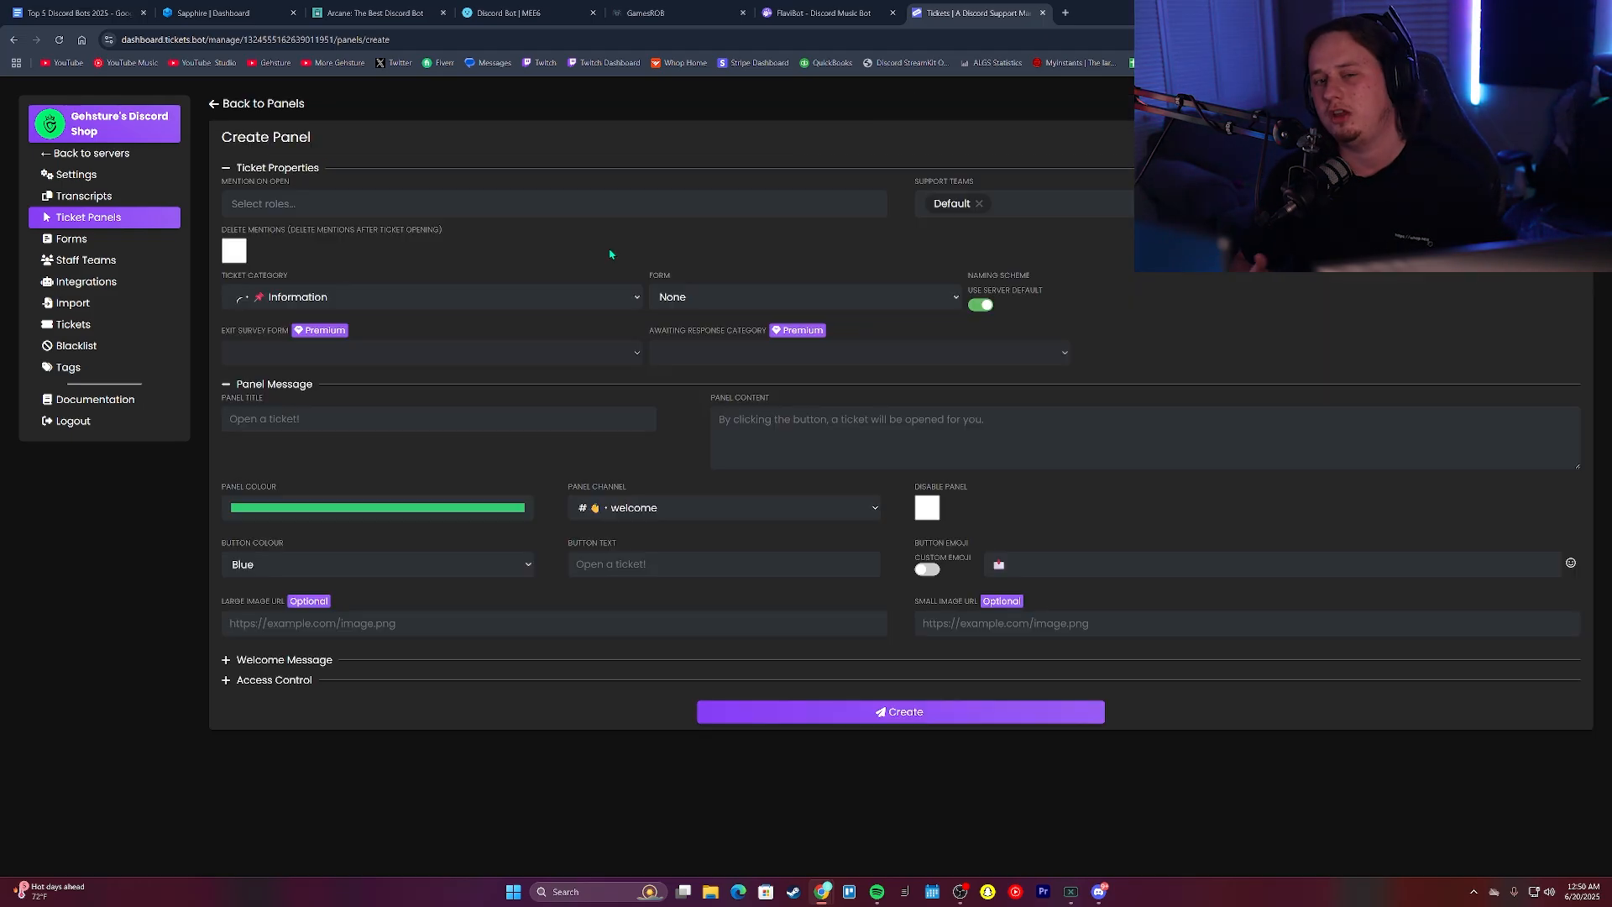